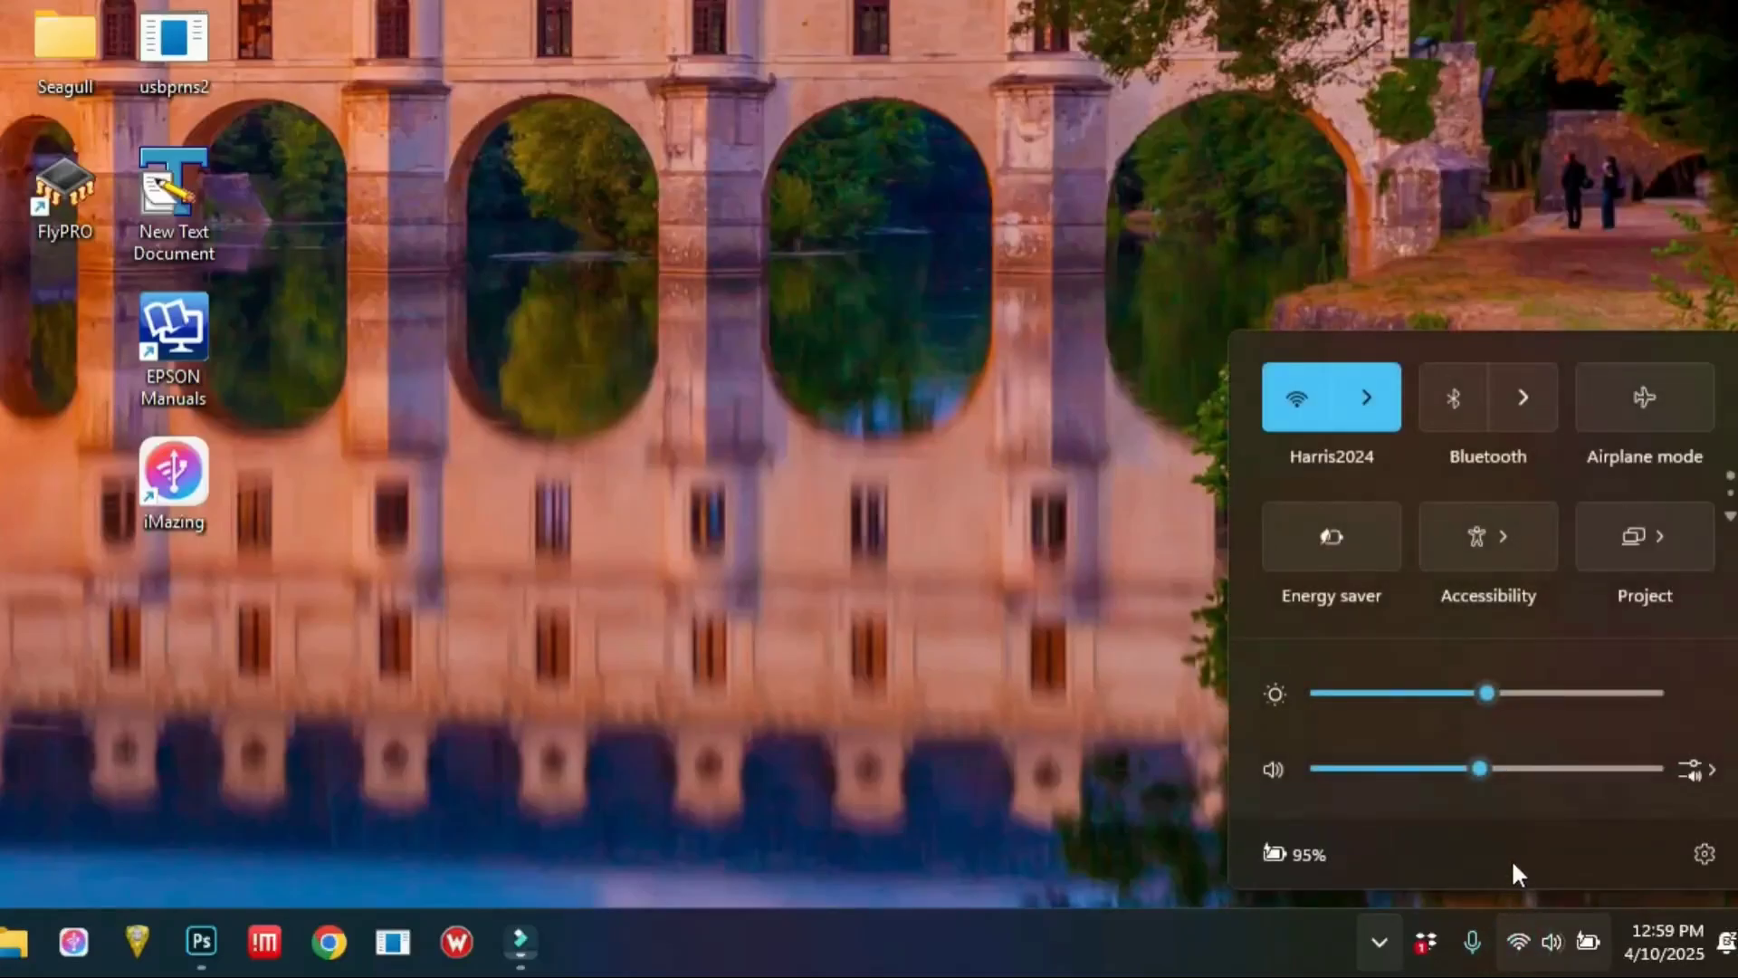
Step: Join the USBServer_Setup Wi-Fi network and open its browser setup page
{"action": "left_click", "coordinate": [1367, 396]}
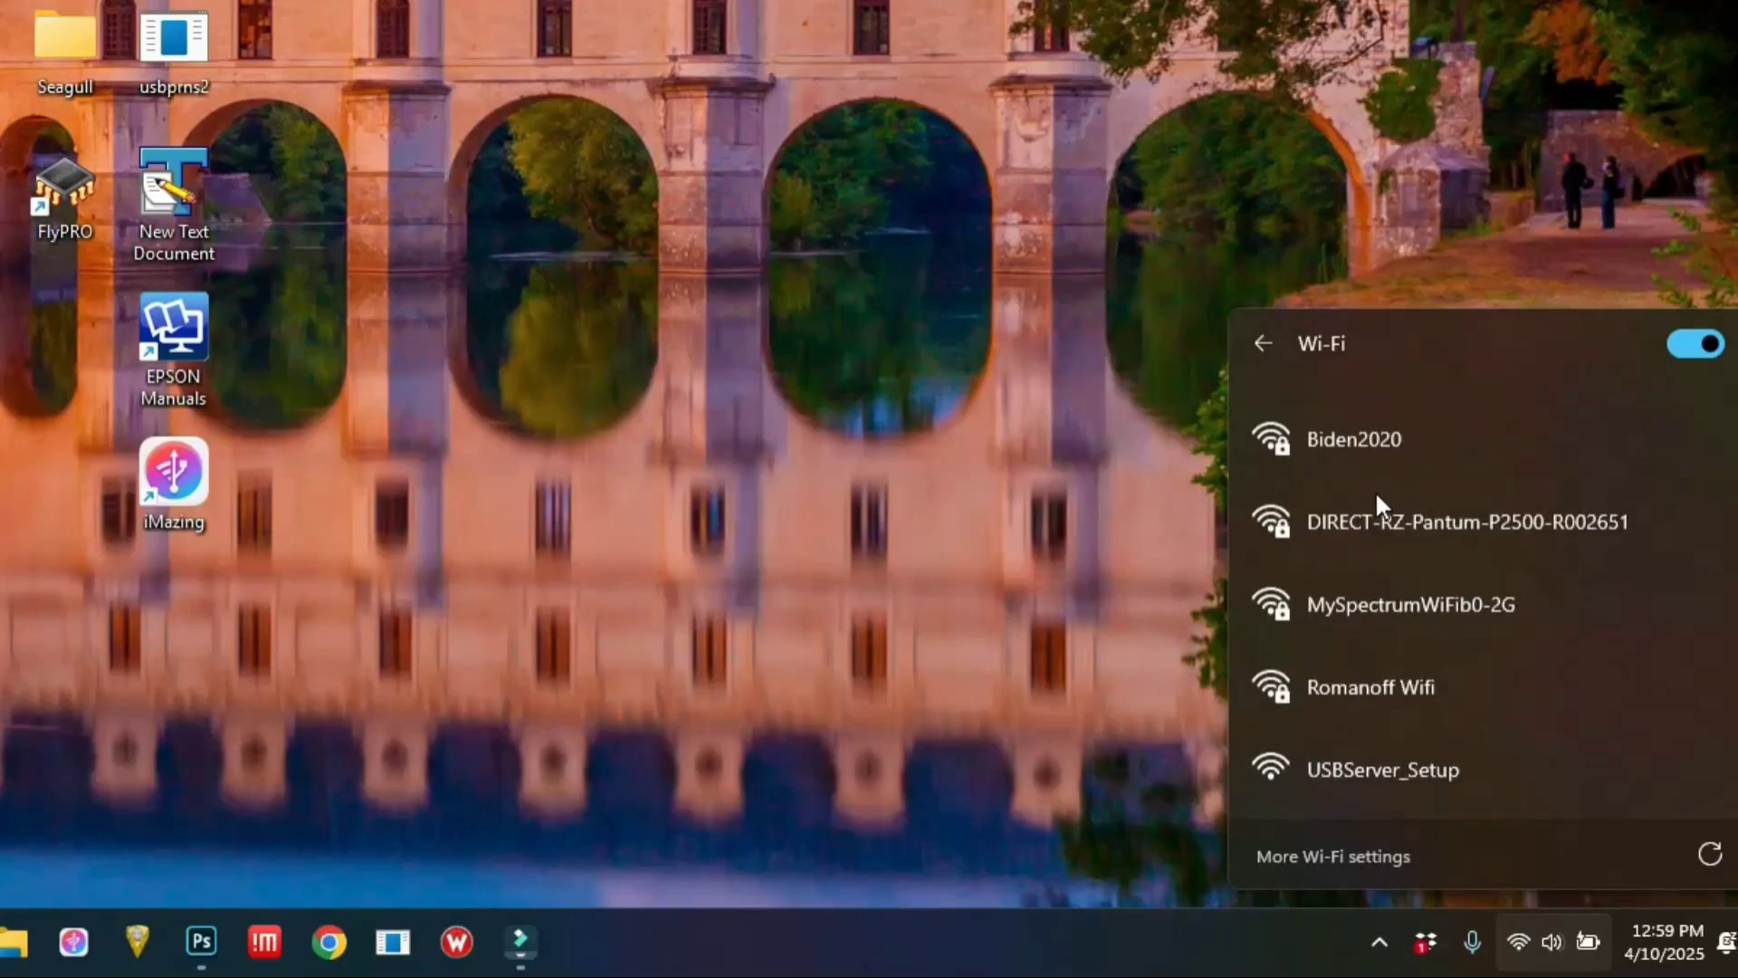
{"action": "left_click", "coordinate": [1383, 770]}
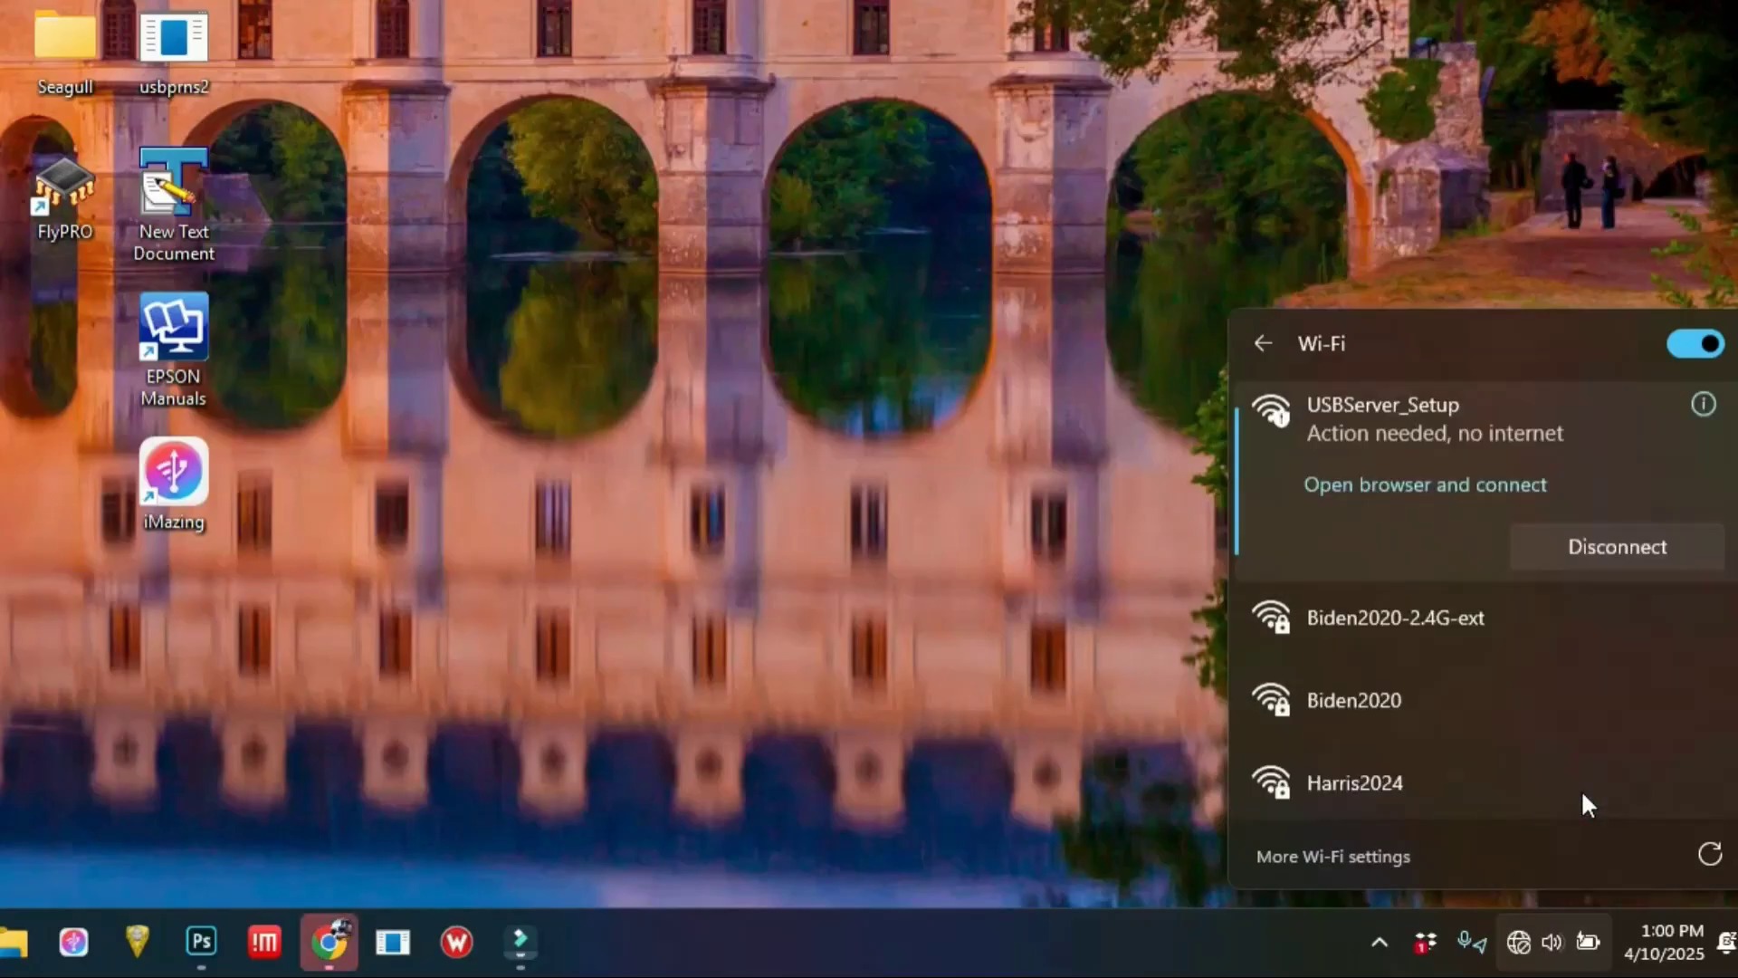
{"action": "mouse_move", "coordinate": [1608, 790]}
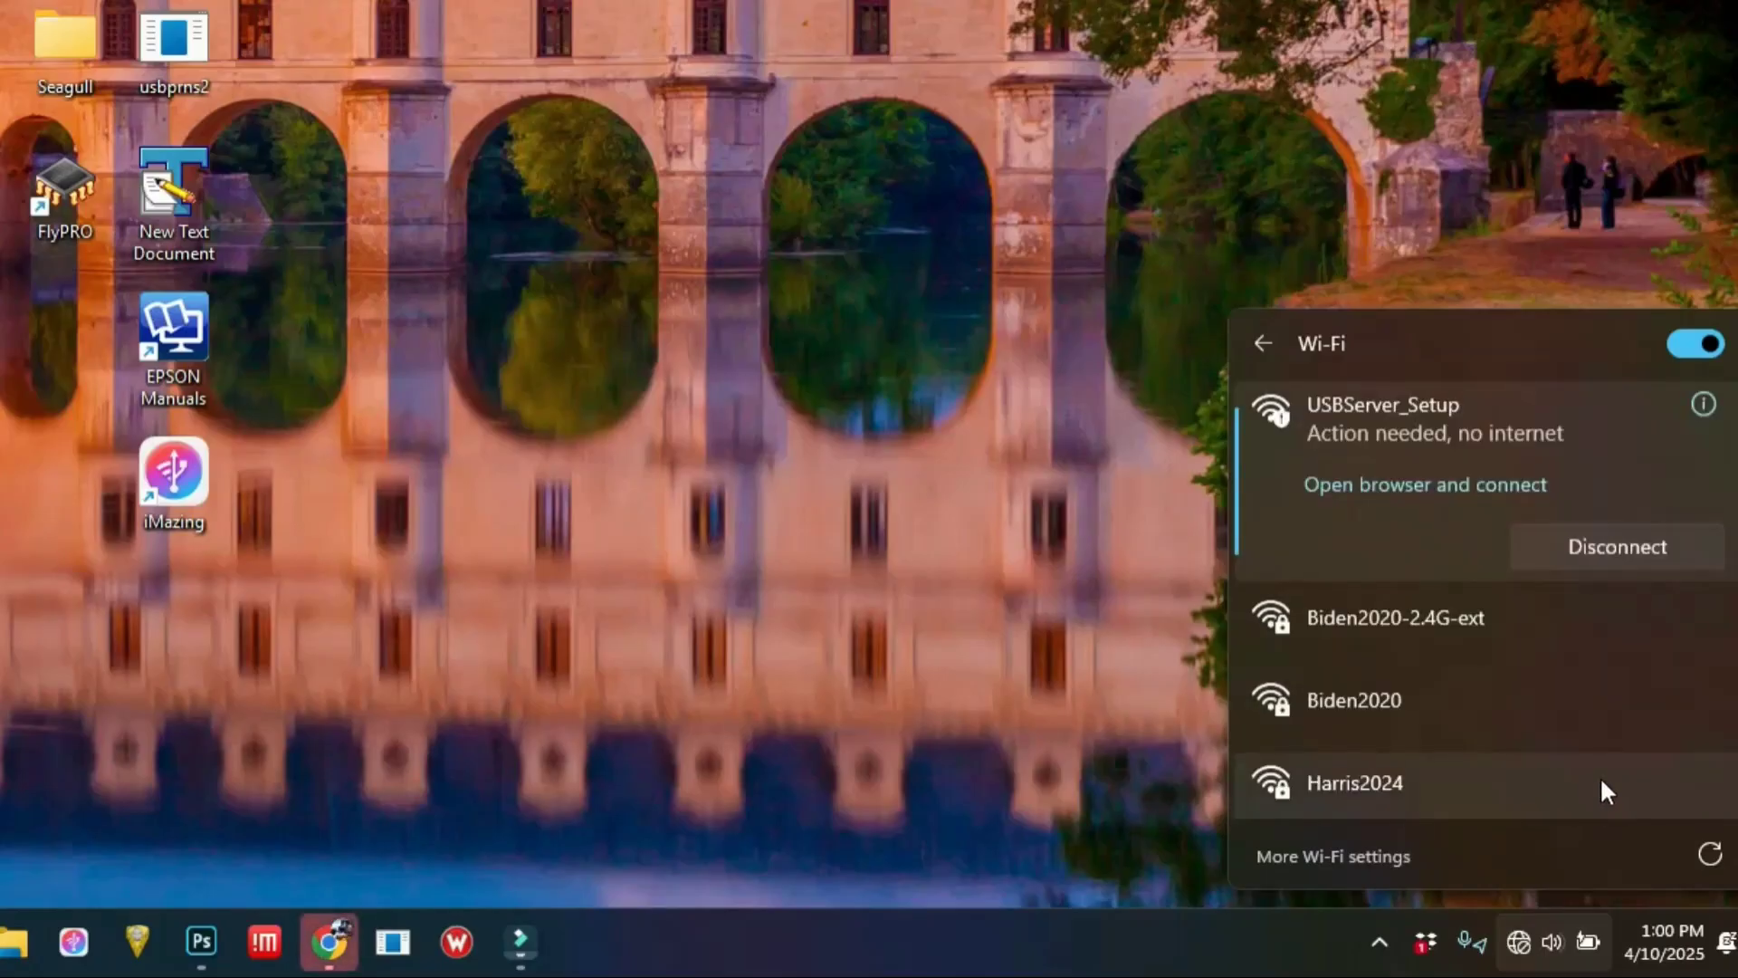
{"action": "mouse_move", "coordinate": [1669, 471]}
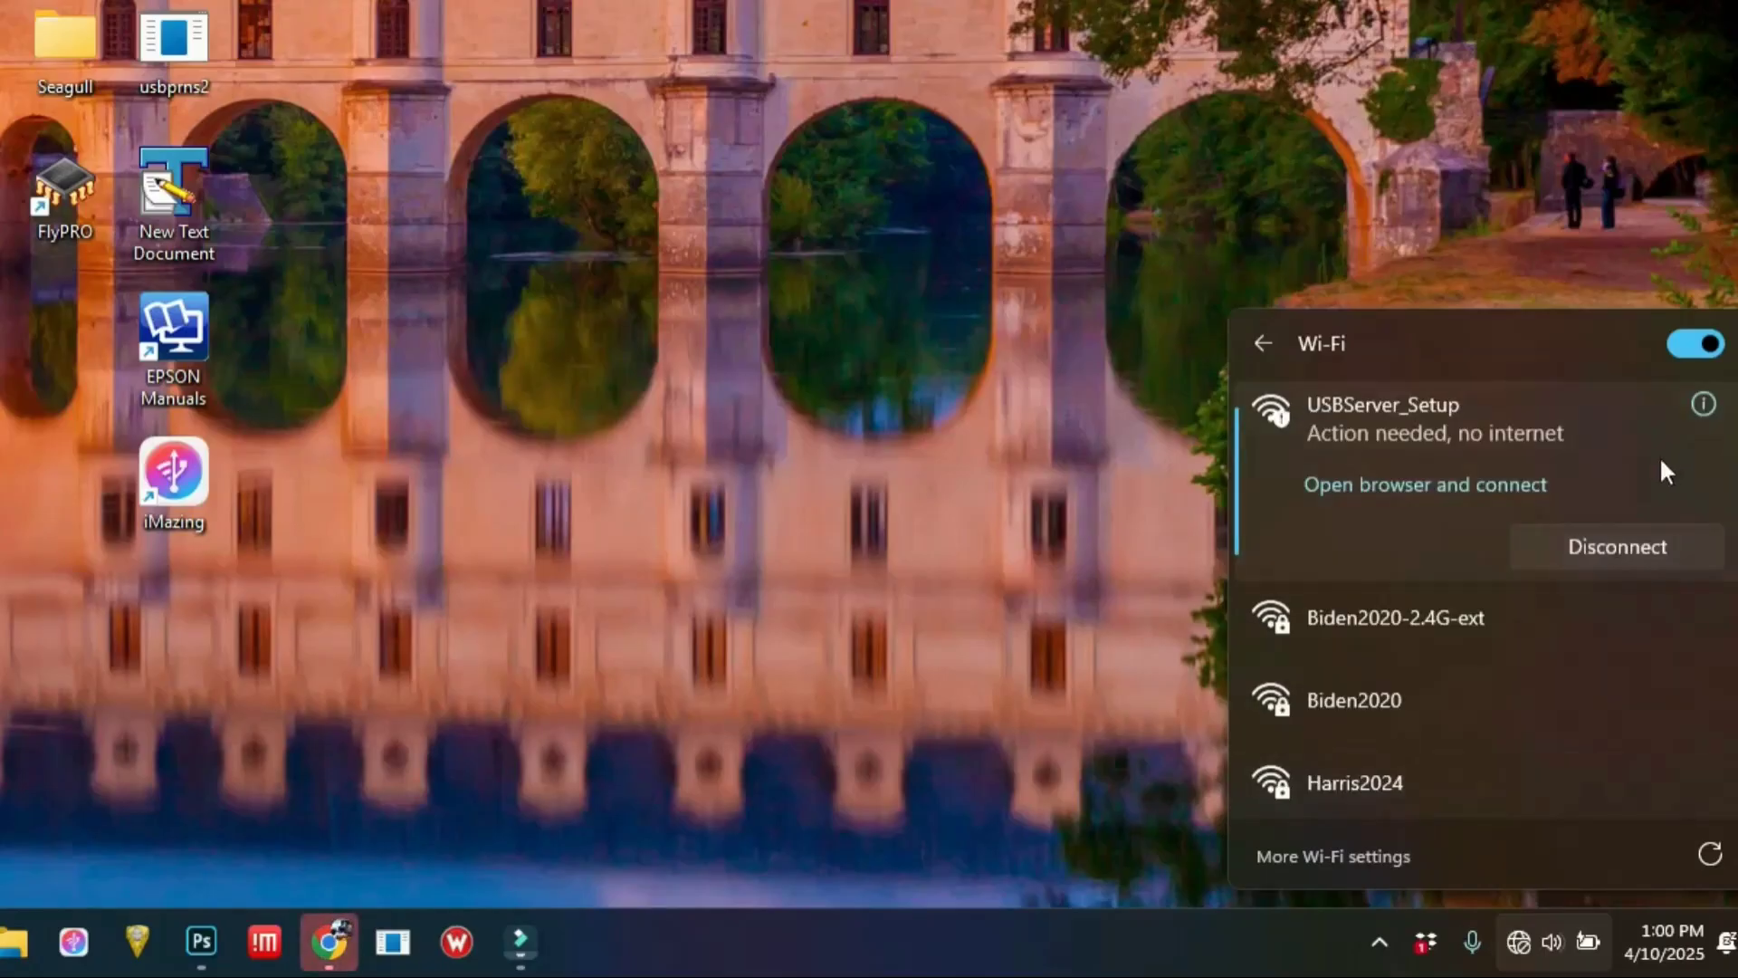
{"action": "left_click", "coordinate": [1424, 484]}
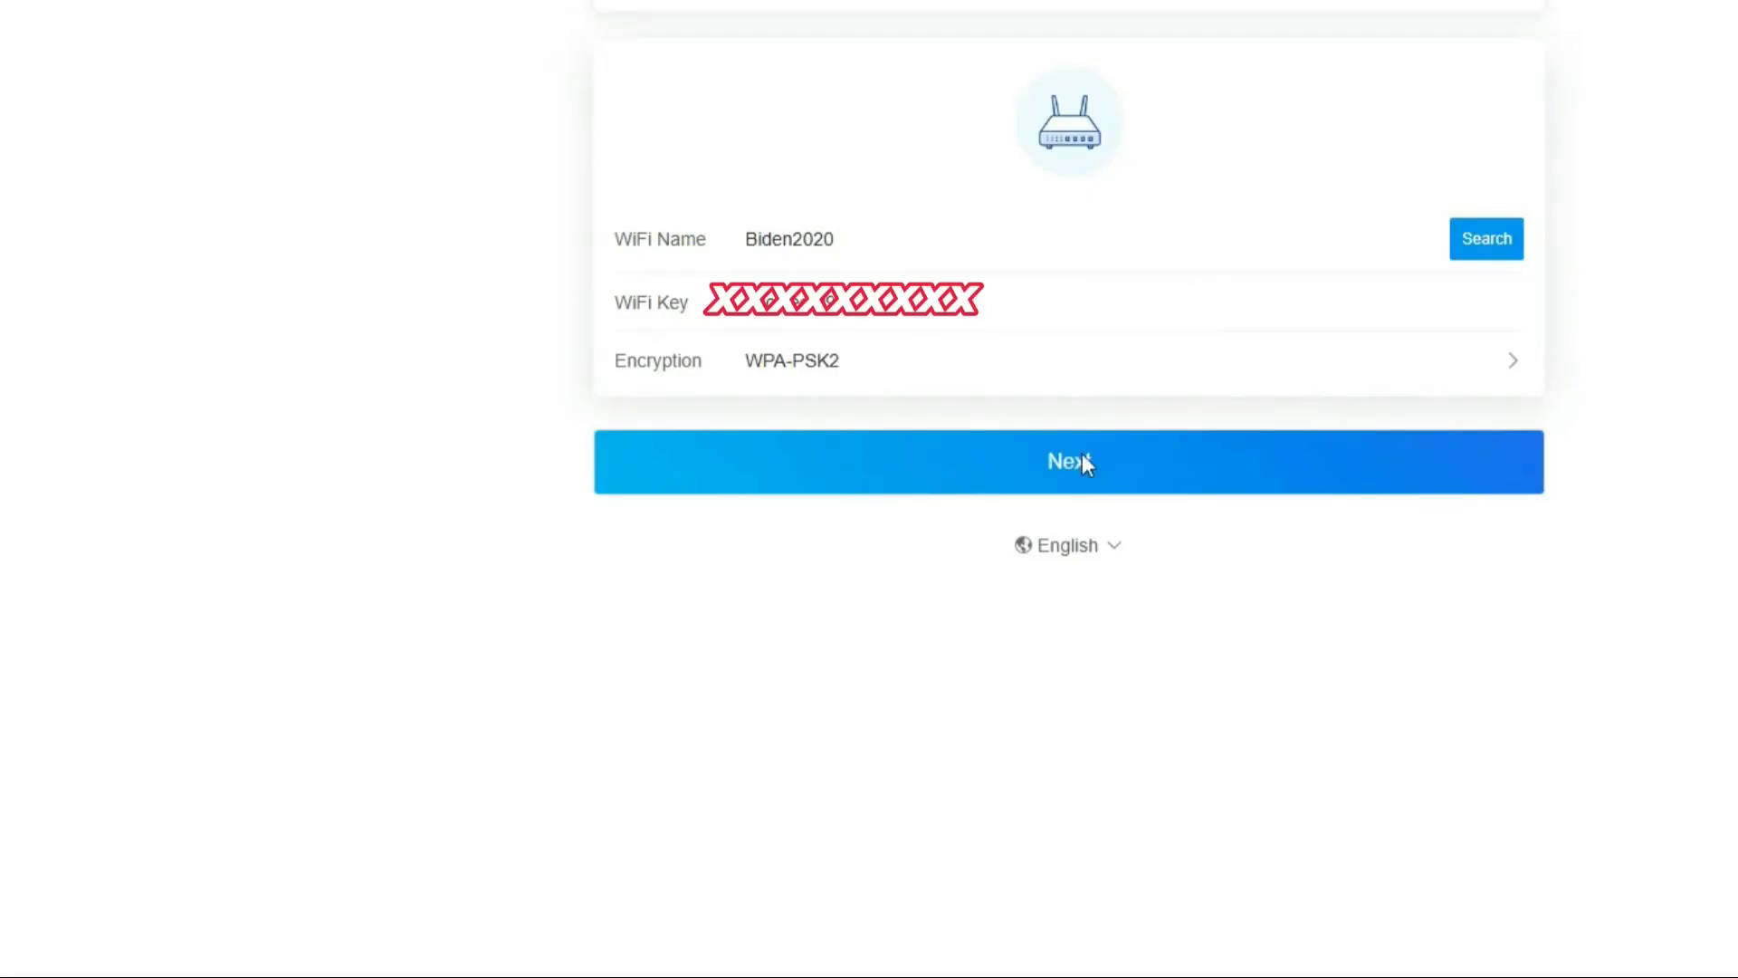
Step: Send the home Wi-Fi name, key and WPA-PSK2 encryption to the print box
{"action": "left_click", "coordinate": [1068, 460]}
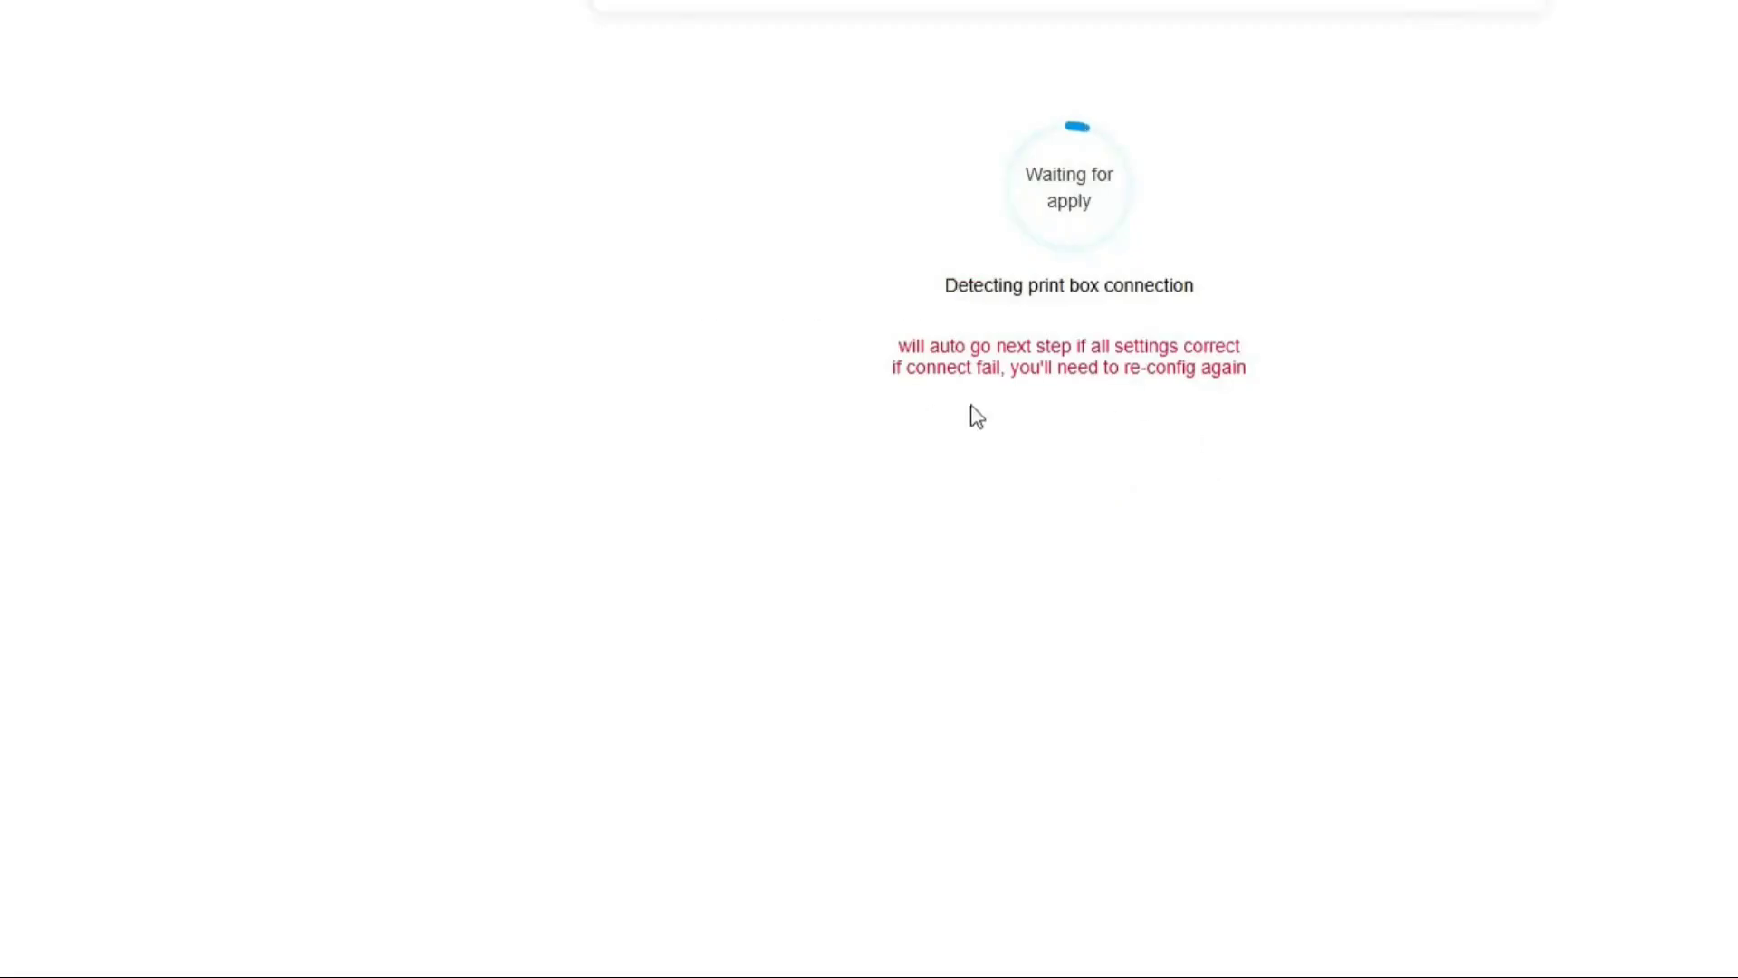
{"action": "mouse_move", "coordinate": [1153, 413]}
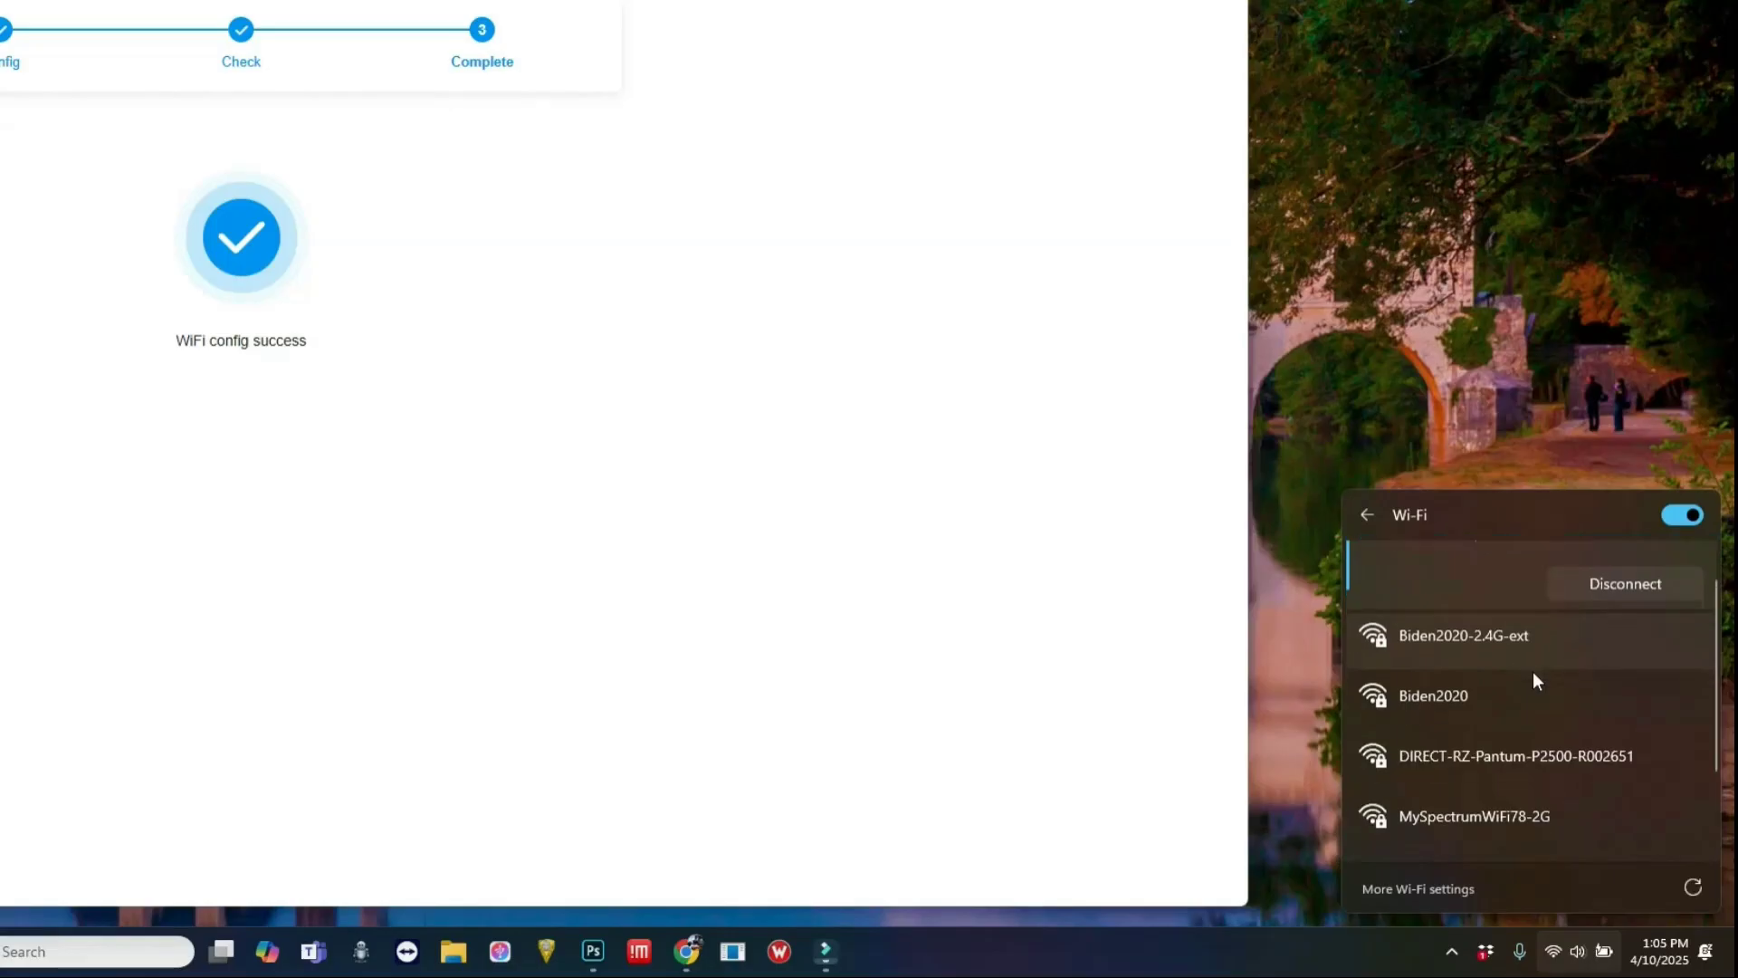
{"action": "scroll", "scroll_direction": "down", "scroll_amount": 3}
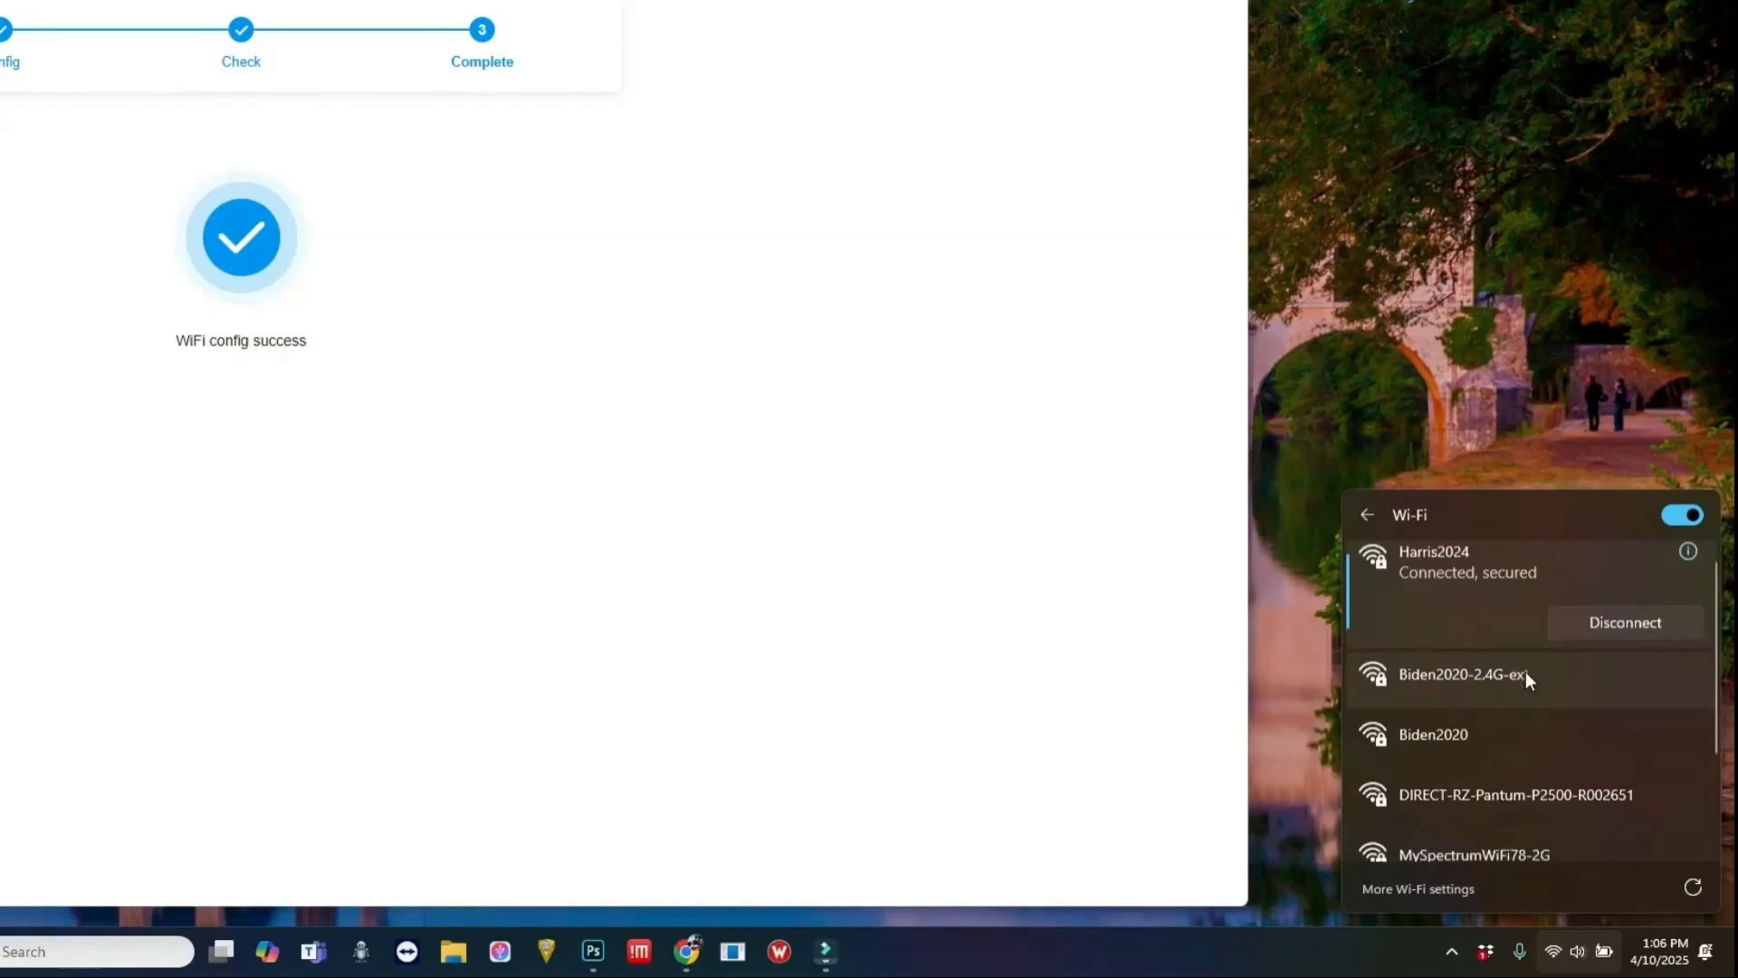
{"action": "scroll", "scroll_direction": "down", "scroll_amount": 3}
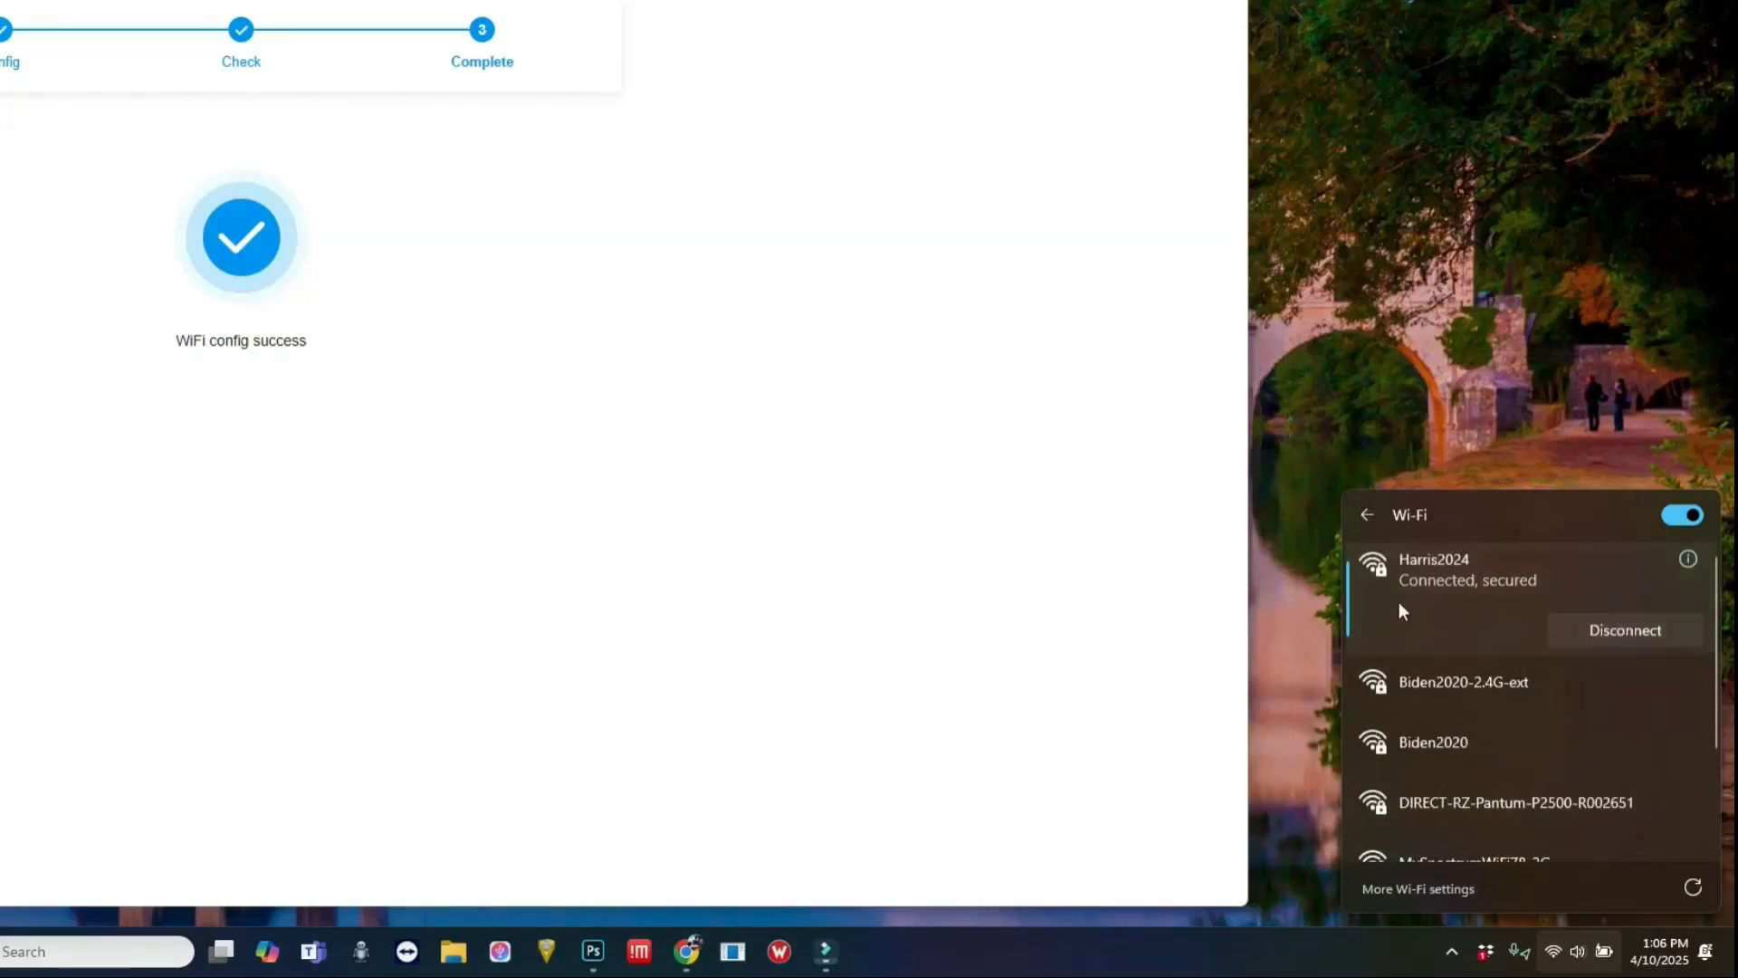
{"action": "left_click", "coordinate": [660, 432]}
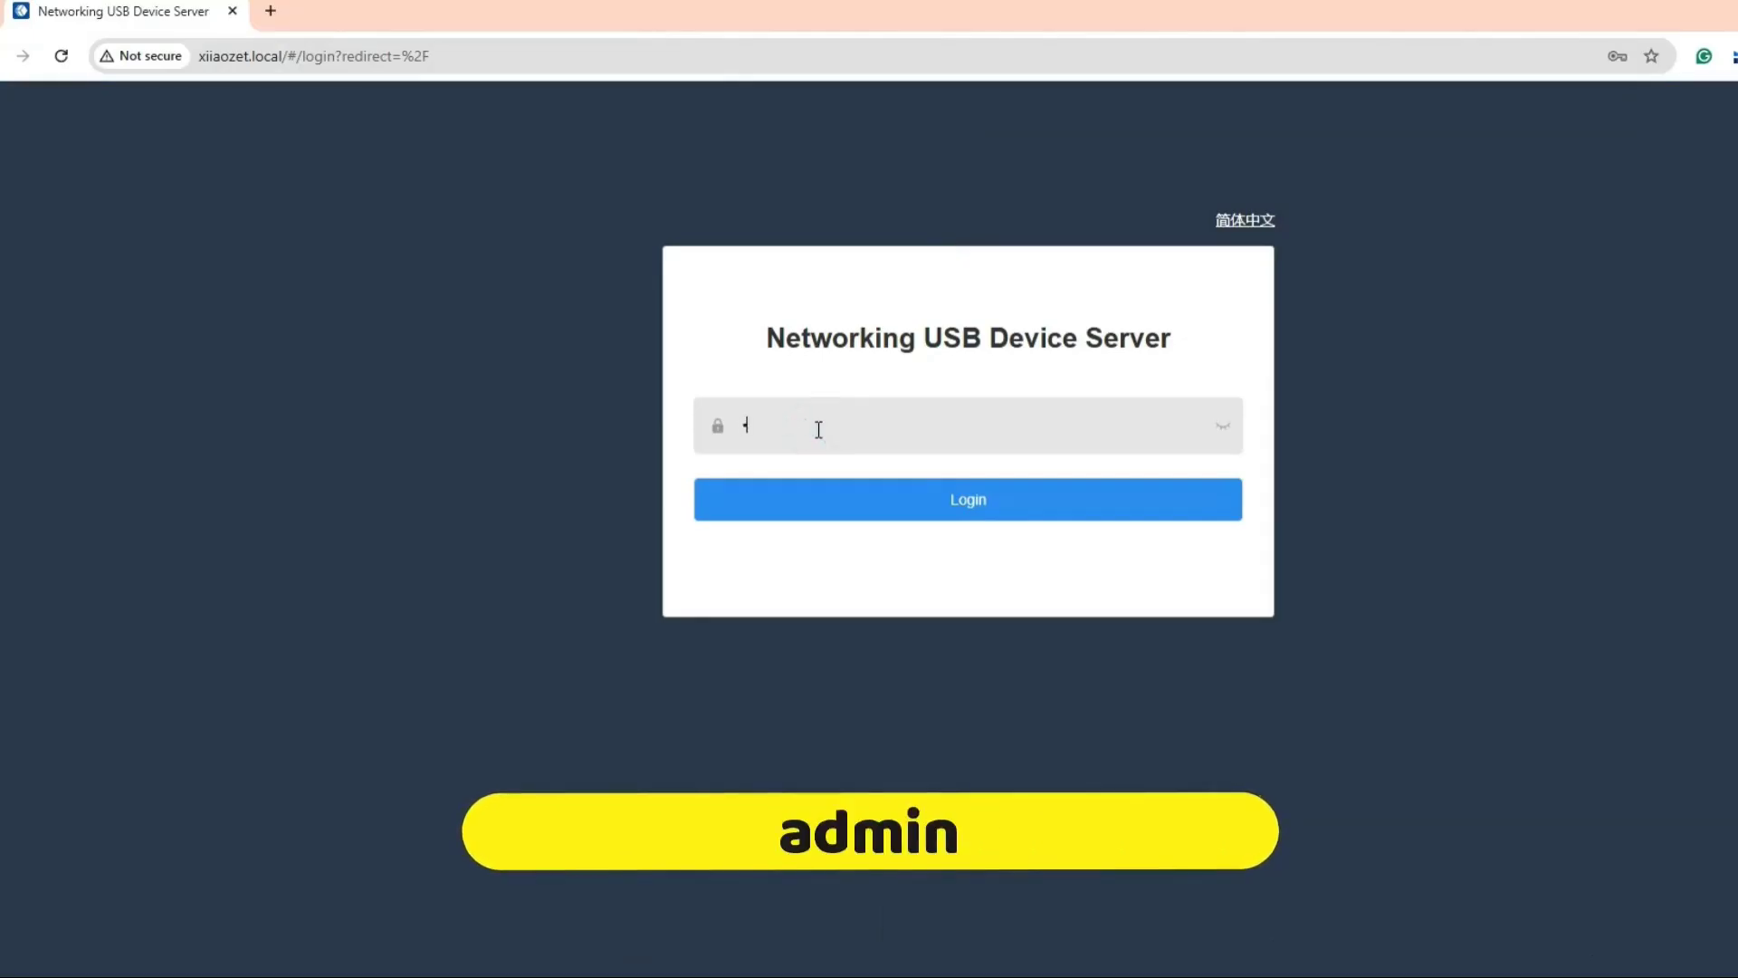
Step: Log in at xiaozet.local with the admin password and dismiss Chrome's save-password popup
{"action": "left_click", "coordinate": [967, 499]}
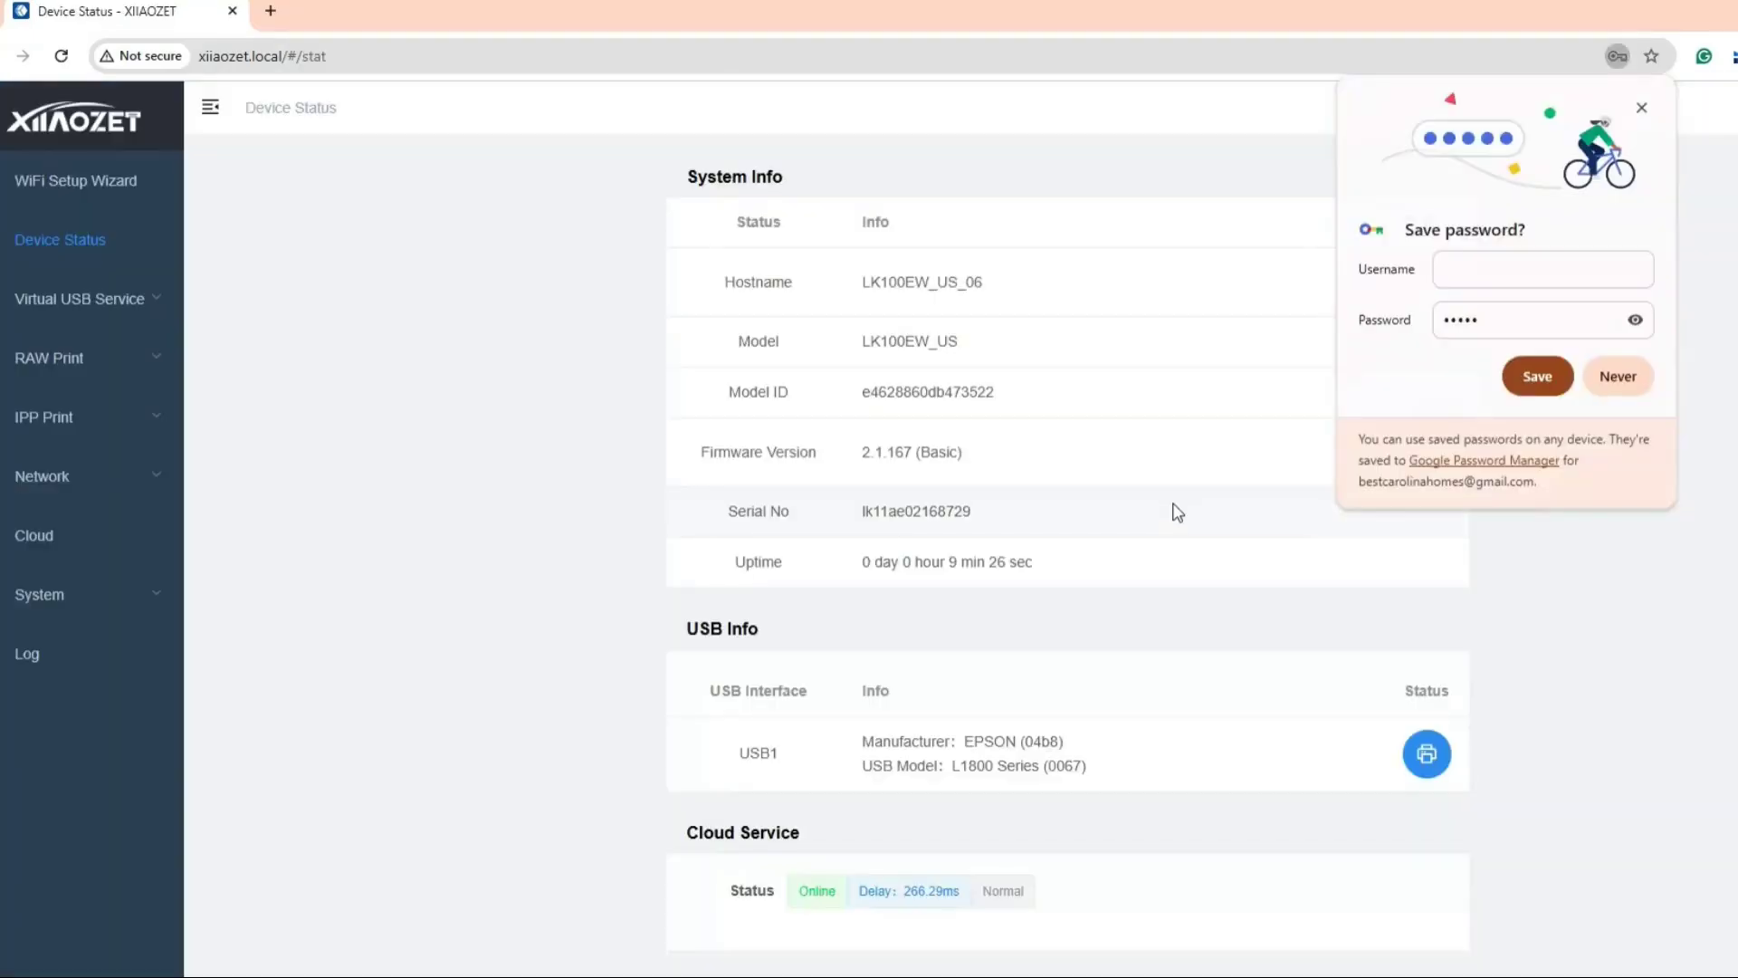
{"action": "mouse_move", "coordinate": [1641, 110]}
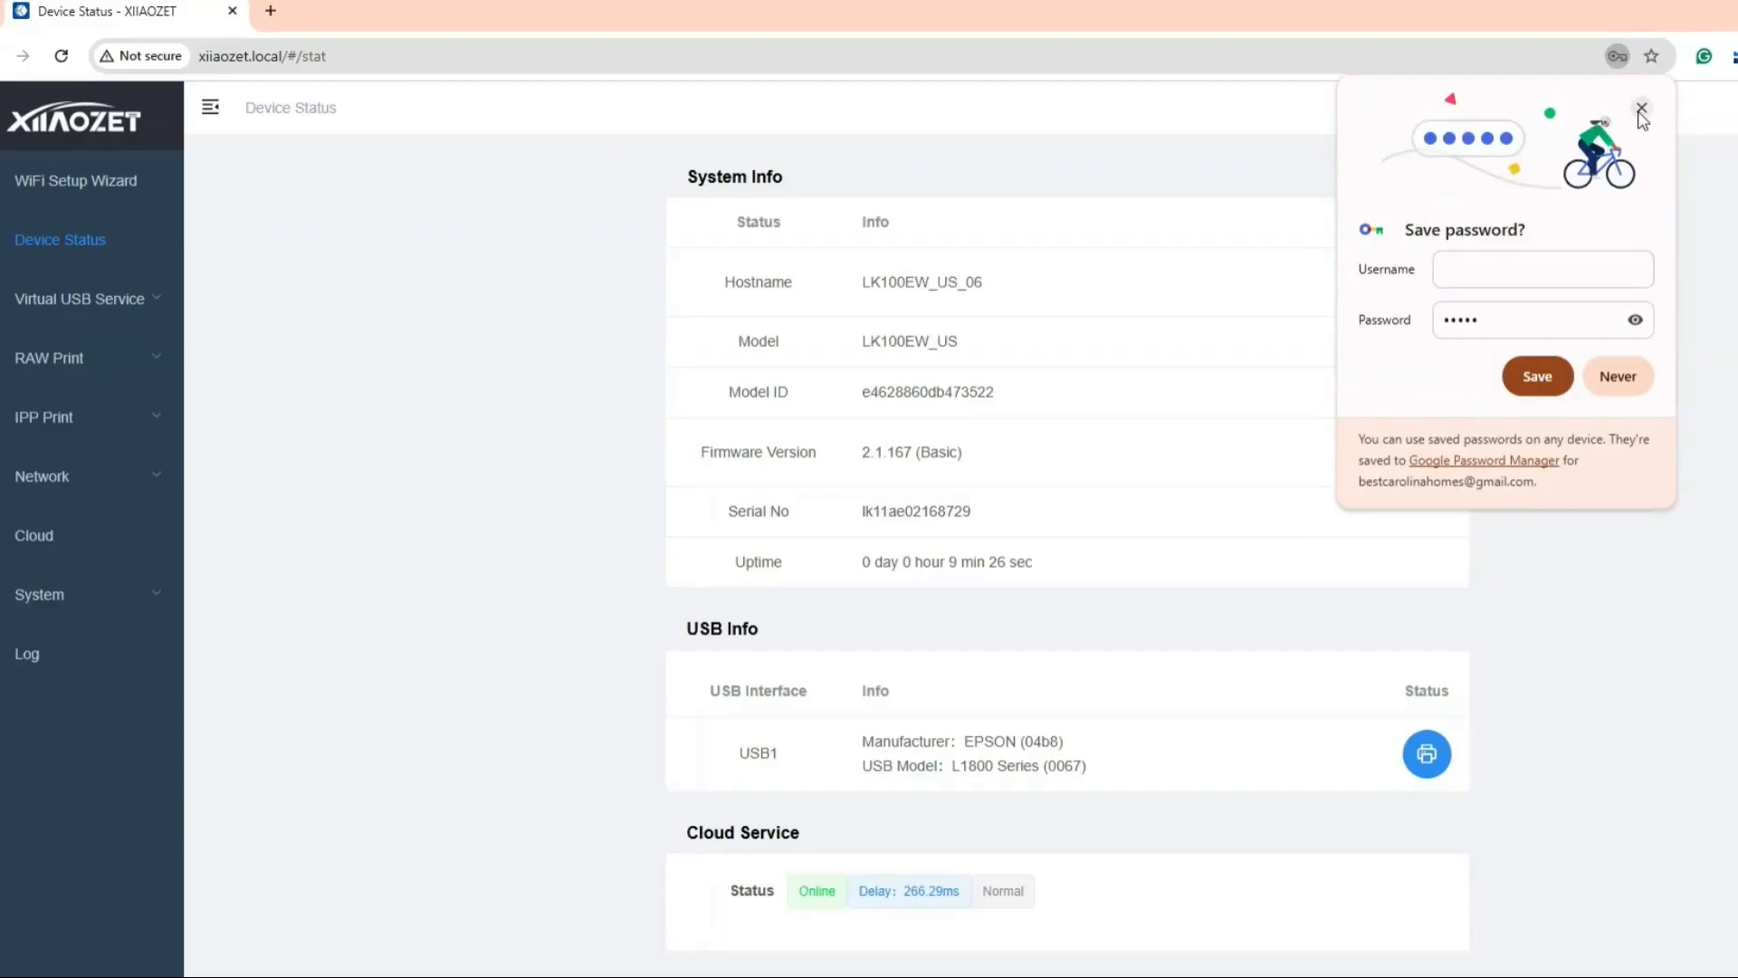
{"action": "left_click", "coordinate": [1641, 108]}
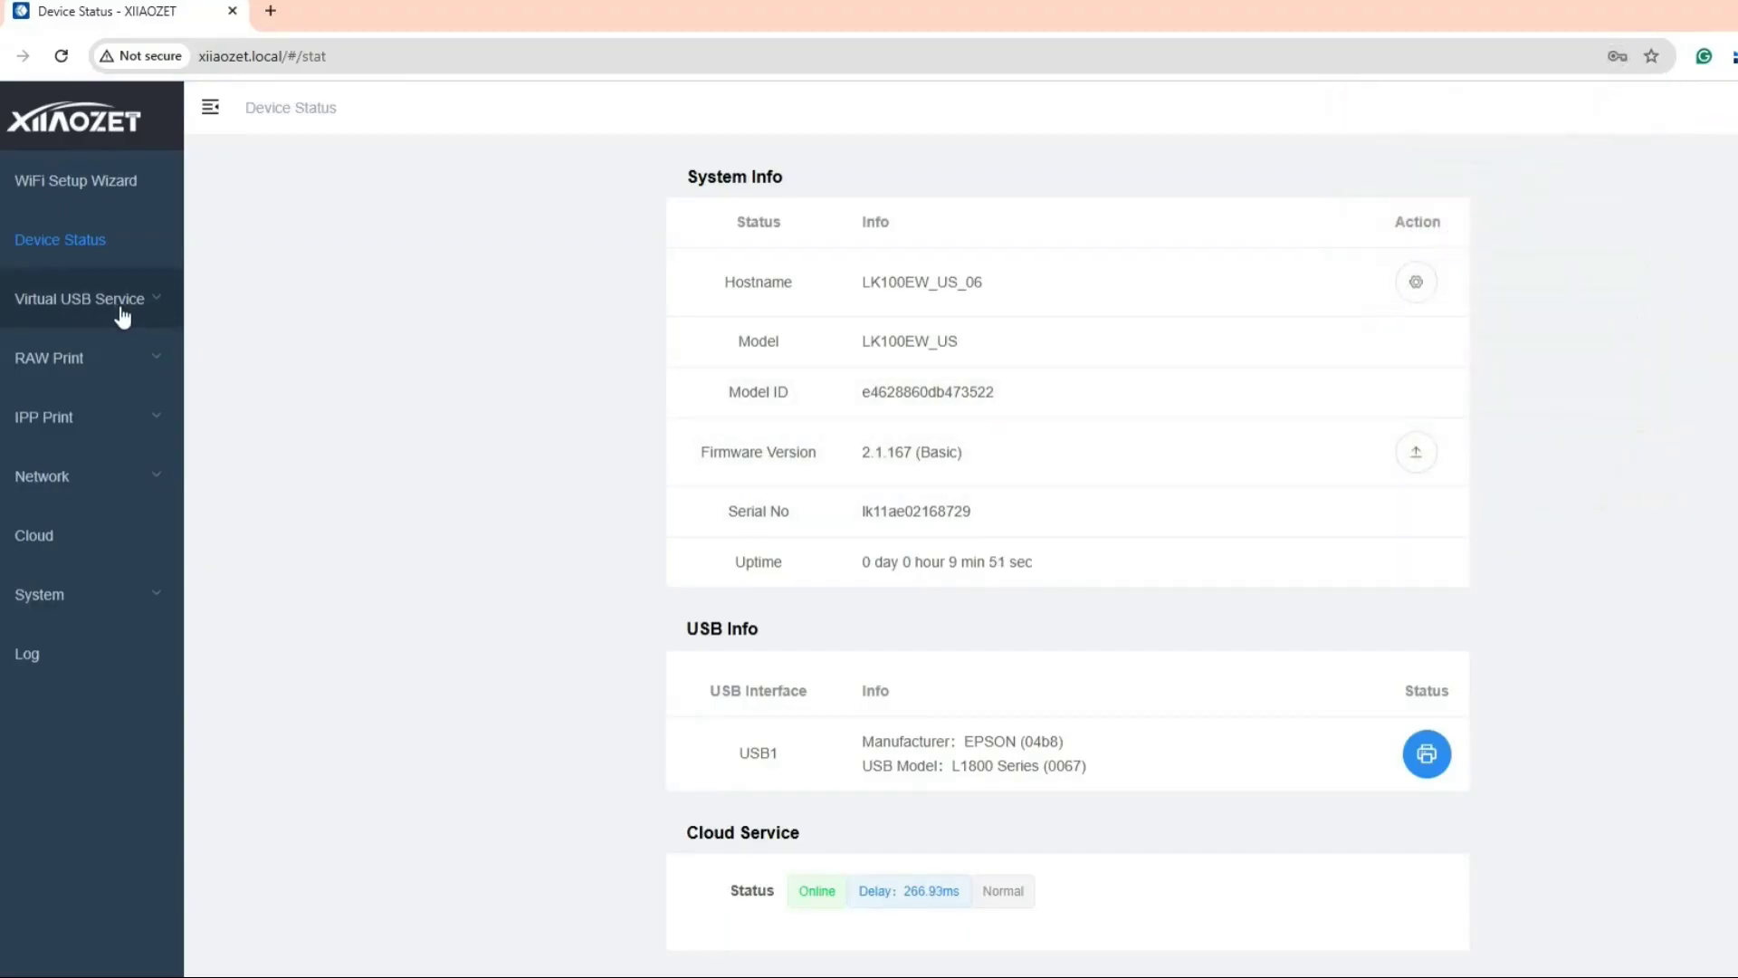
Step: Open Virtual USB Service > Basic Settings > Device List to see EPSON L1800 Series on USB1
{"action": "left_click", "coordinate": [79, 298]}
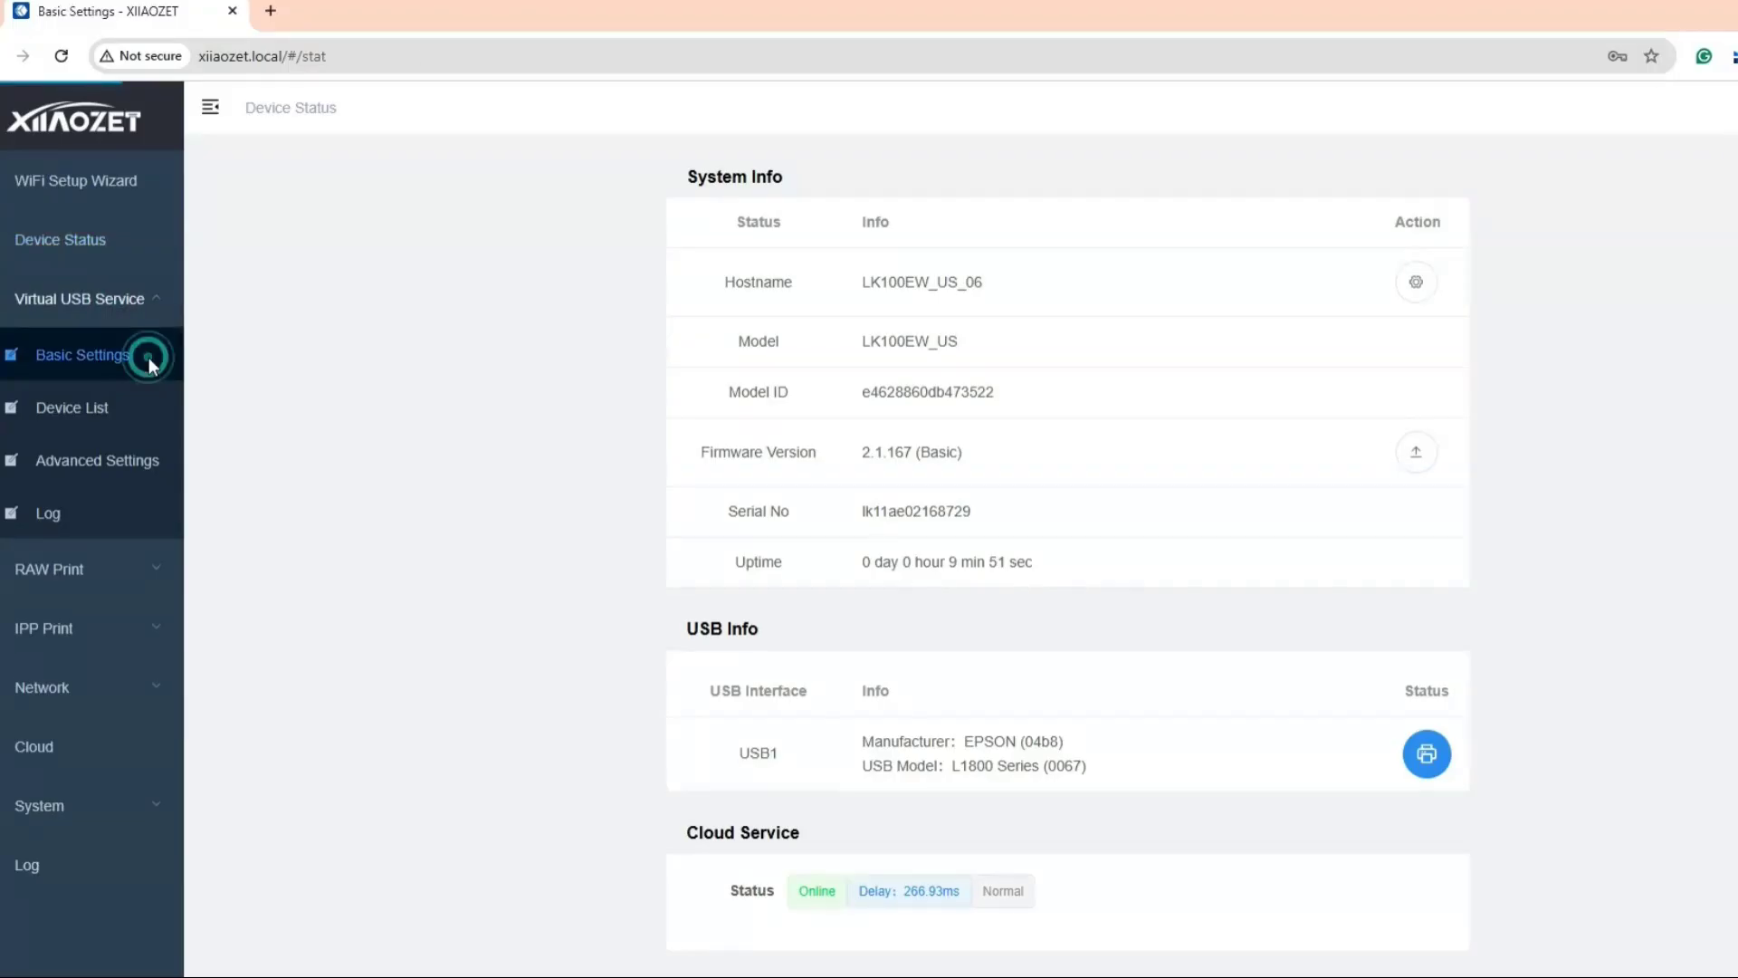
{"action": "left_click", "coordinate": [81, 355]}
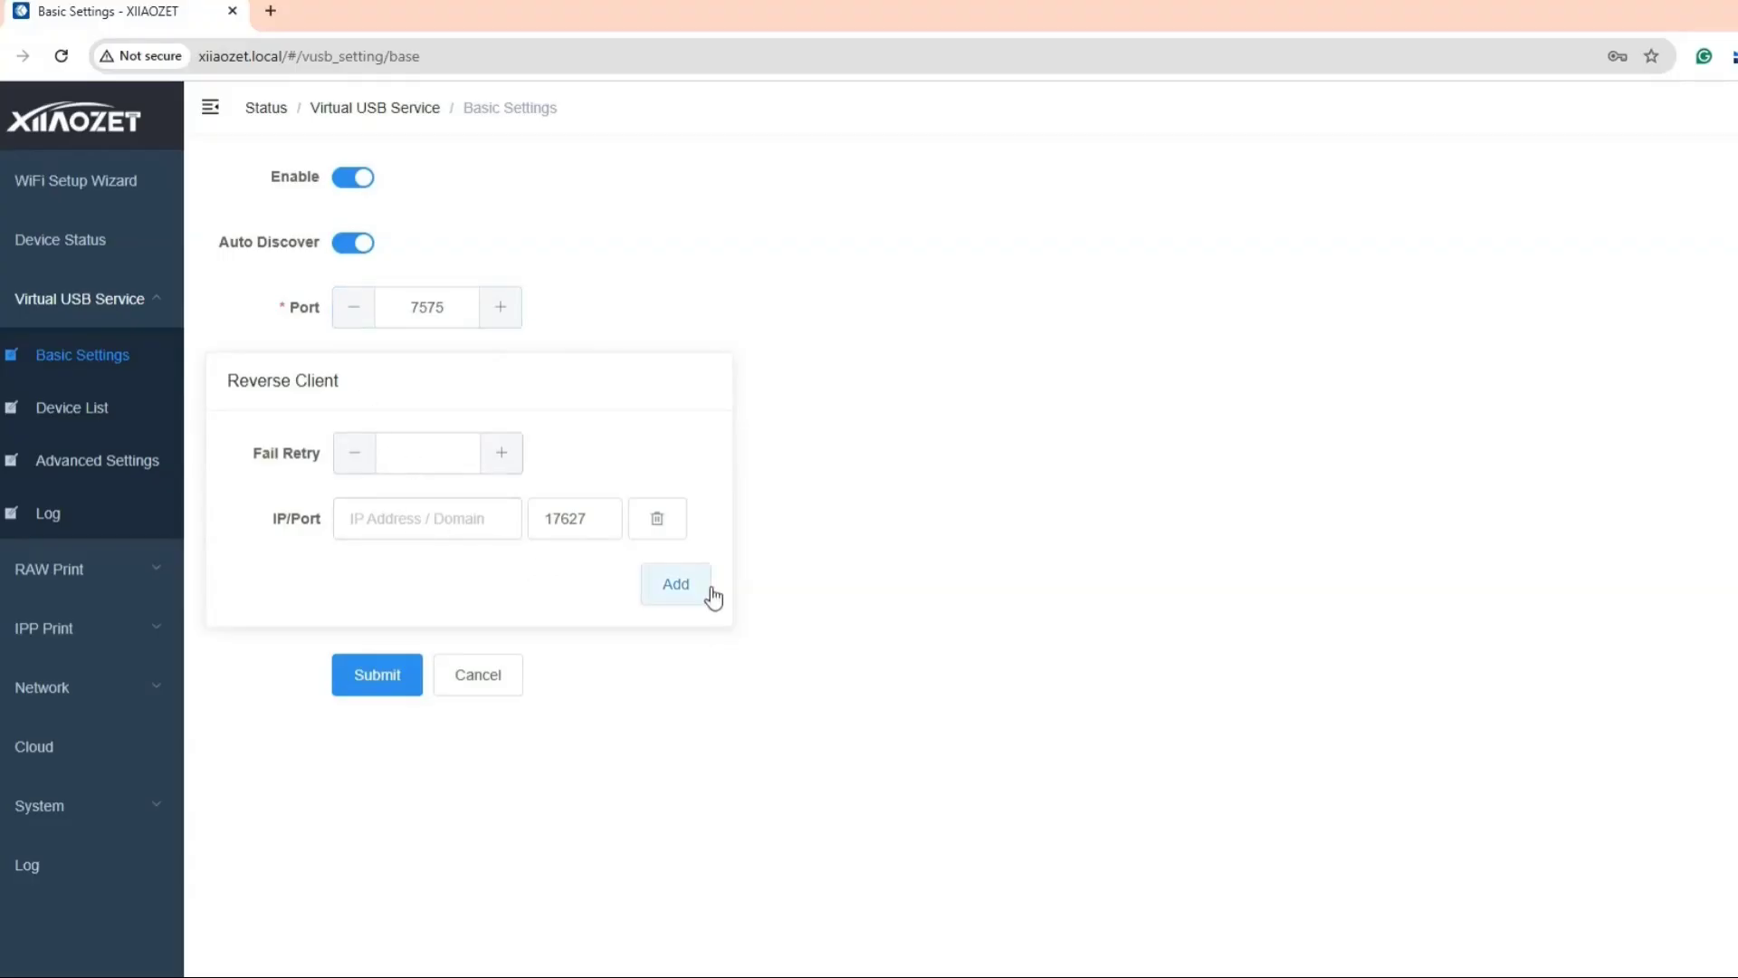
{"action": "left_click", "coordinate": [71, 407]}
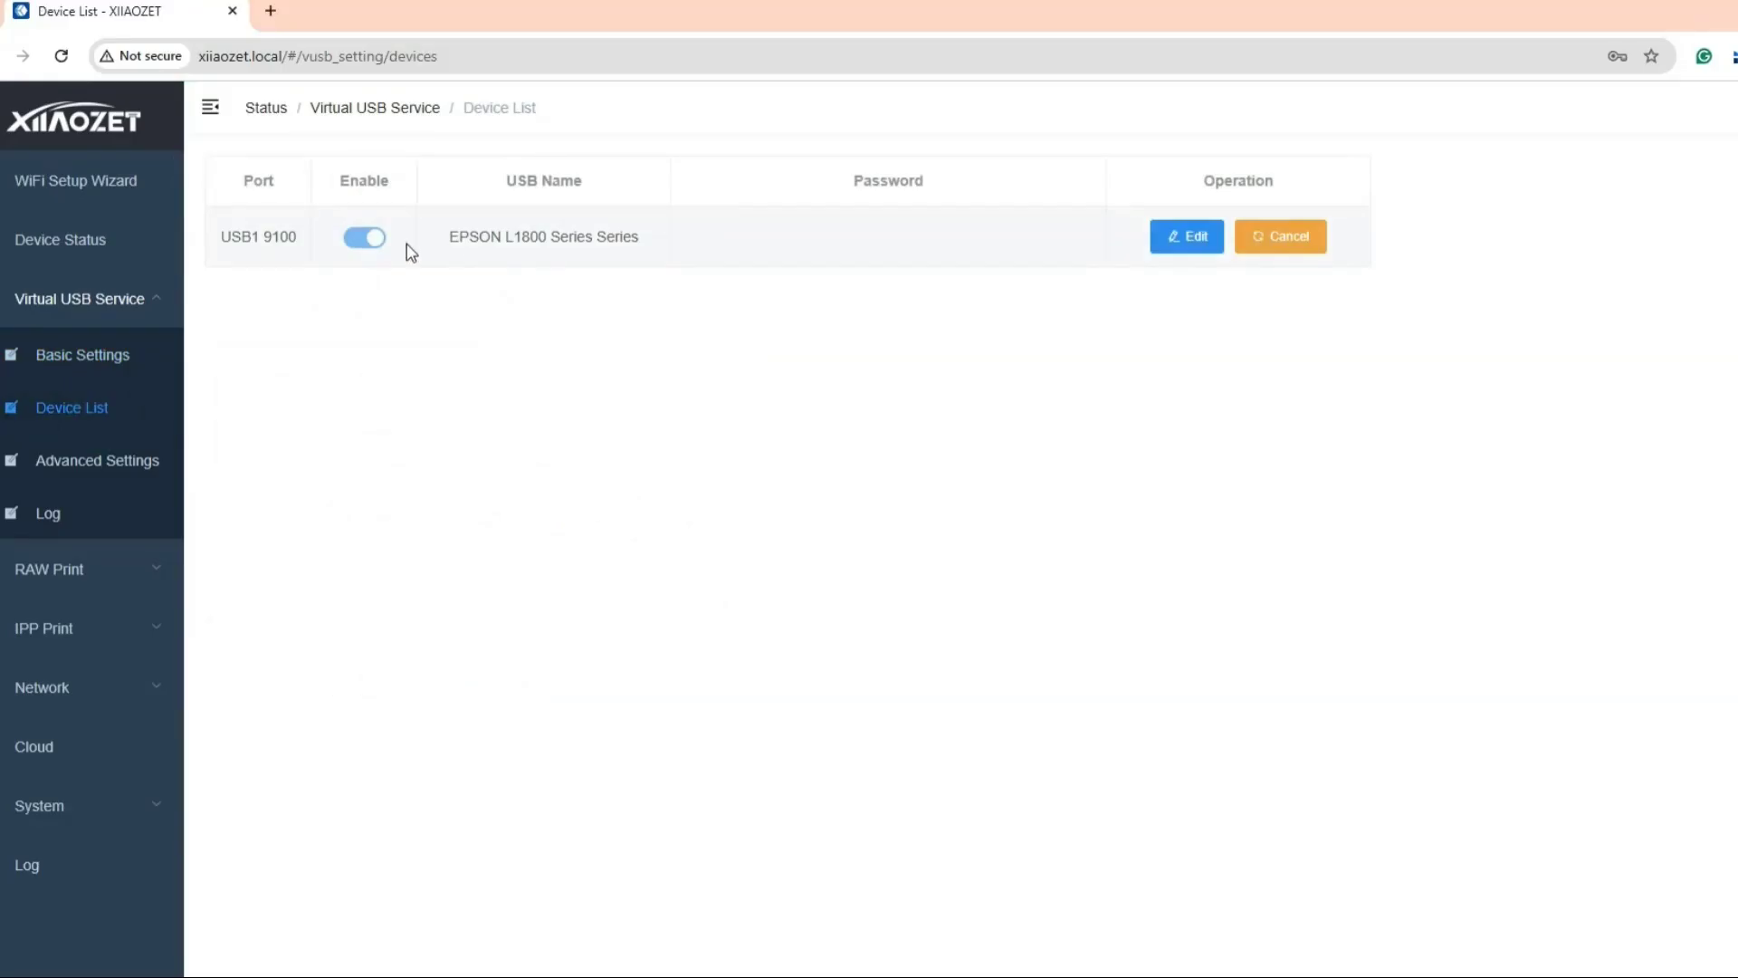
{"action": "mouse_move", "coordinate": [848, 263]}
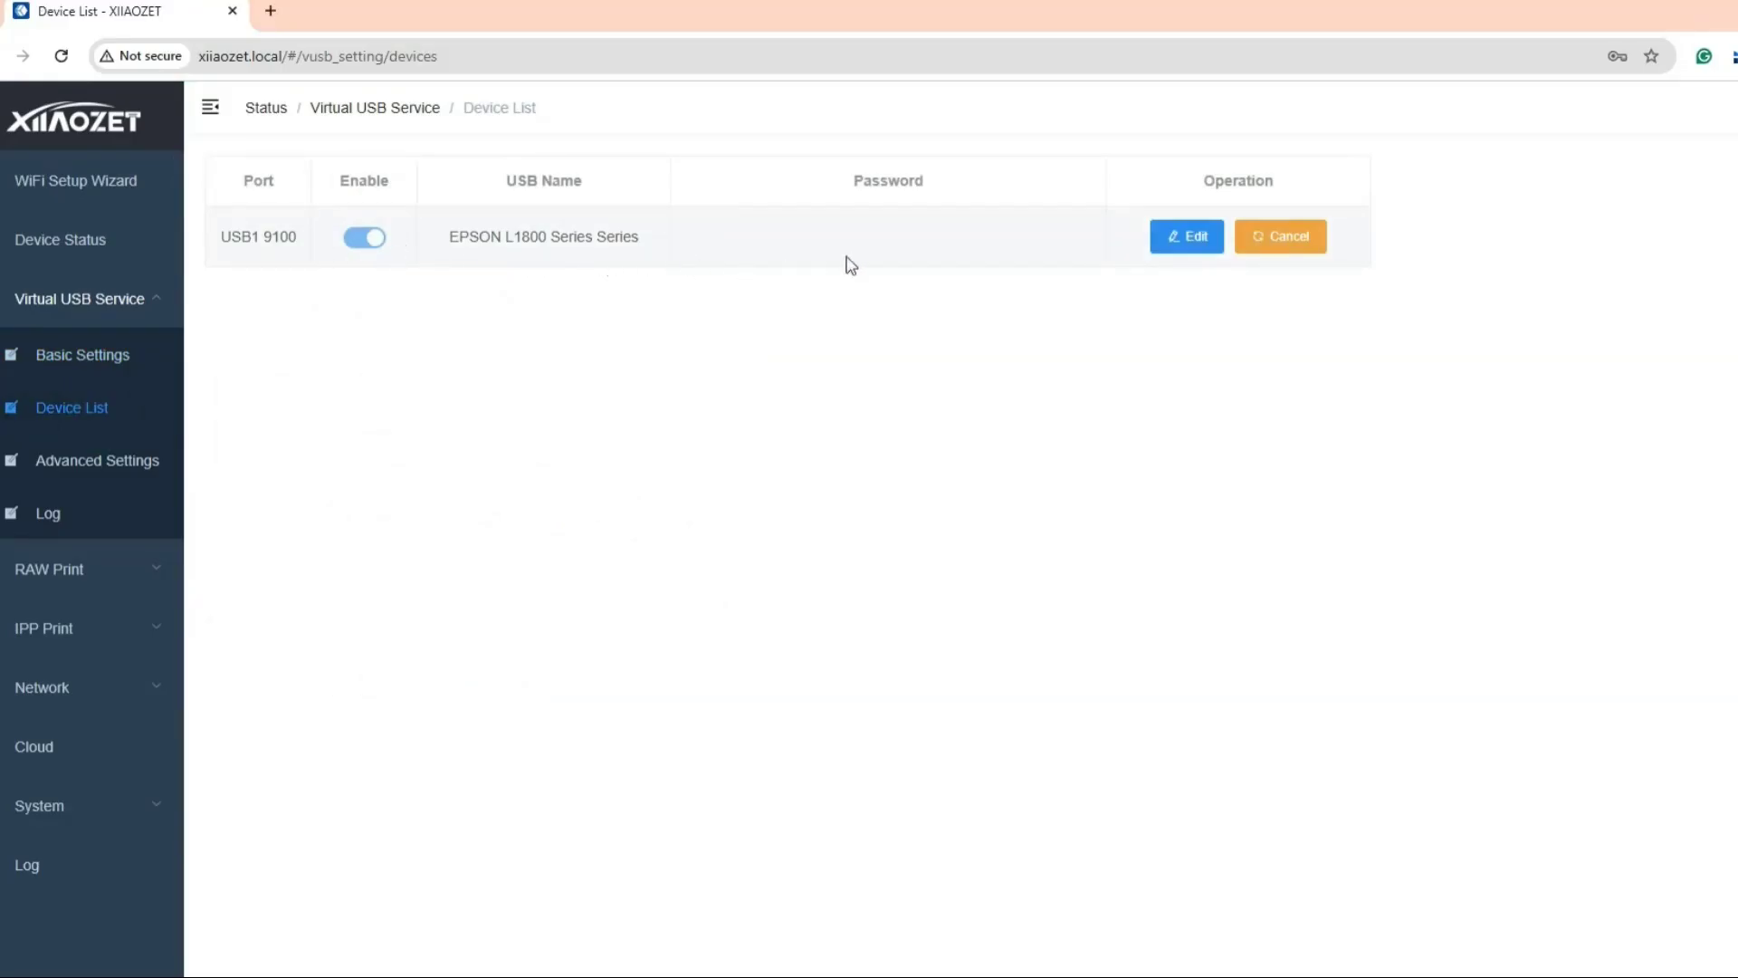
{"action": "mouse_move", "coordinate": [1283, 305]}
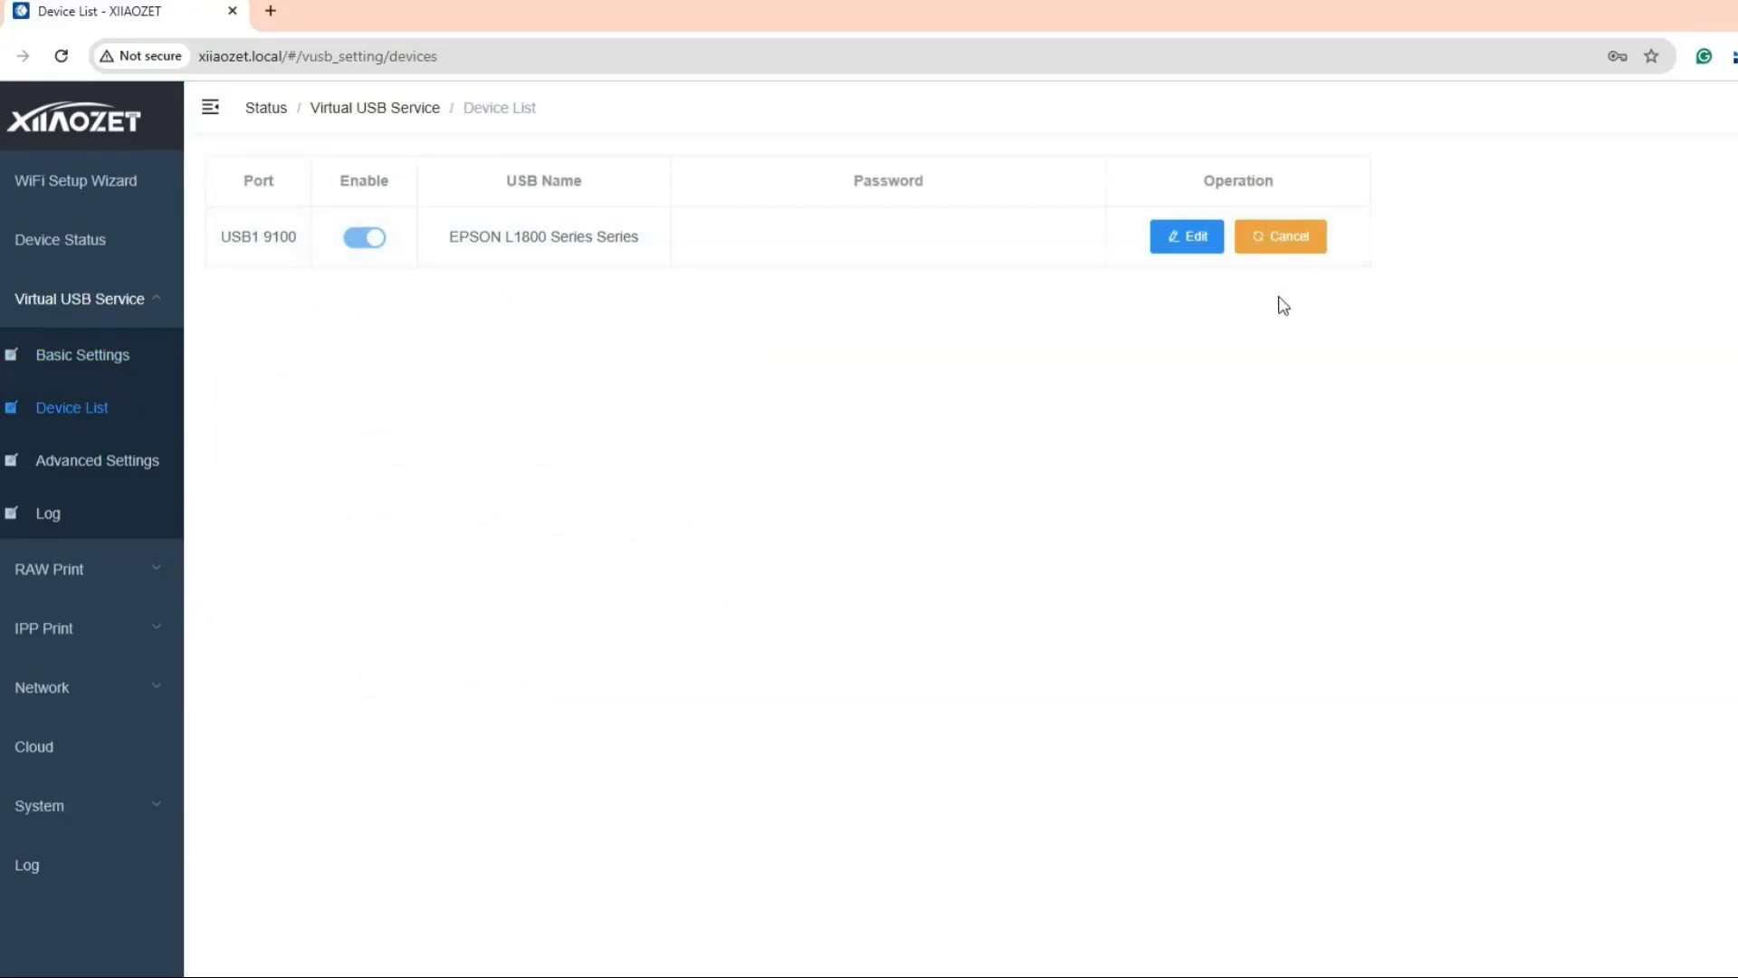
{"action": "mouse_move", "coordinate": [218, 599]}
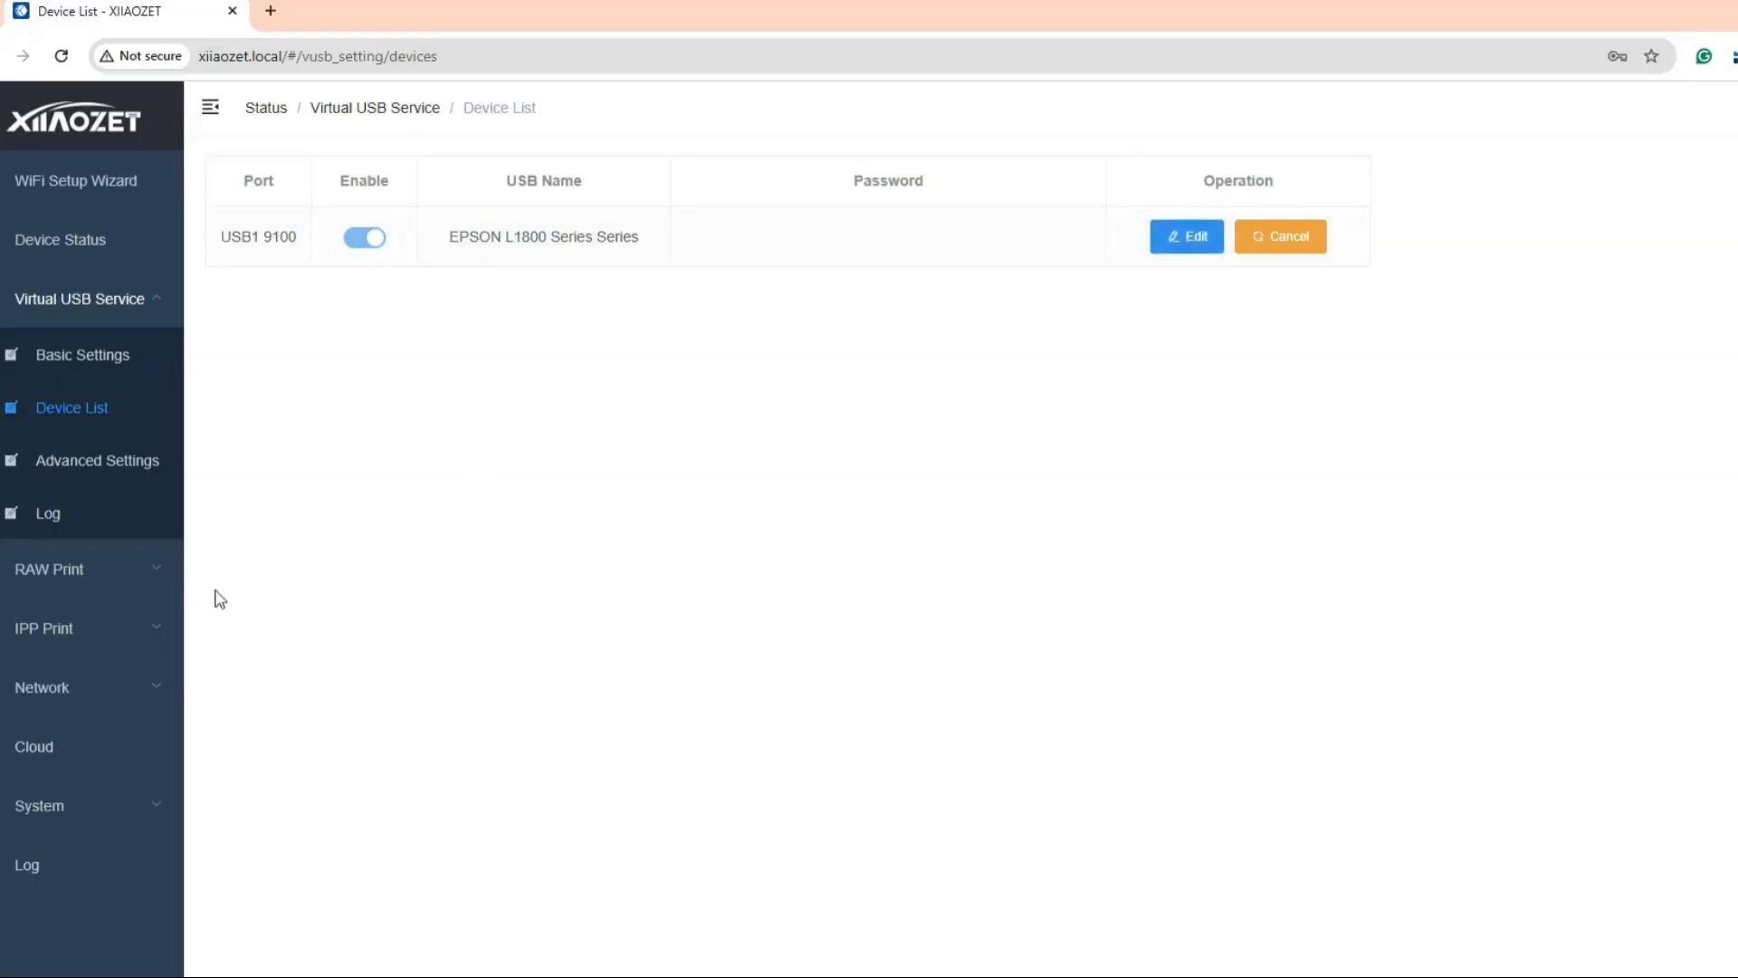
{"action": "mouse_move", "coordinate": [104, 584]}
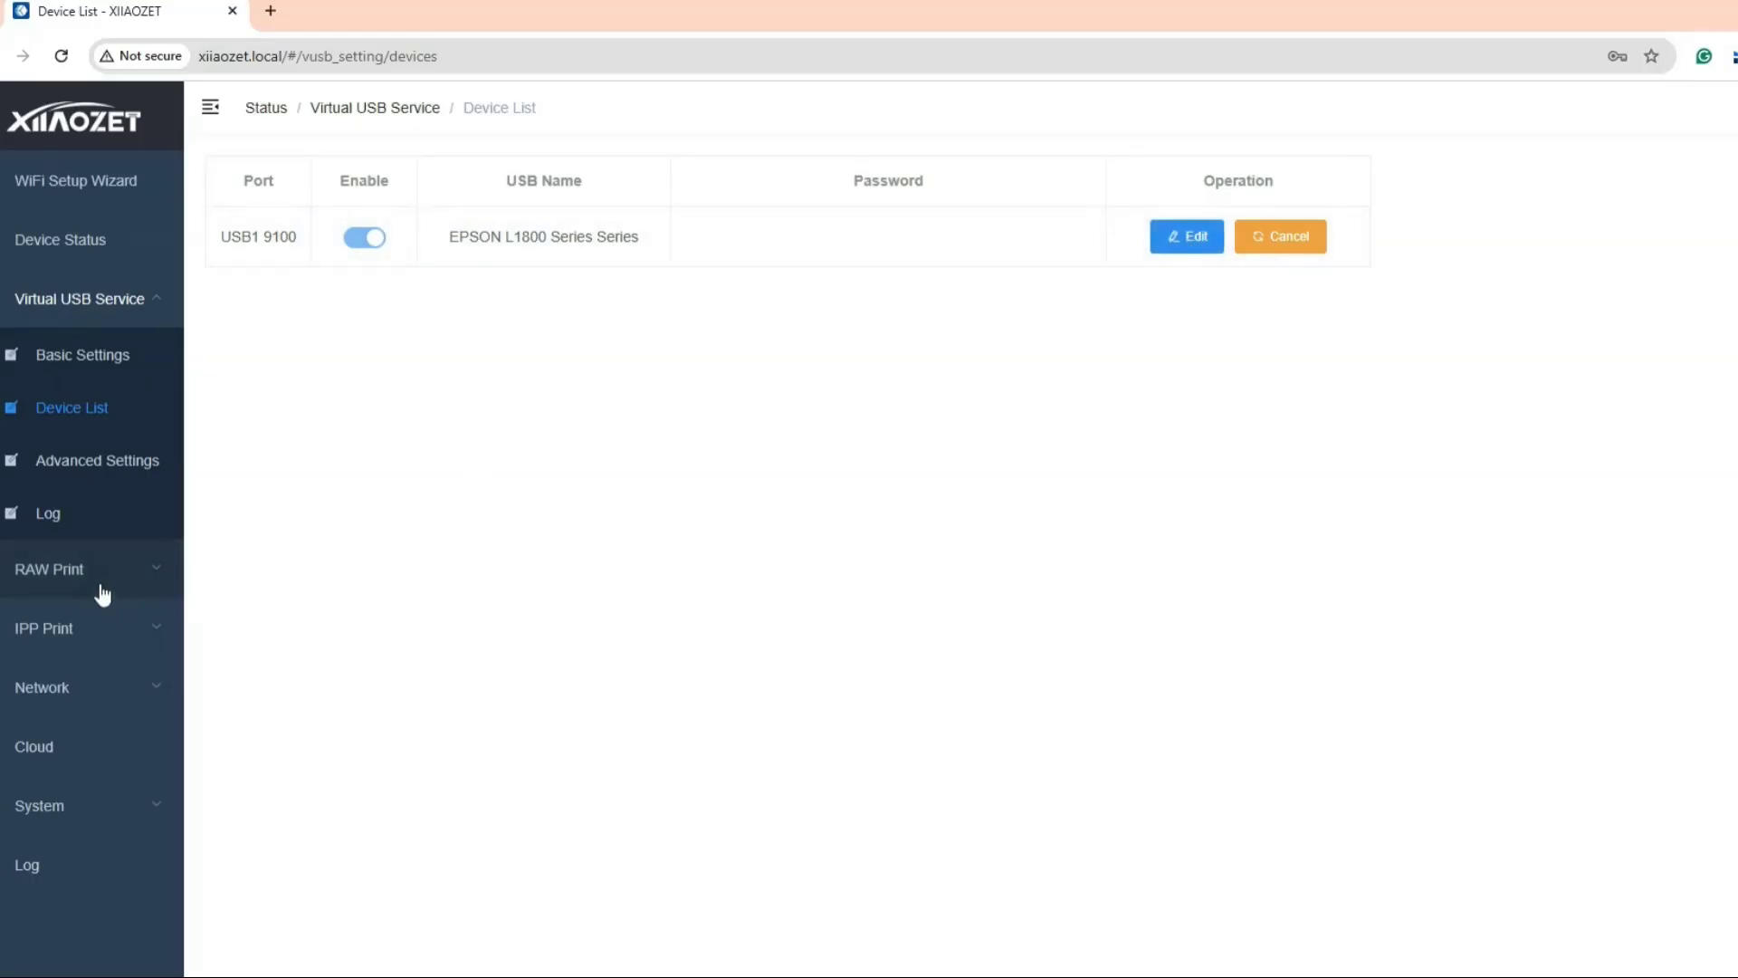
{"action": "mouse_move", "coordinate": [117, 698]}
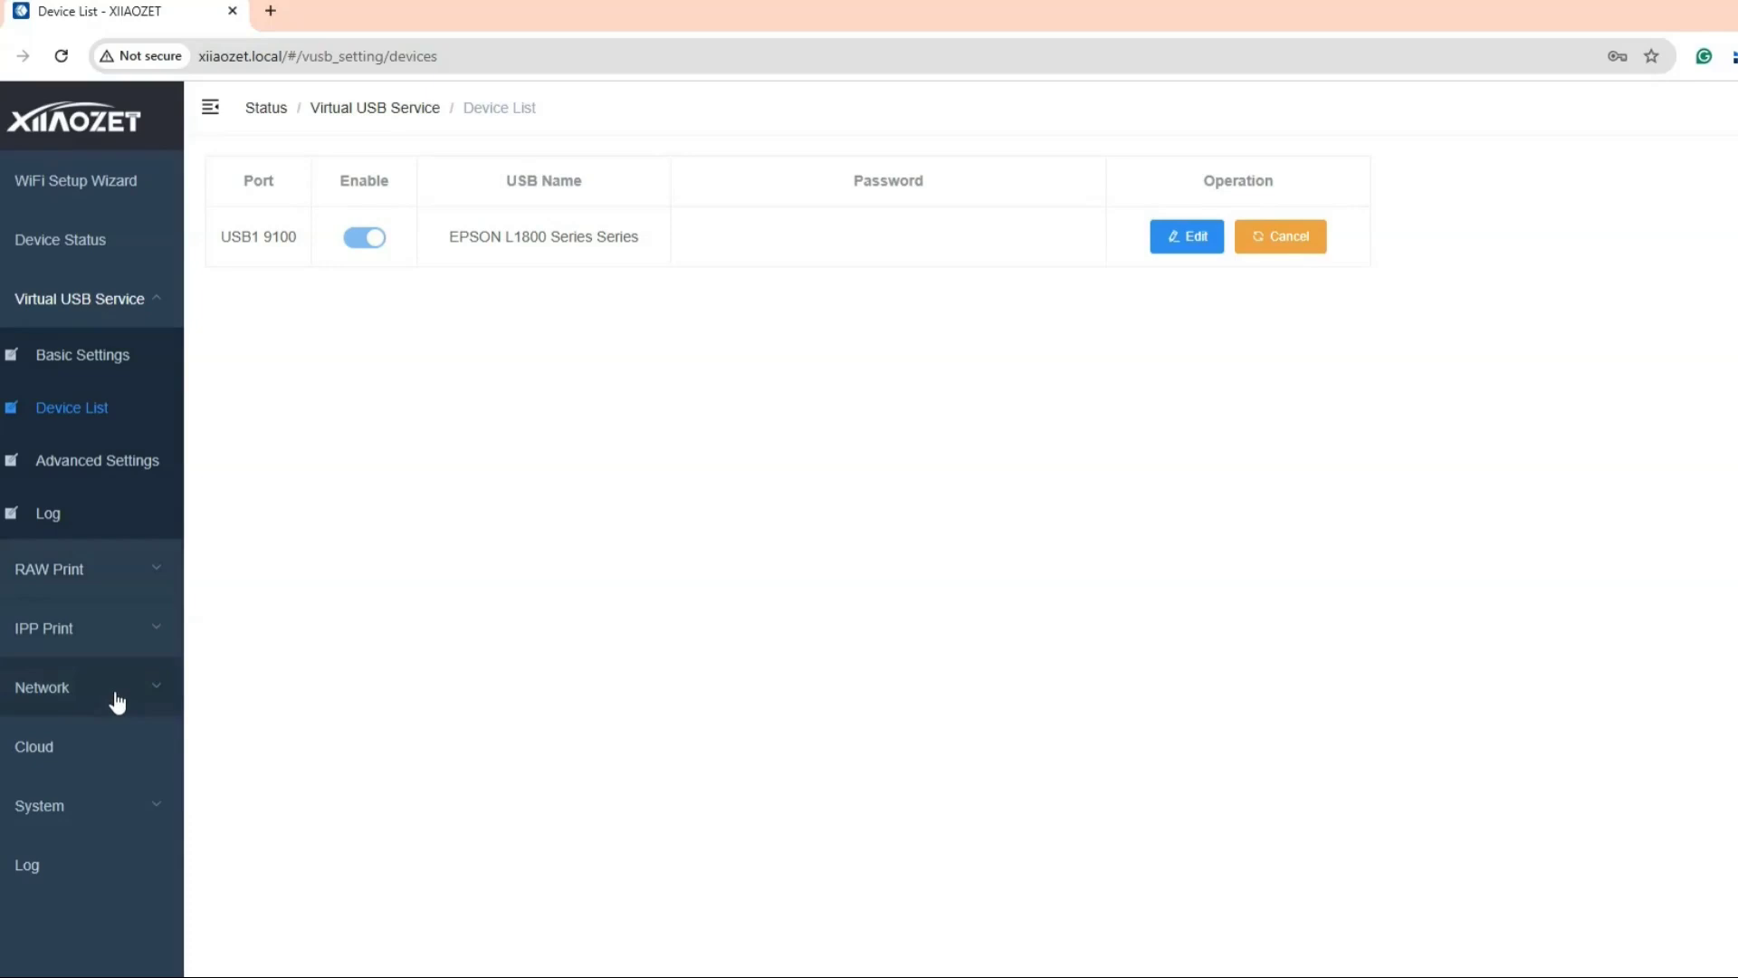
{"action": "mouse_move", "coordinate": [143, 627]}
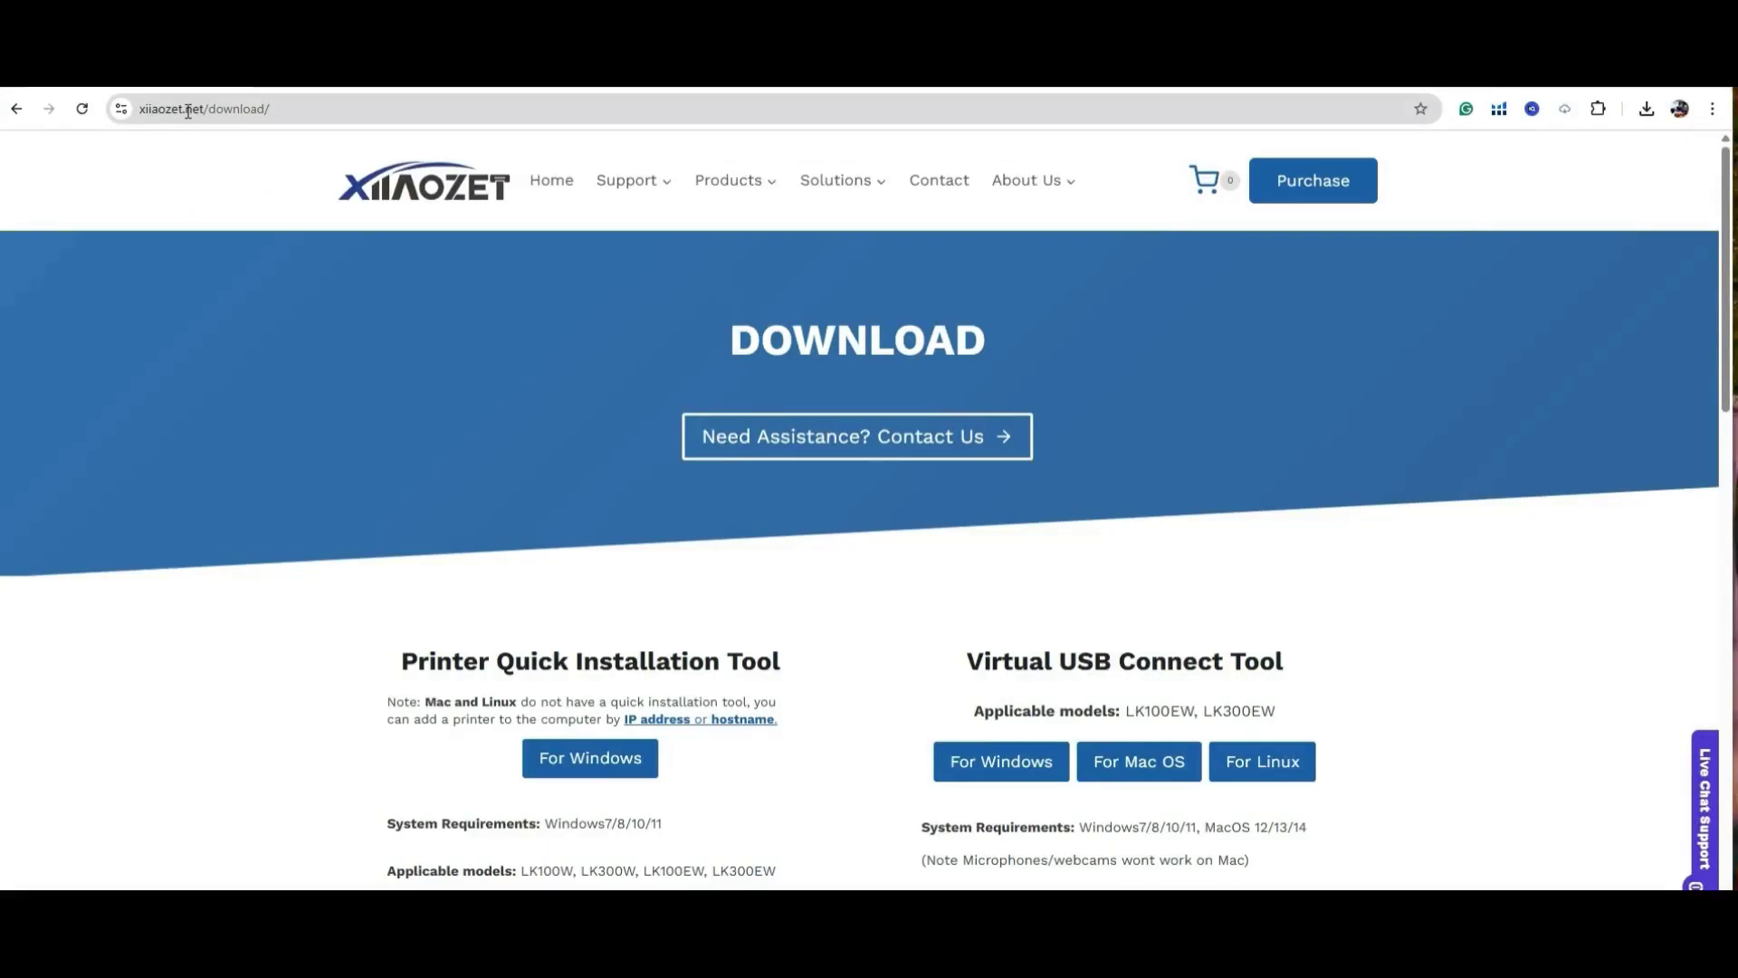
Step: Browse xiaozet.net/download down to the Printer Quick Installation and Virtual USB Connect tools
{"action": "left_click", "coordinate": [222, 108]}
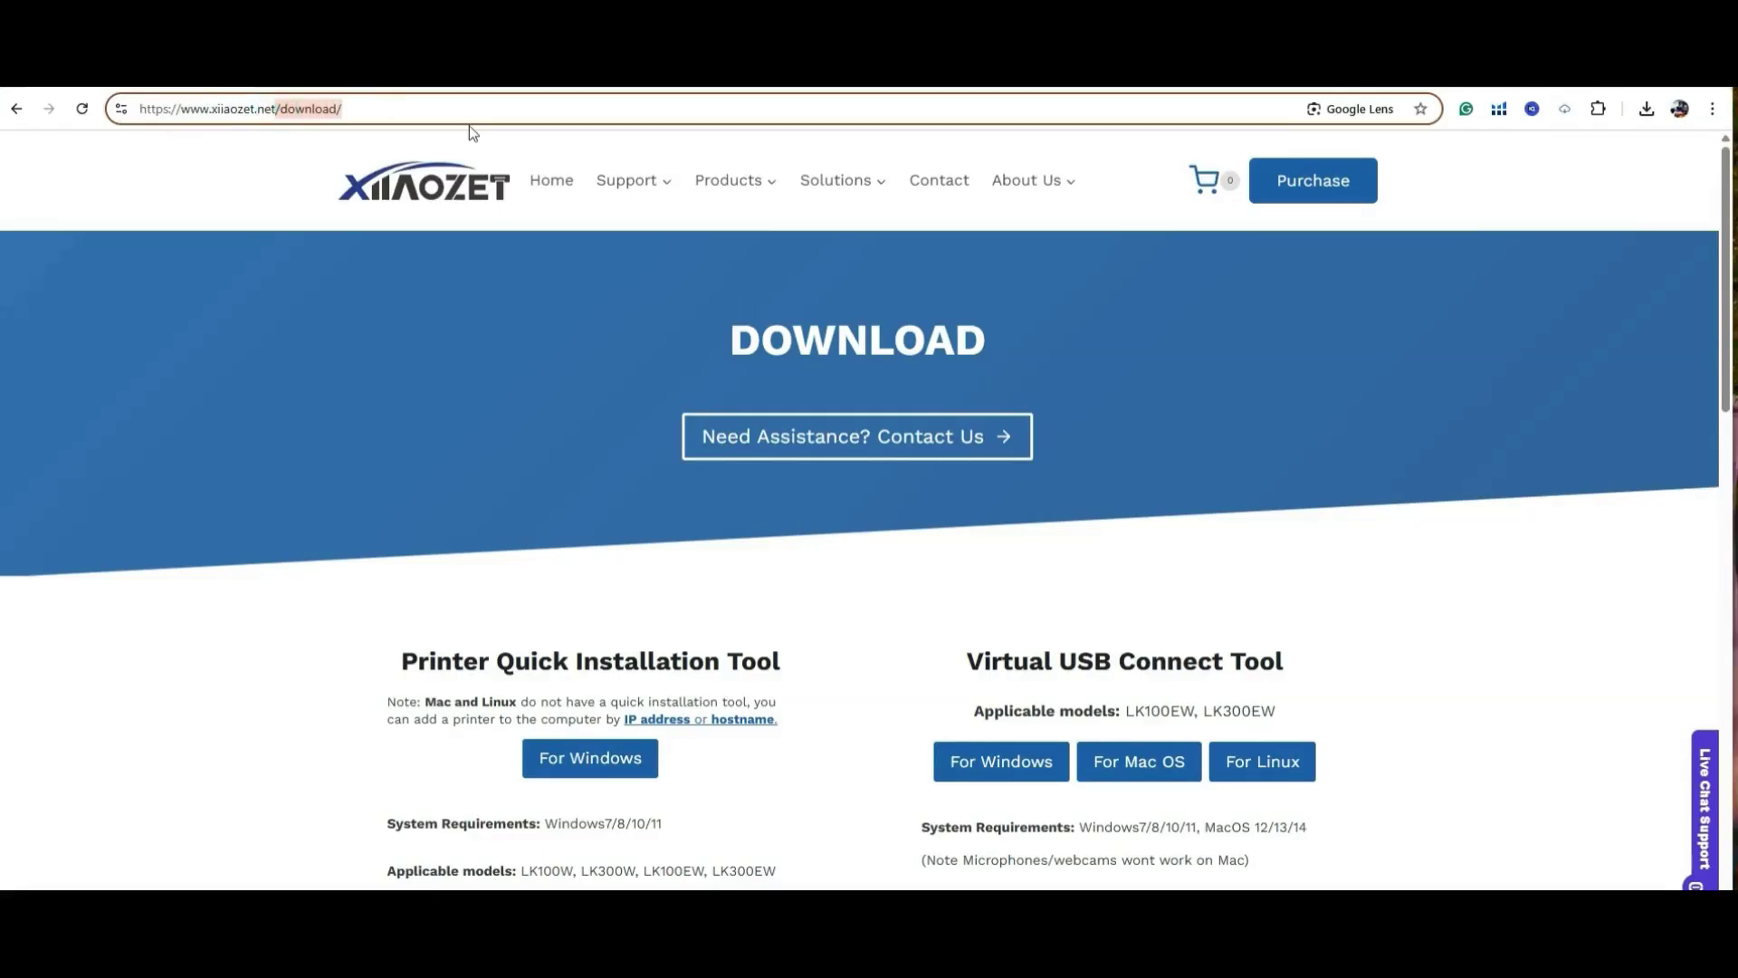
{"action": "scroll", "scroll_direction": "down", "scroll_amount": 3}
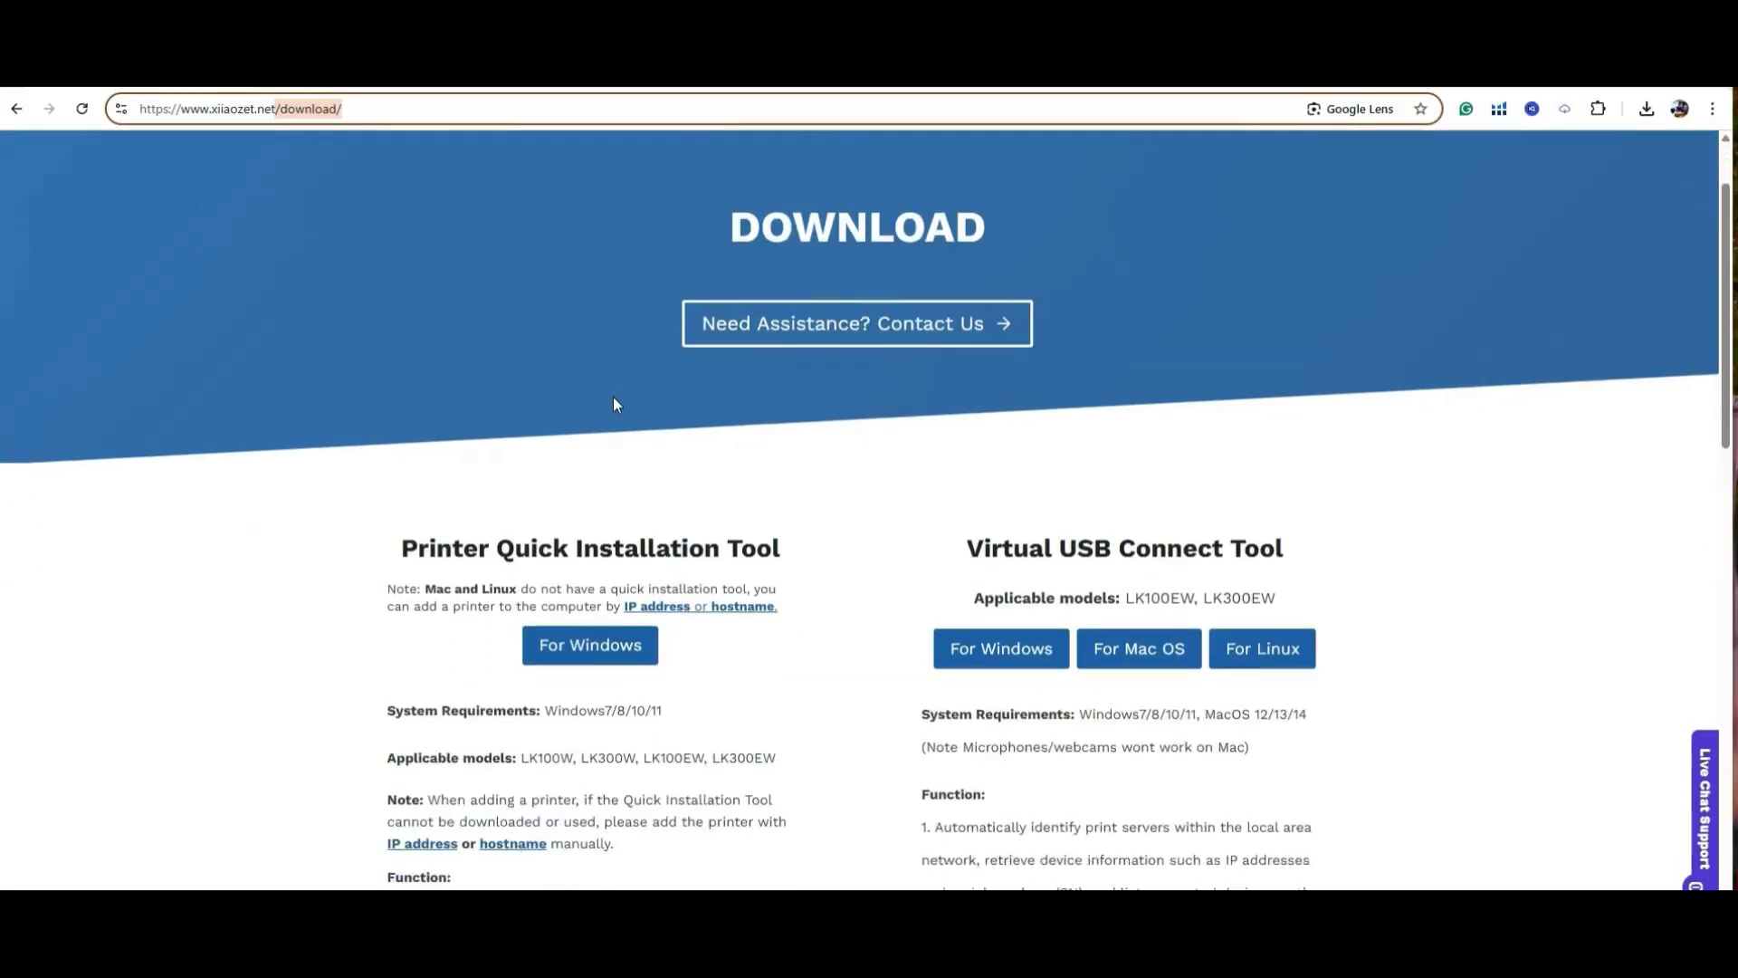
{"action": "scroll", "scroll_direction": "down", "scroll_amount": 3}
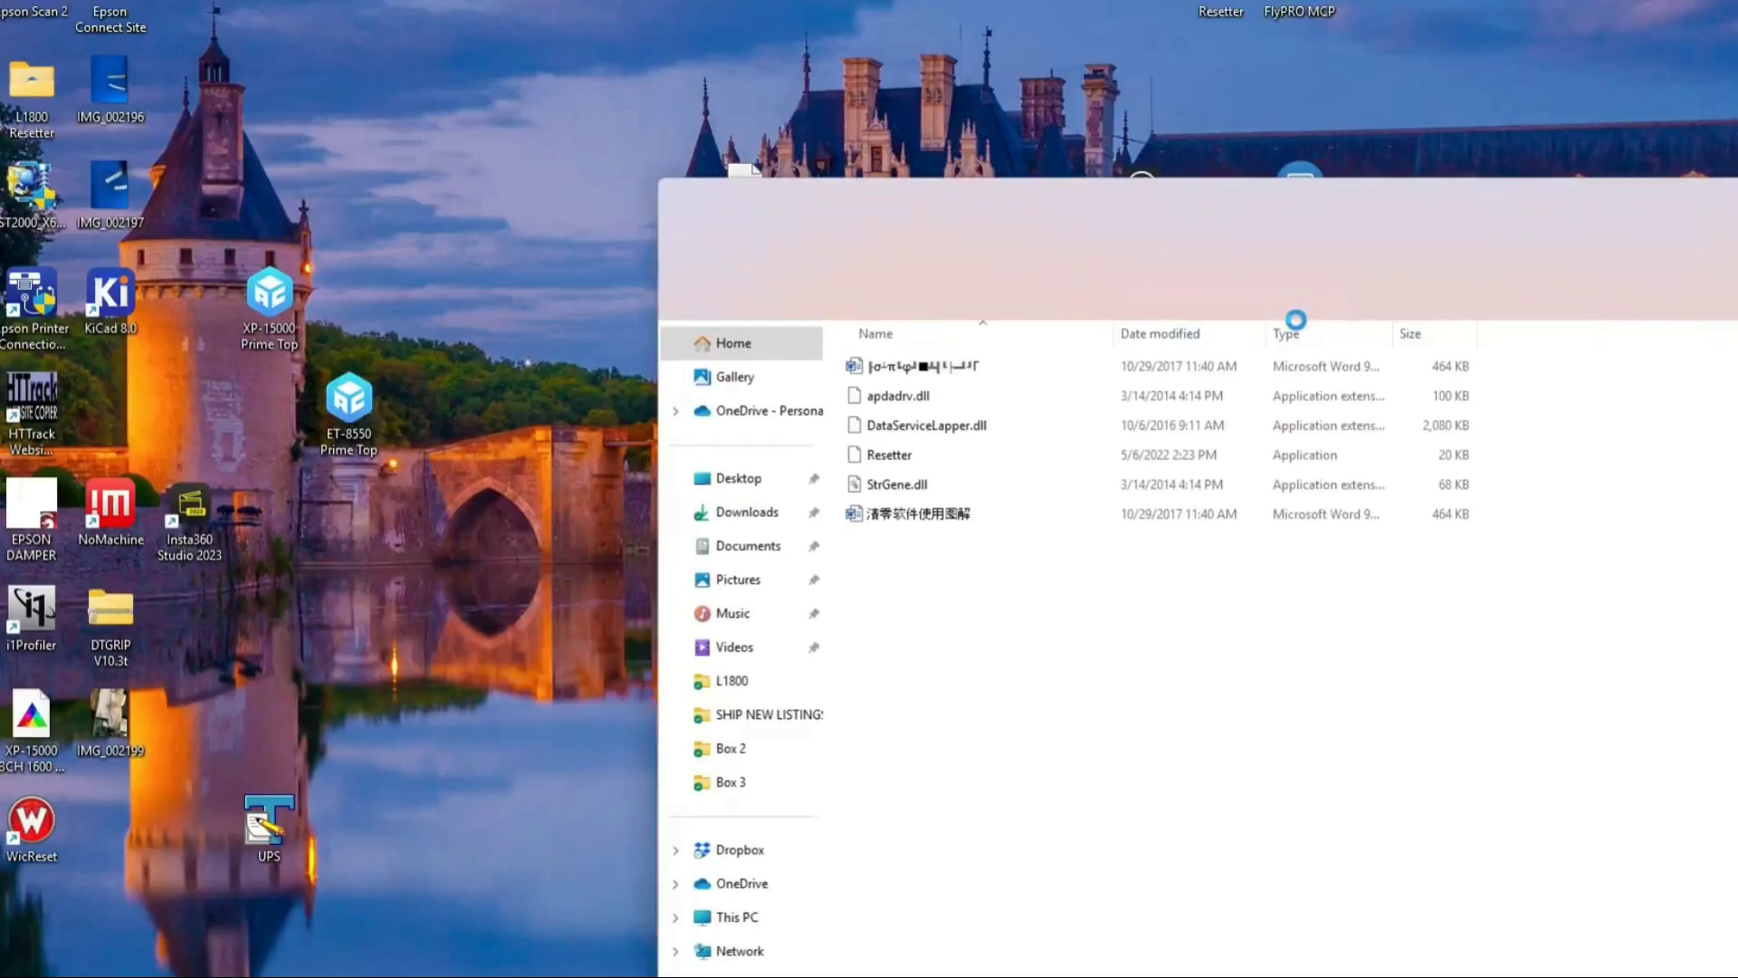
{"action": "left_click", "coordinate": [887, 454]}
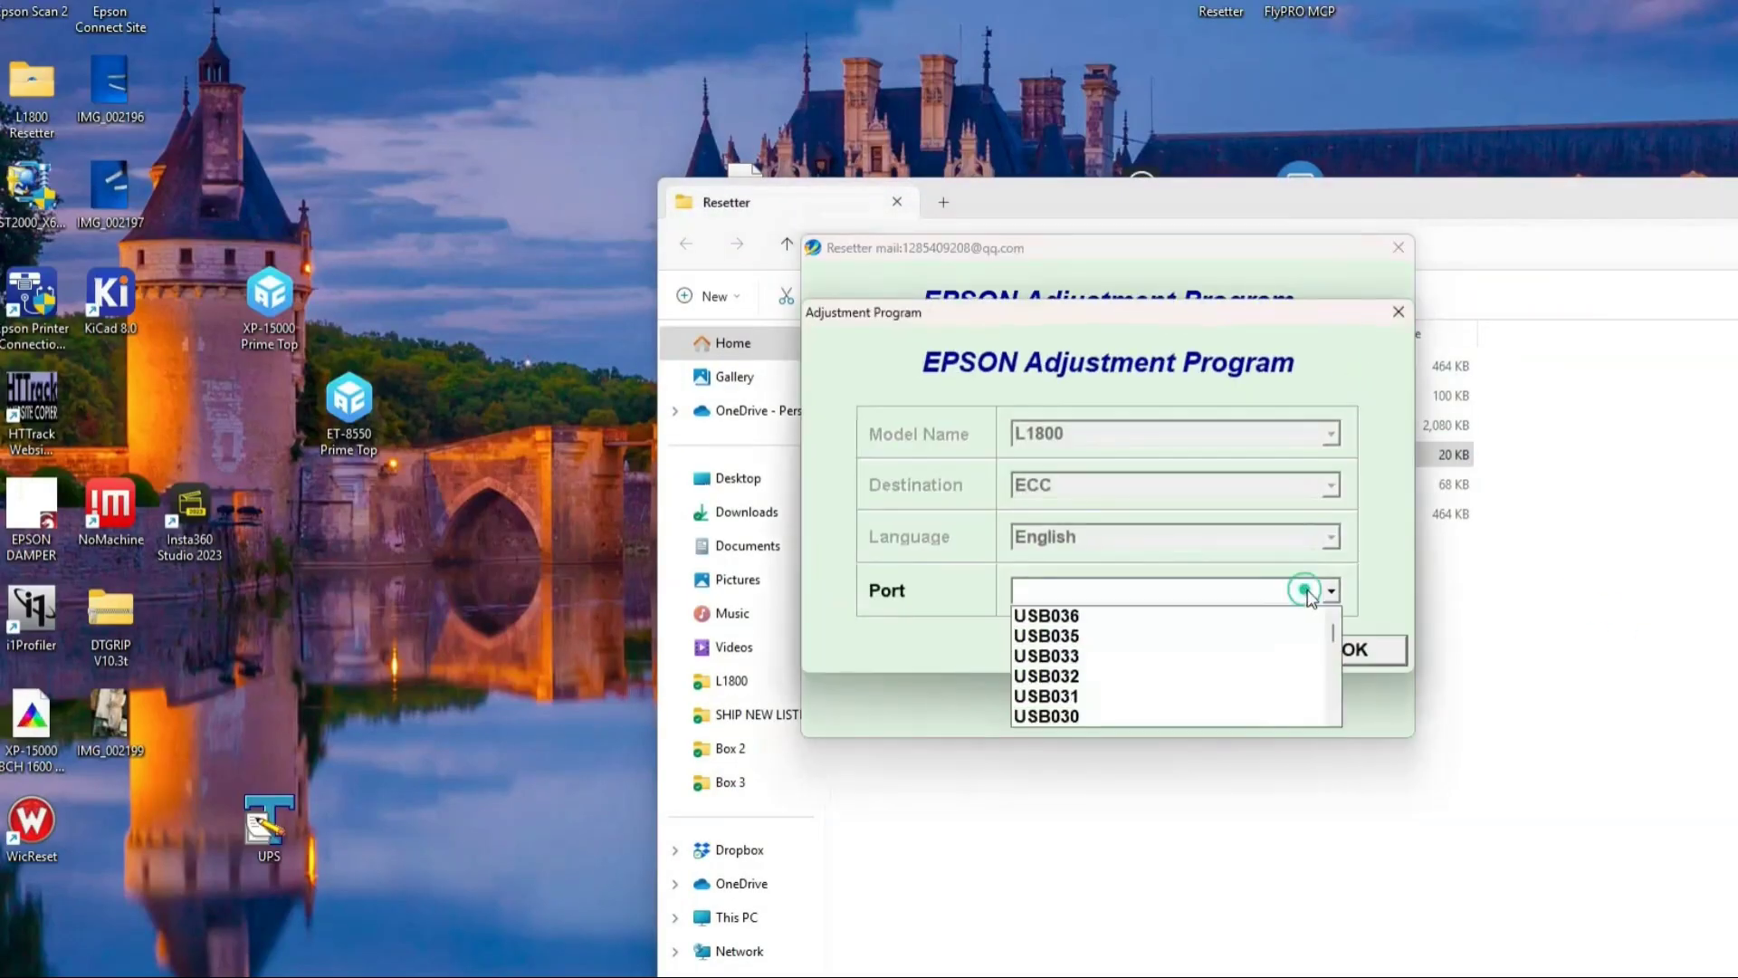
{"action": "scroll", "scroll_direction": "down", "scroll_amount": 3}
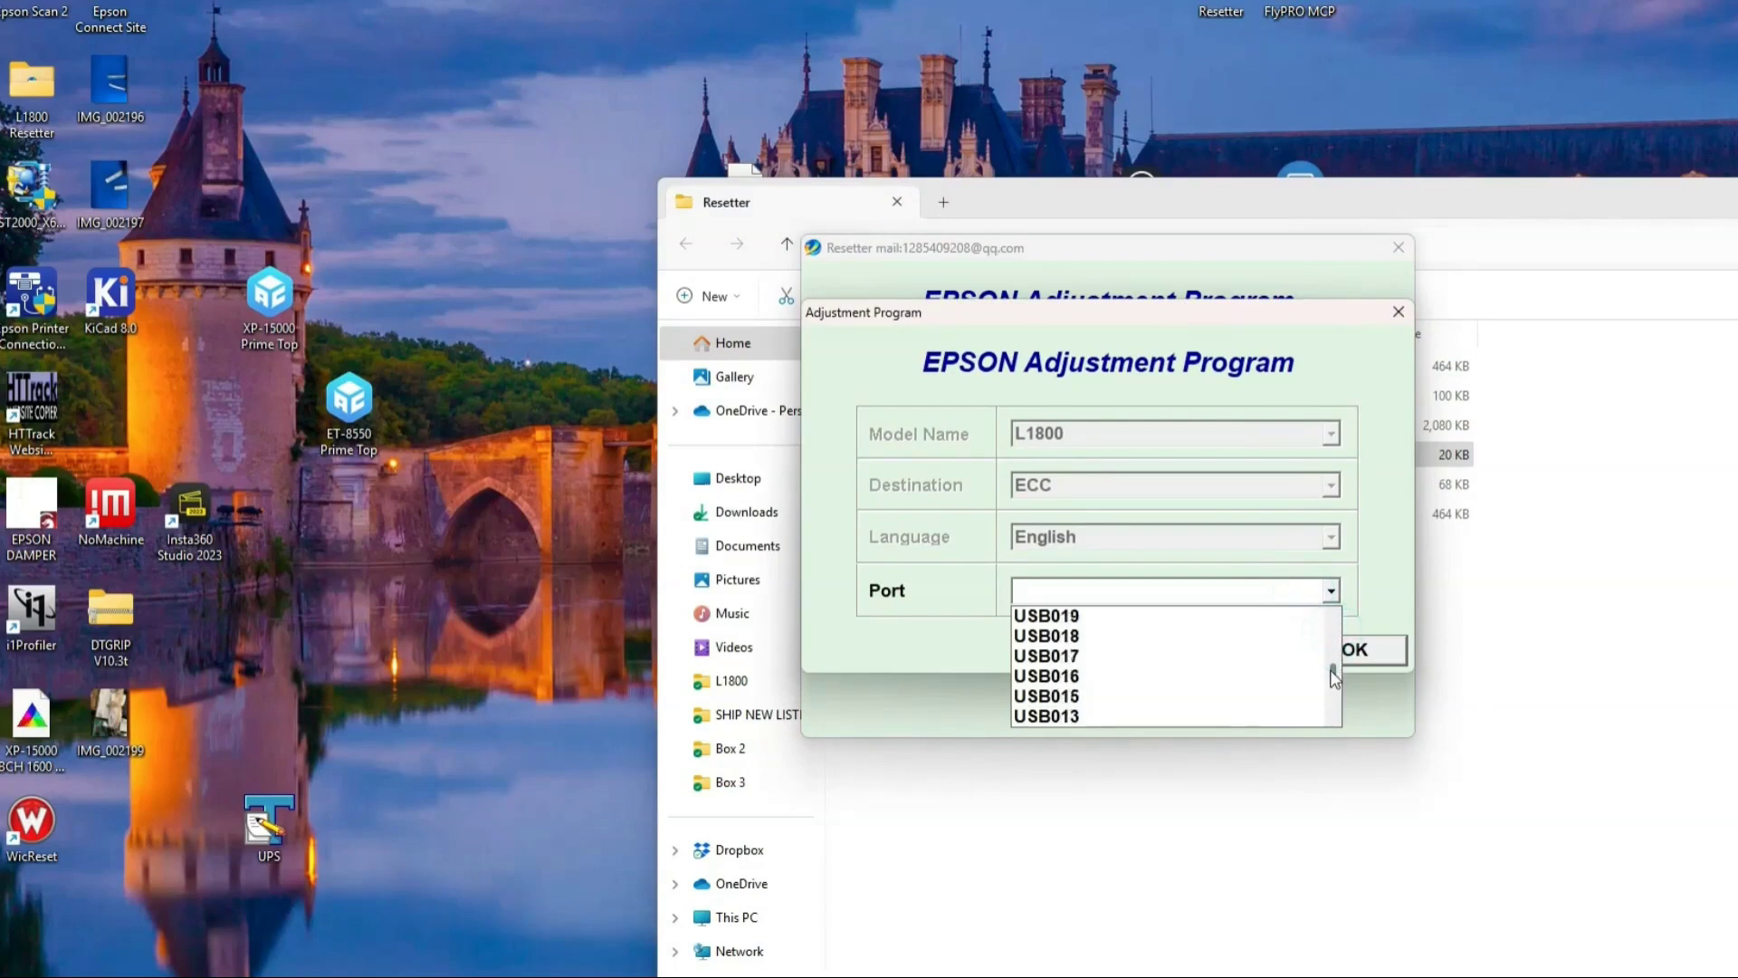
{"action": "scroll", "scroll_direction": "up", "scroll_amount": 3}
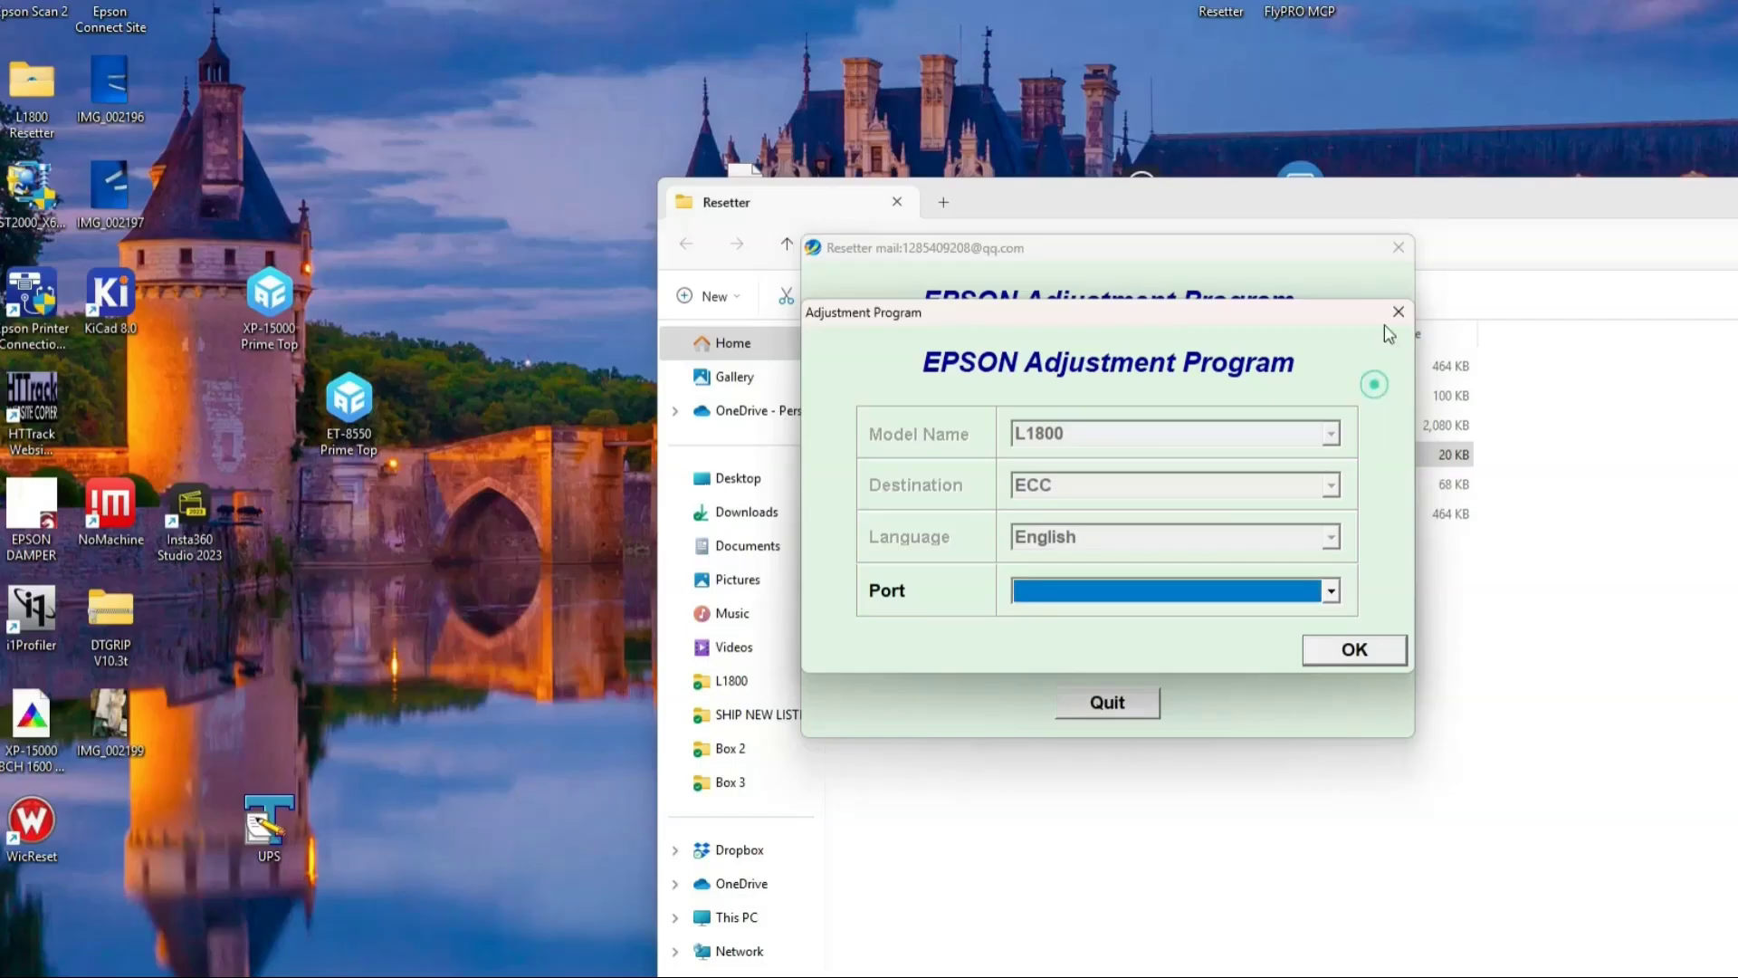
{"action": "left_click", "coordinate": [1397, 311]}
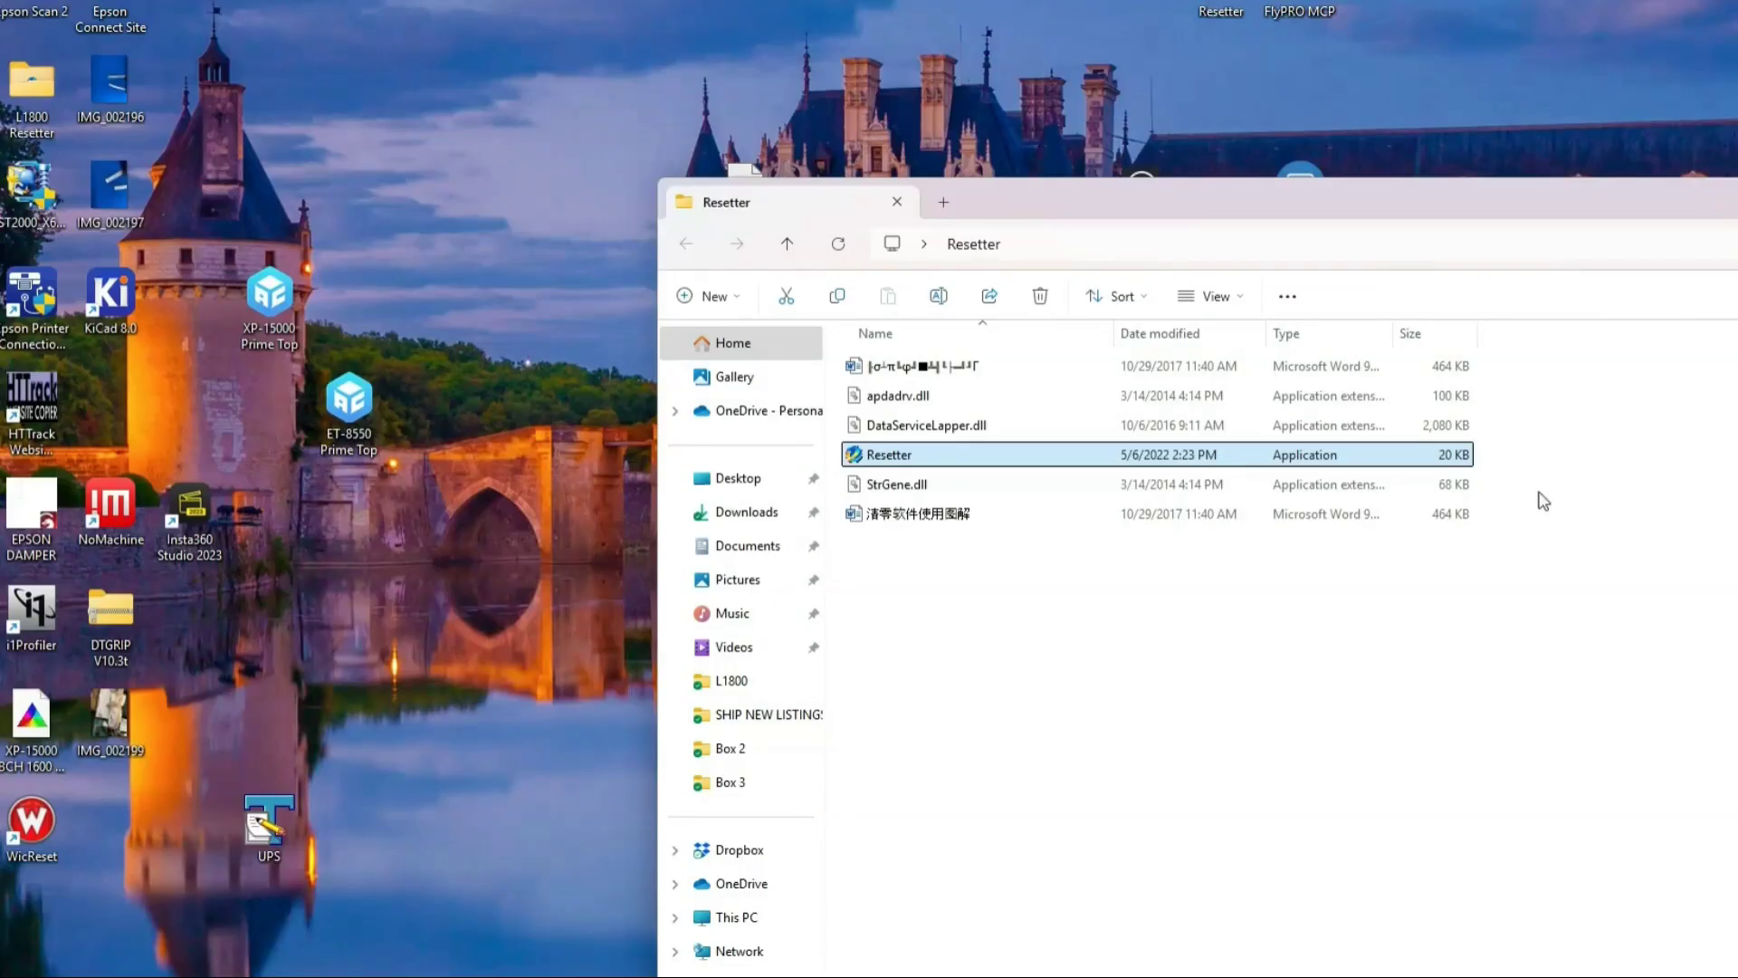
{"action": "mouse_move", "coordinate": [1713, 706]}
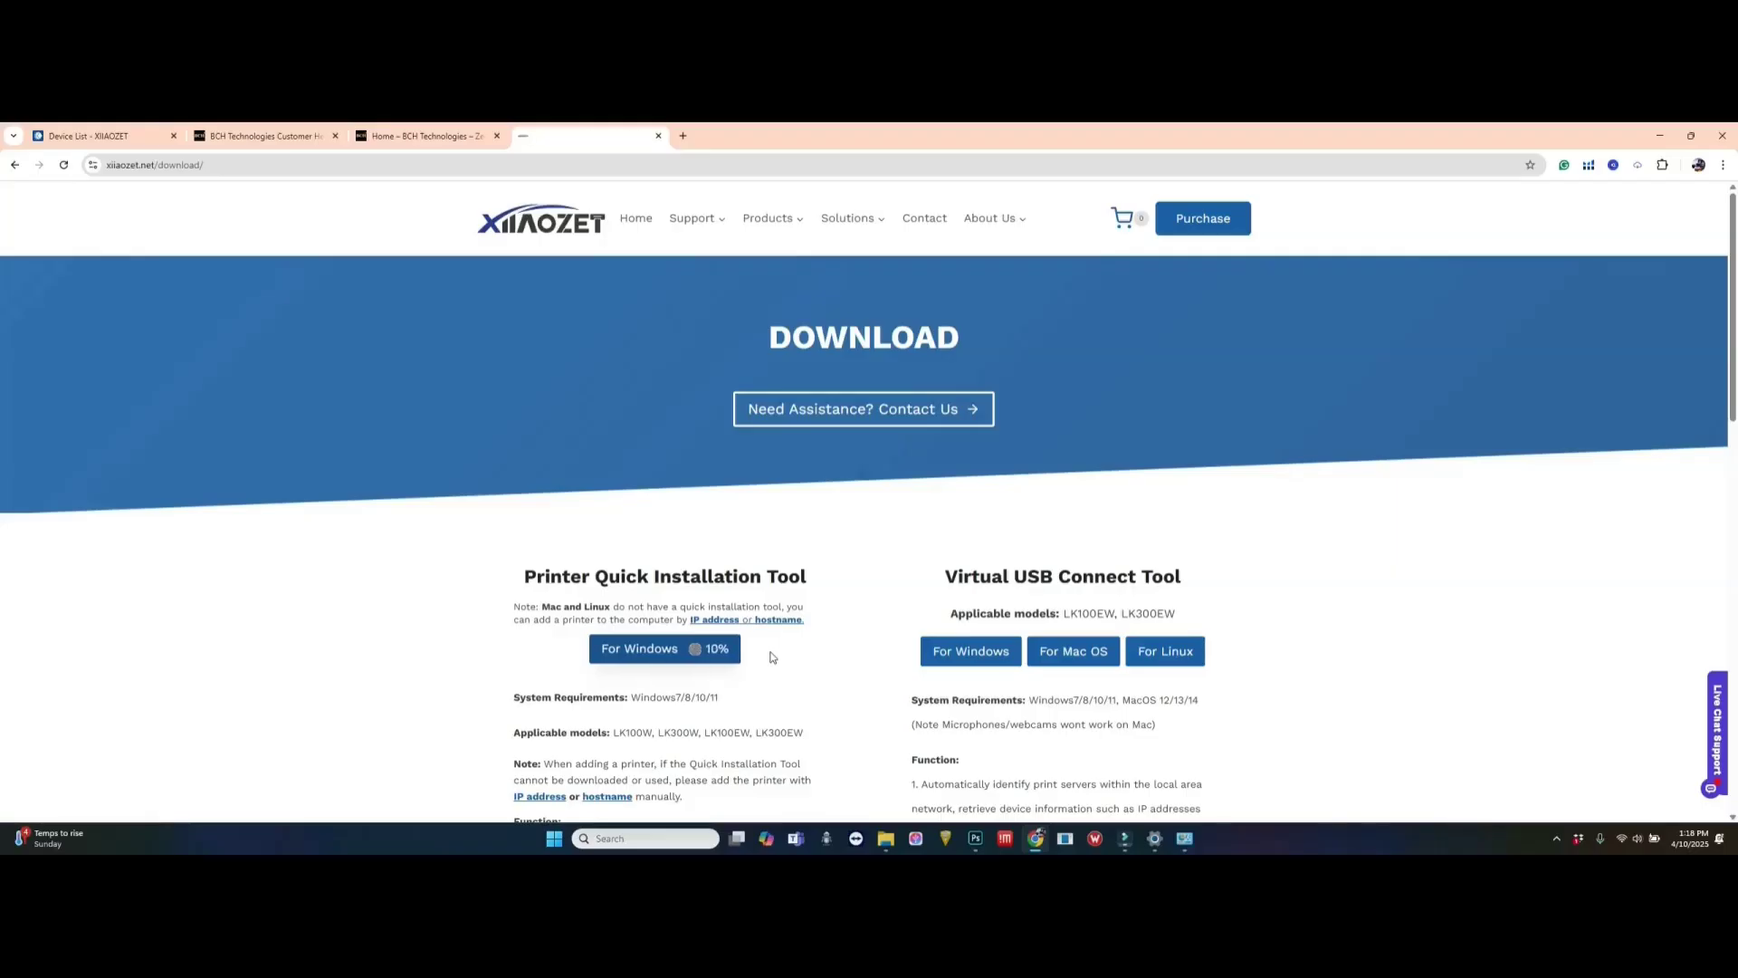
Step: Download XiaozetVirtualUSB.exe for Windows and keep it despite the unverified-file warning
{"action": "left_click", "coordinate": [640, 649]}
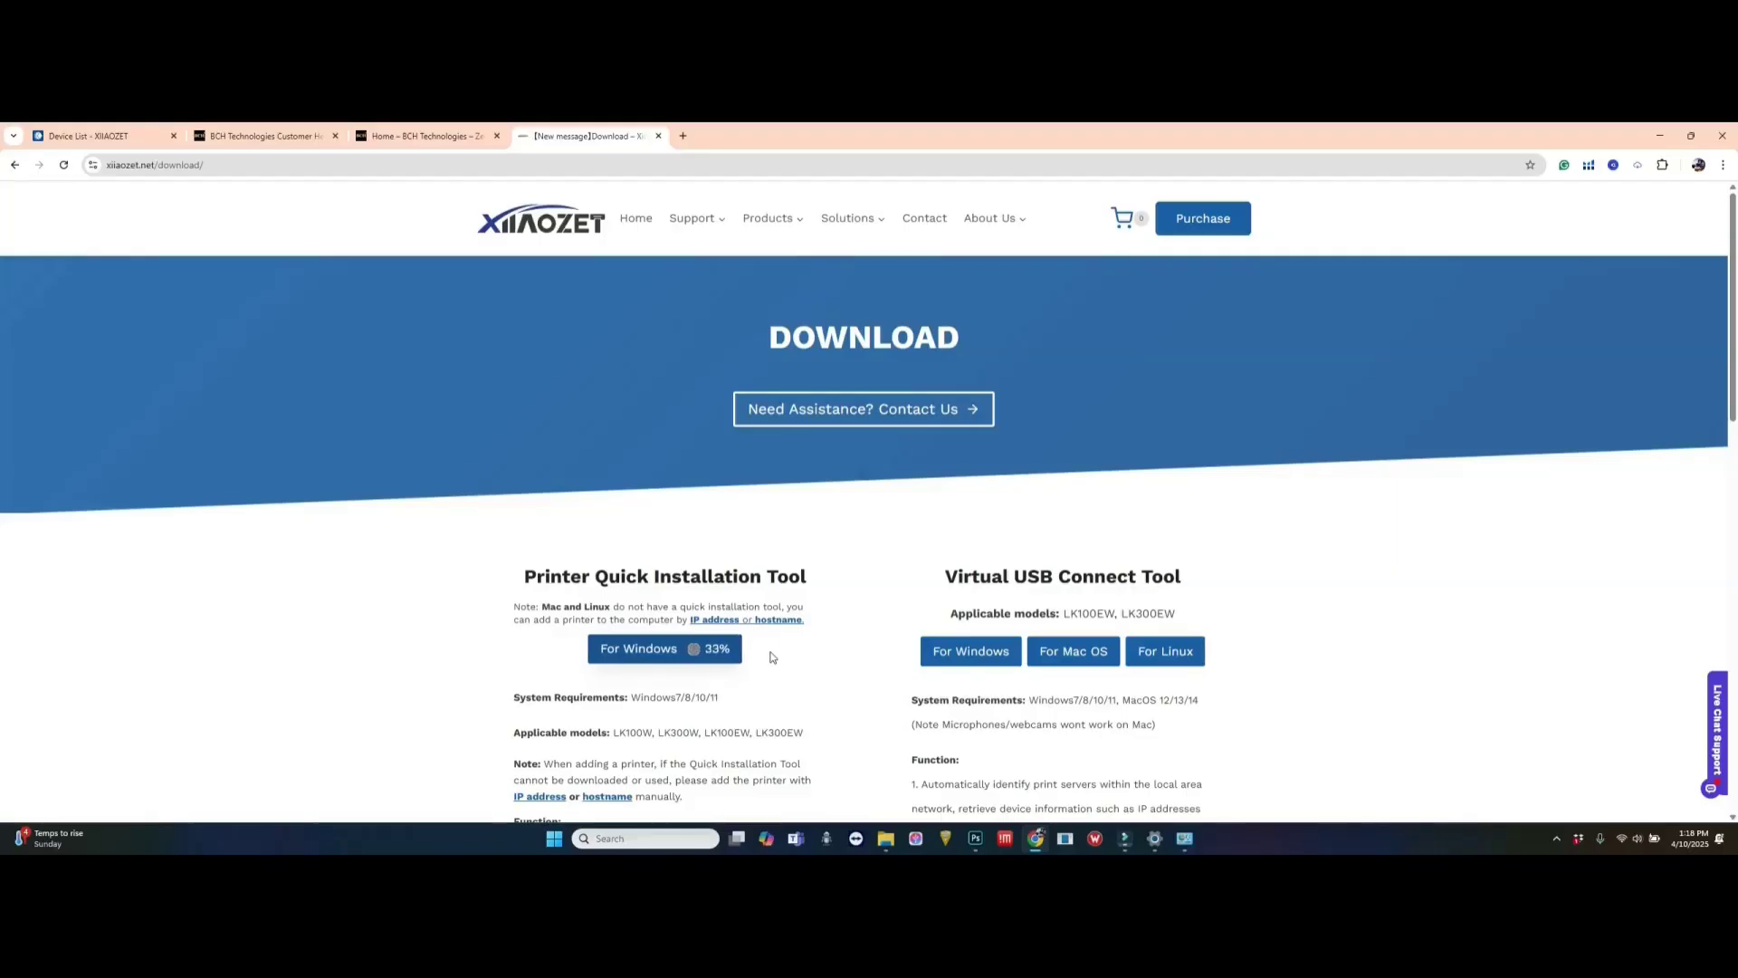
{"action": "mouse_move", "coordinate": [970, 651]}
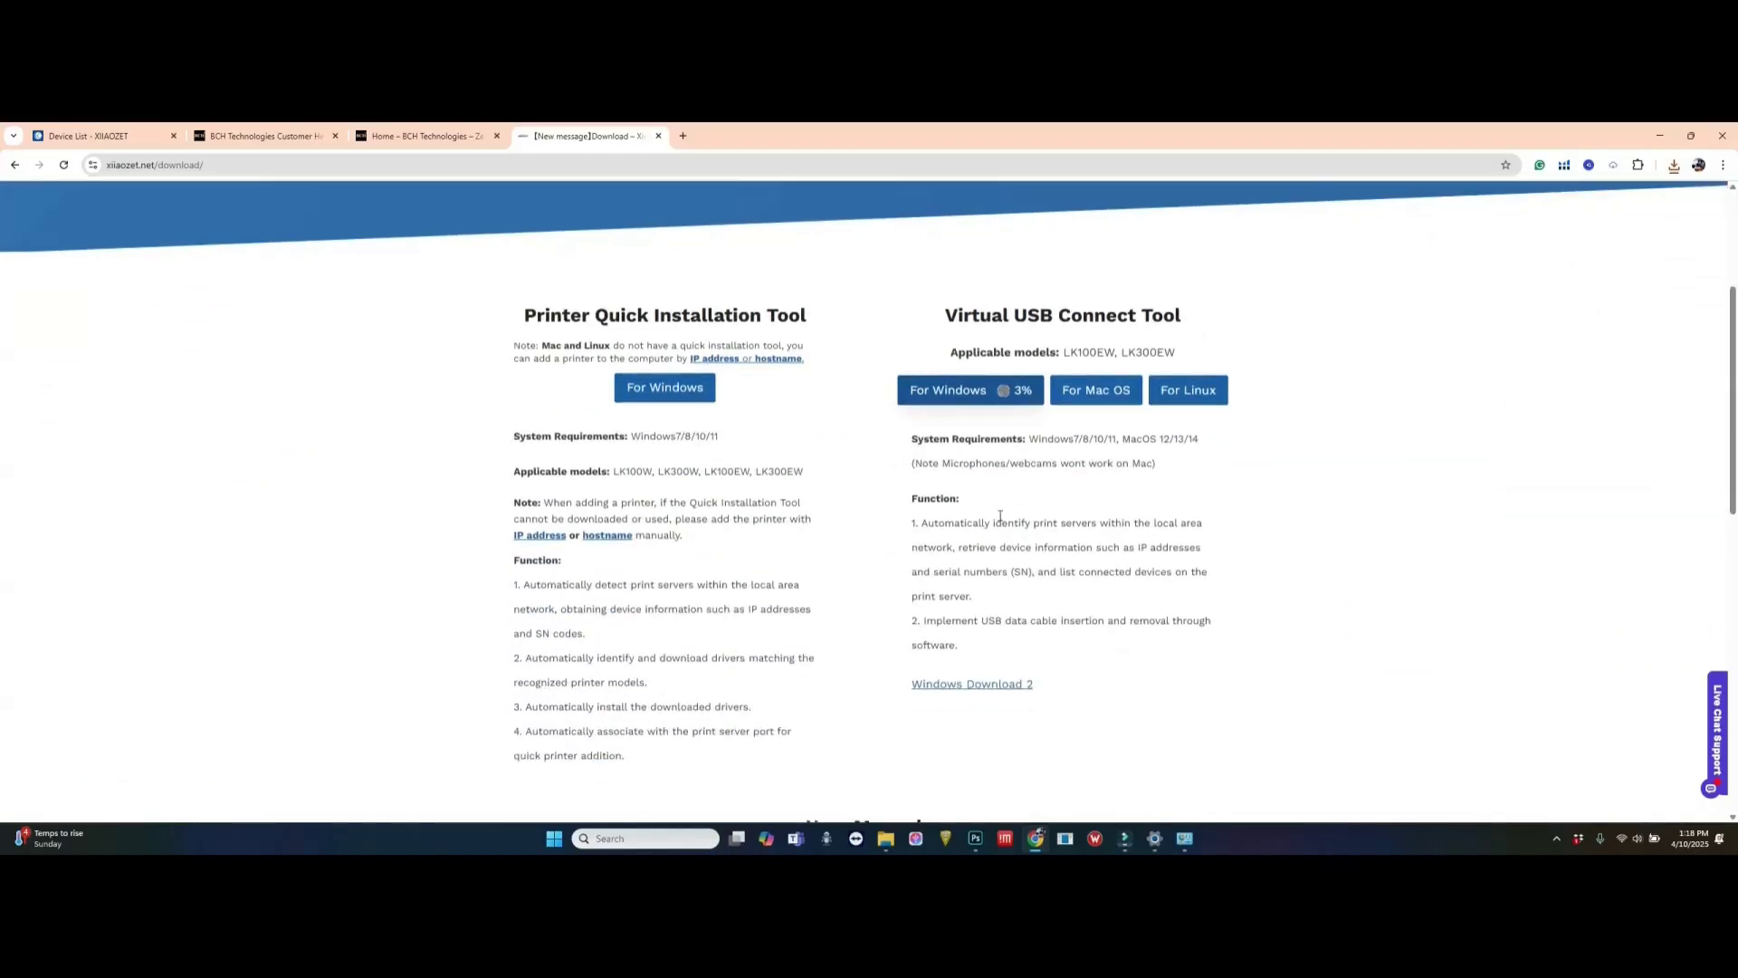
{"action": "left_click", "coordinate": [1675, 164]}
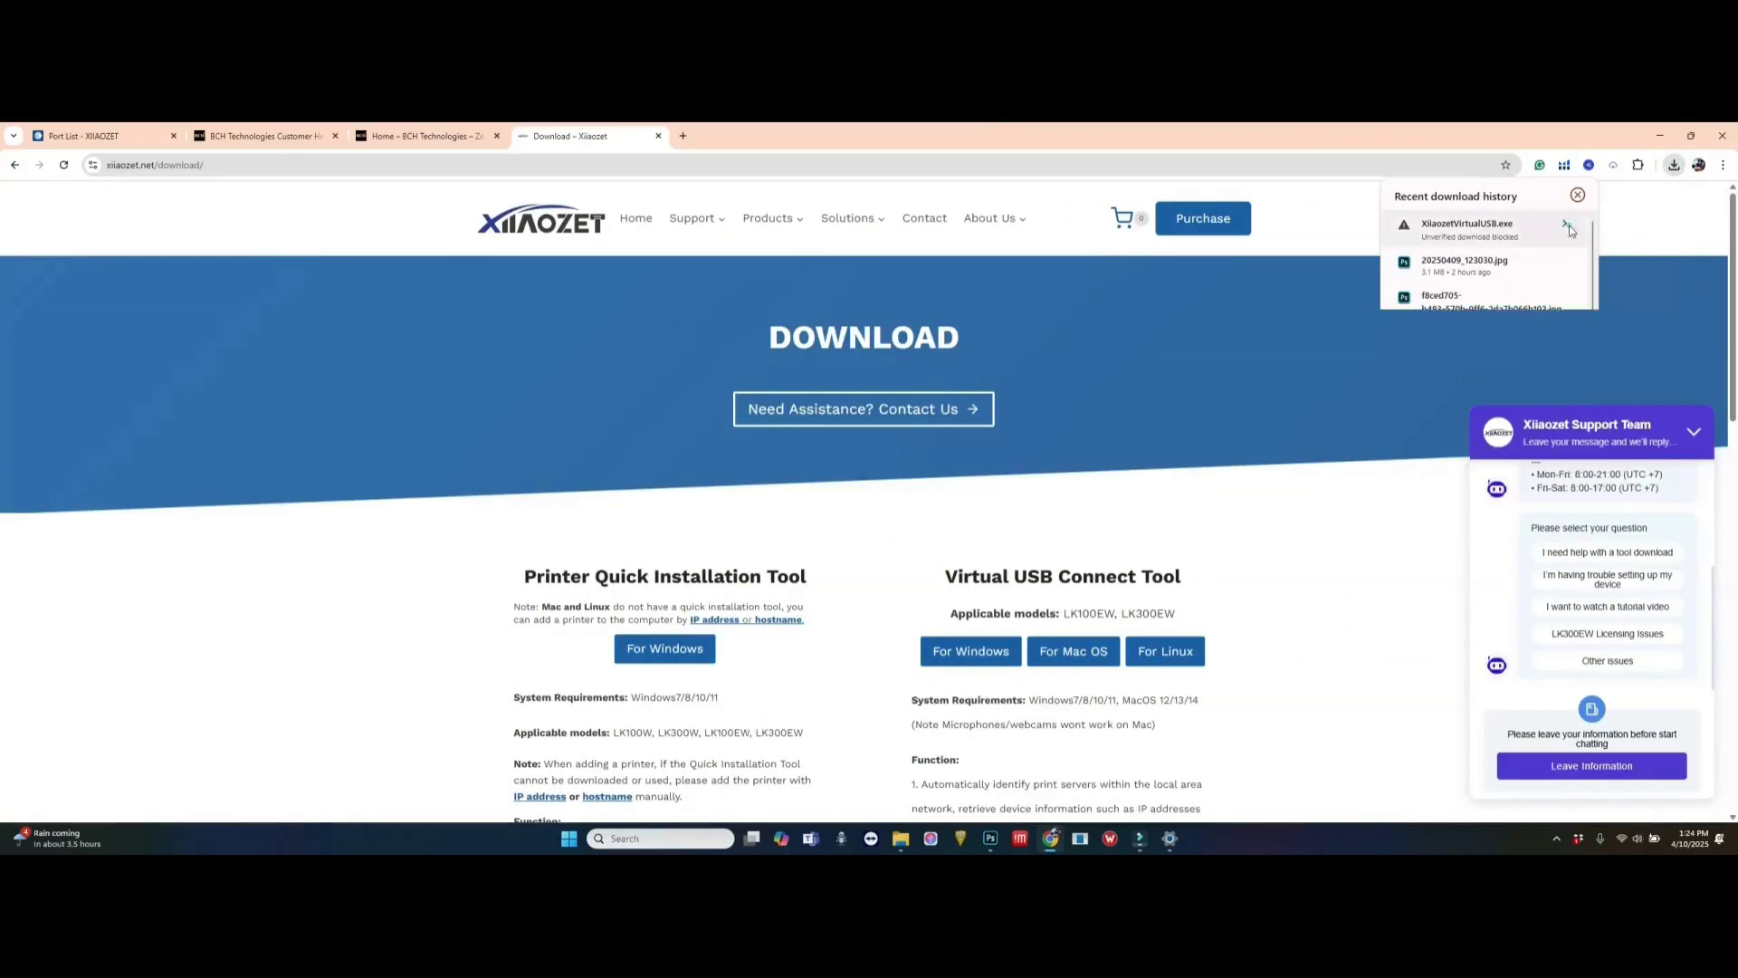
{"action": "left_click", "coordinate": [1570, 230]}
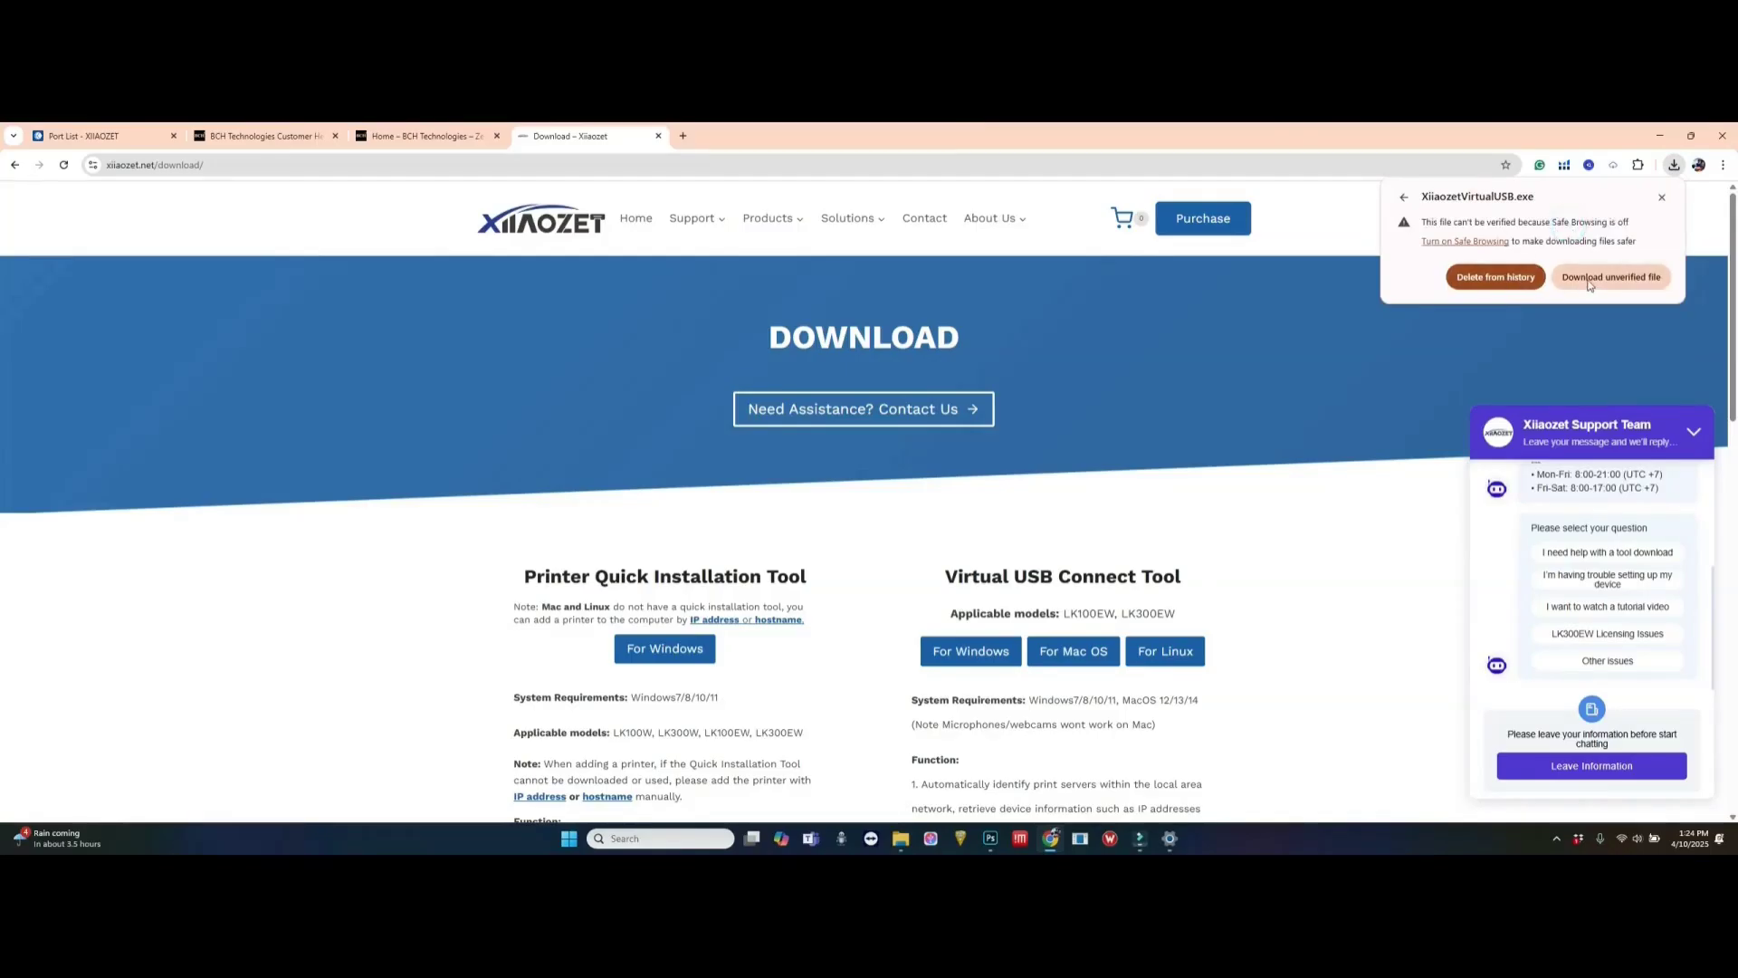
{"action": "left_click", "coordinate": [1609, 276]}
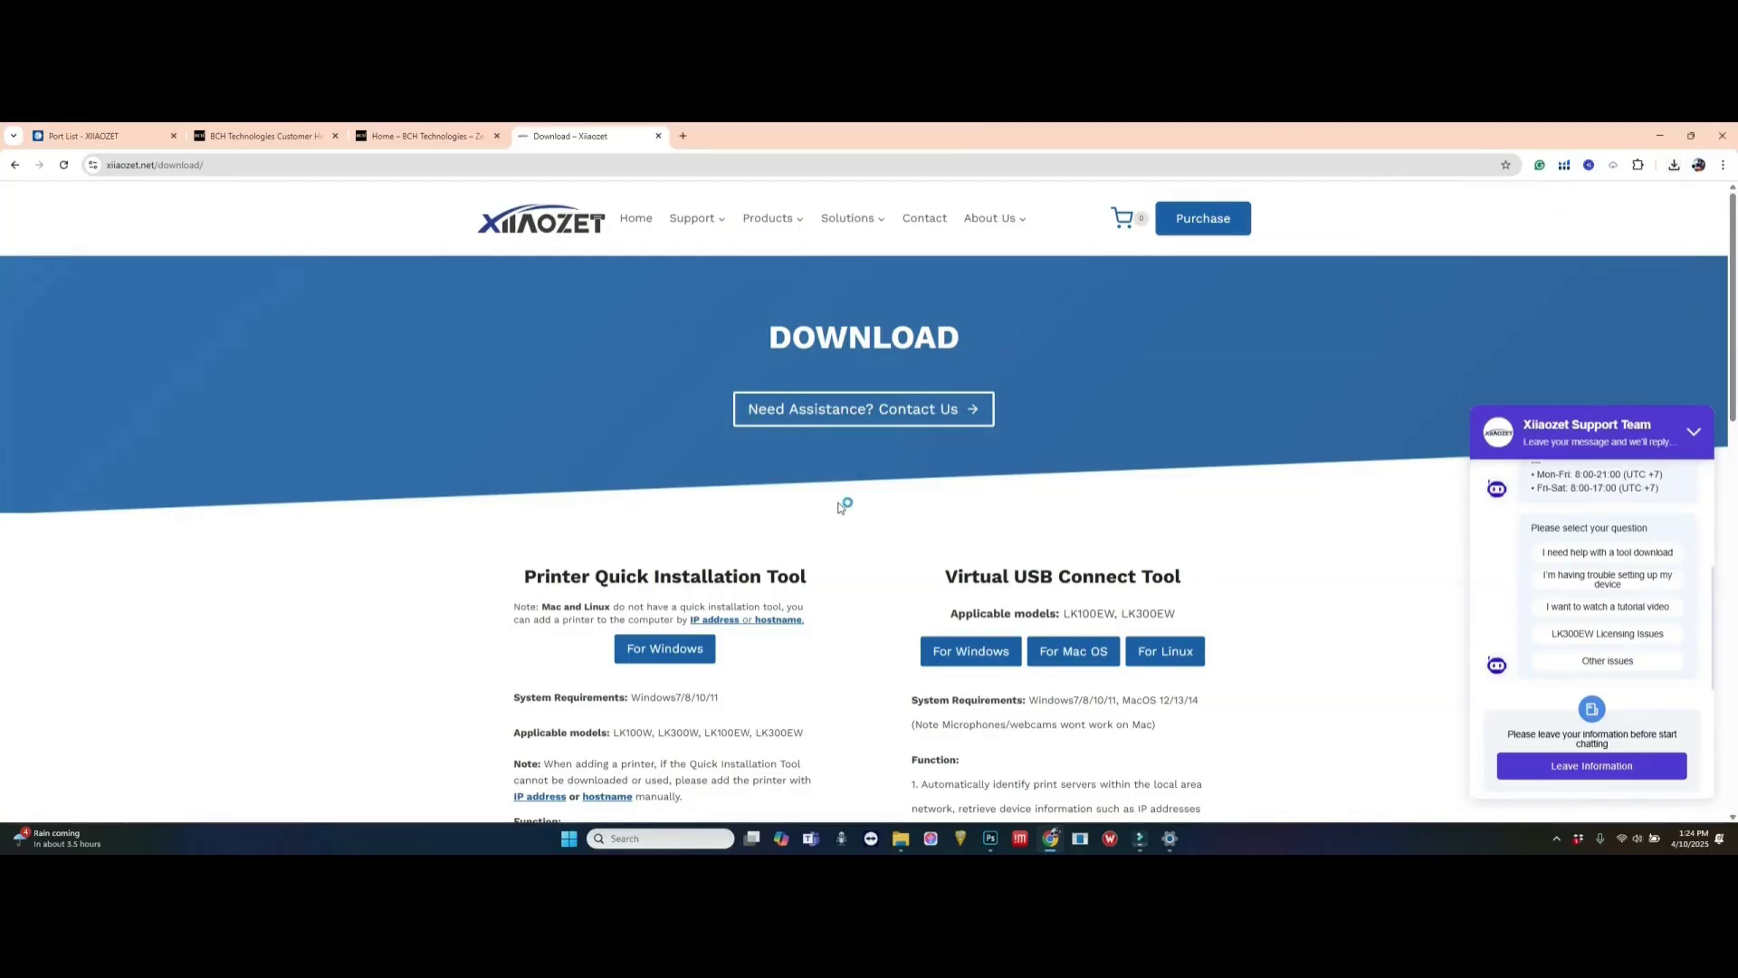
{"action": "mouse_move", "coordinate": [804, 597]}
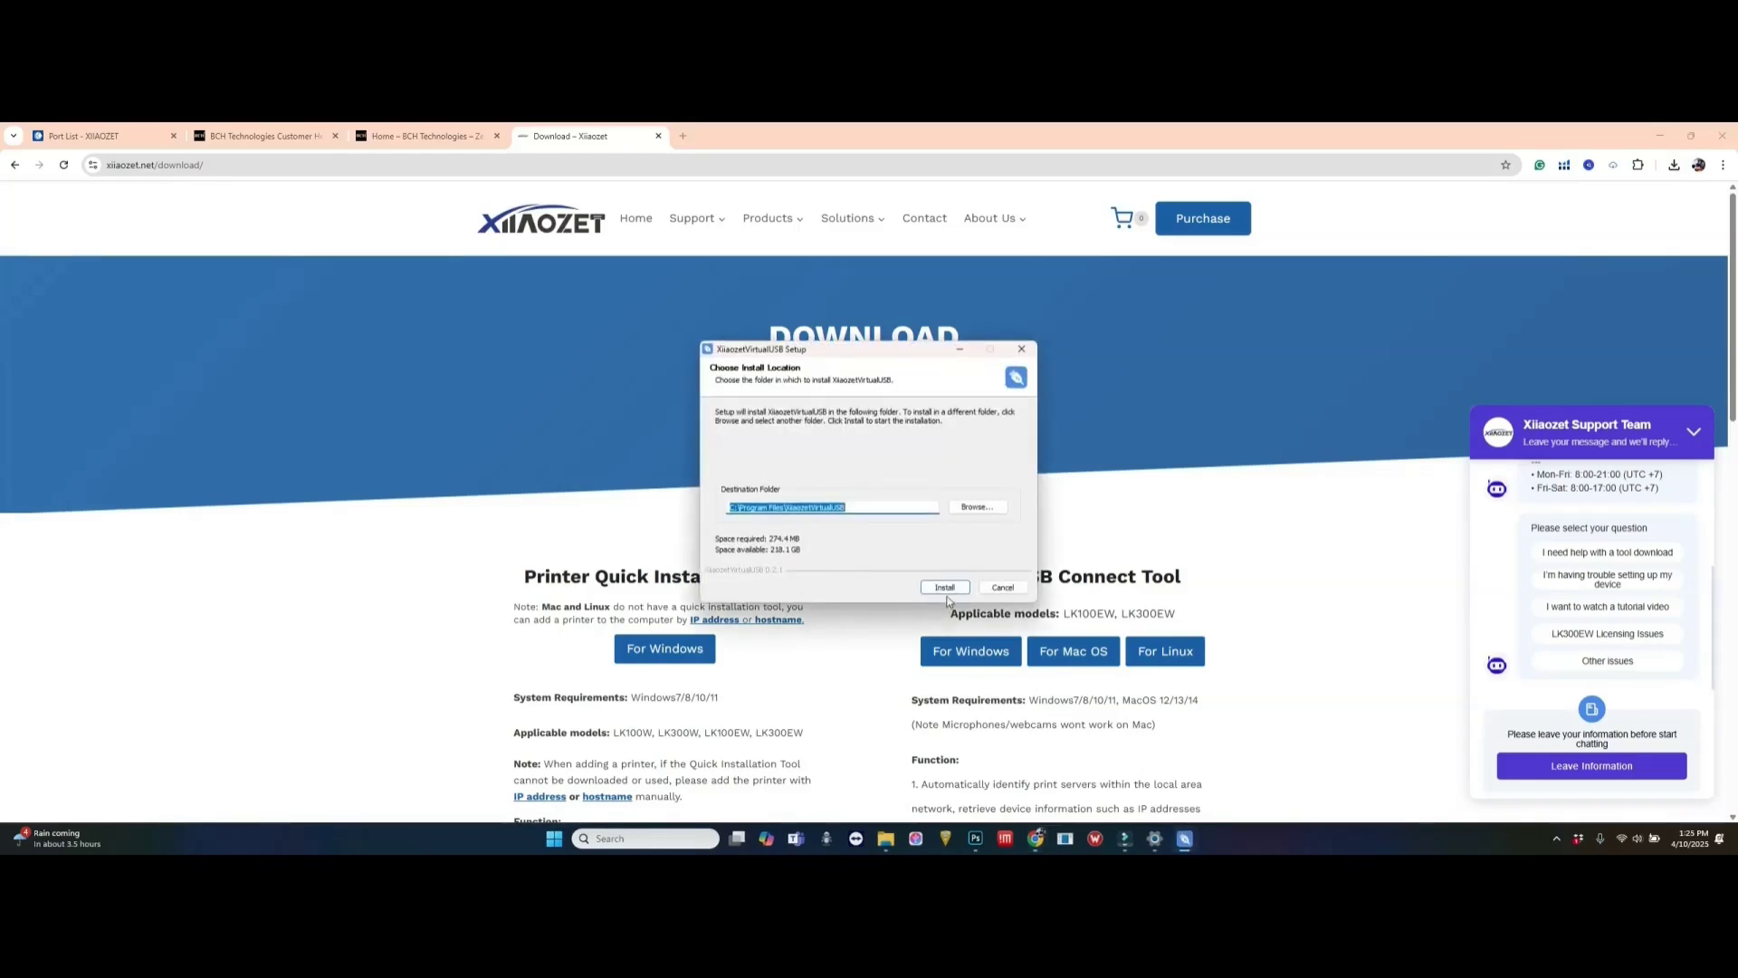
Step: Install and launch Xiaozet Virtual USB, then refresh until EPSON L1800 shows Connected
{"action": "left_click", "coordinate": [943, 587]}
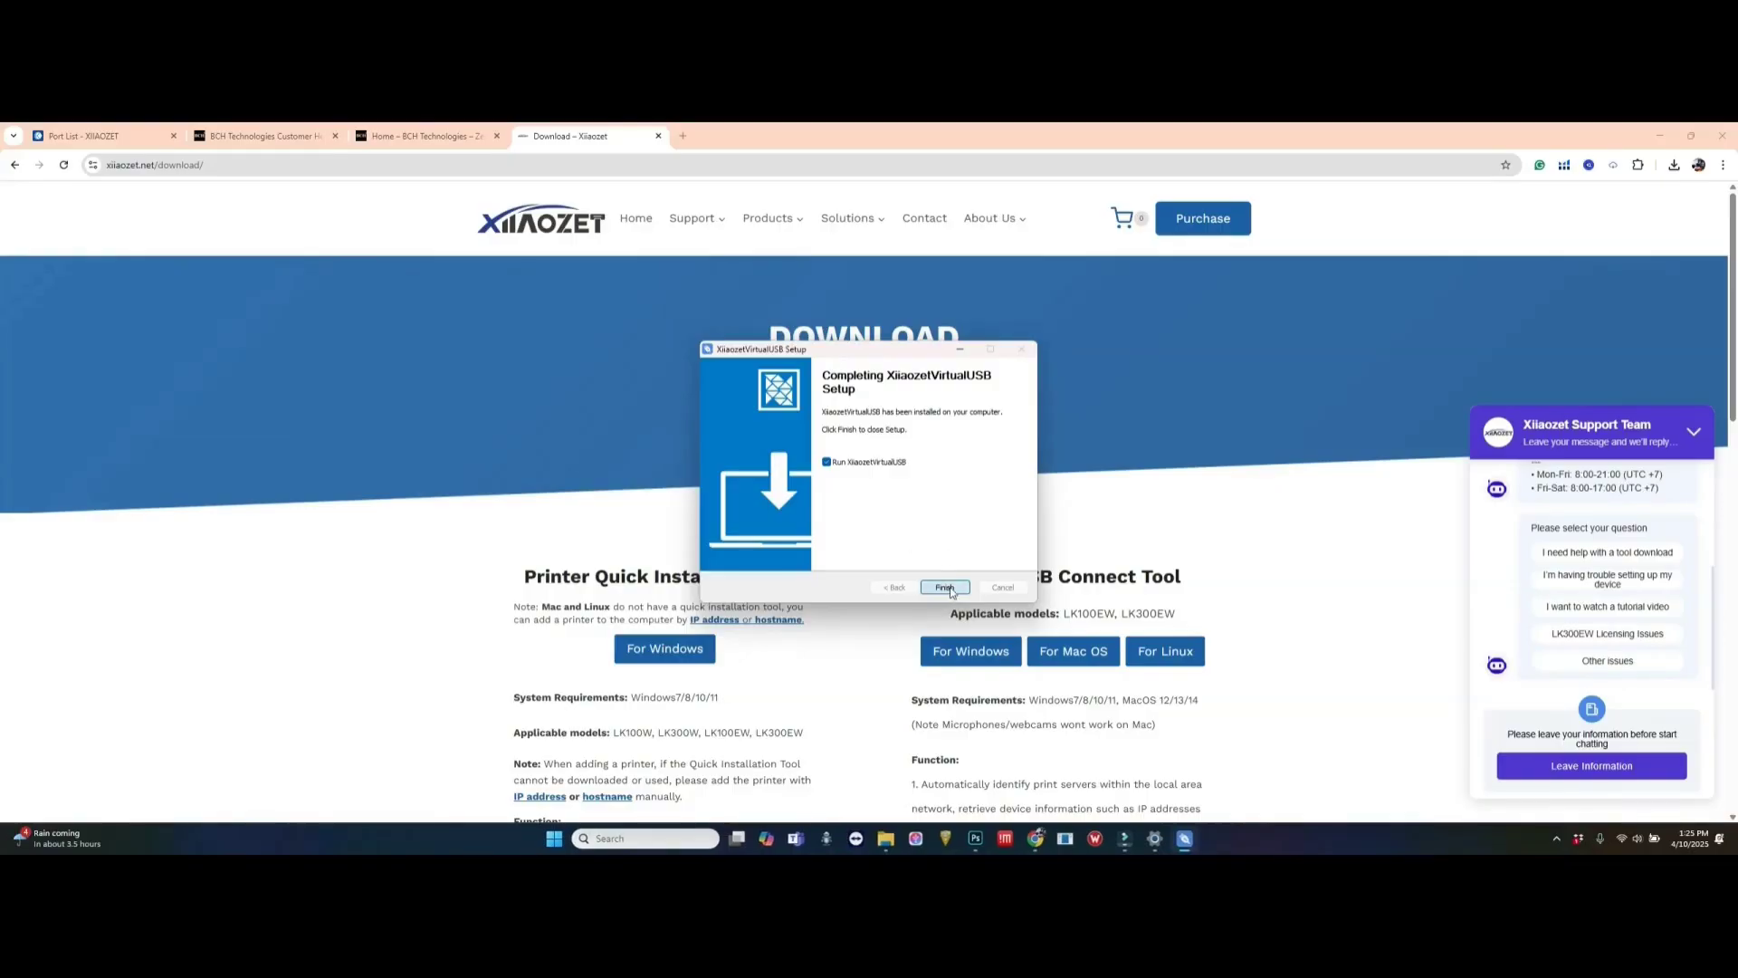
{"action": "left_click", "coordinate": [943, 588]}
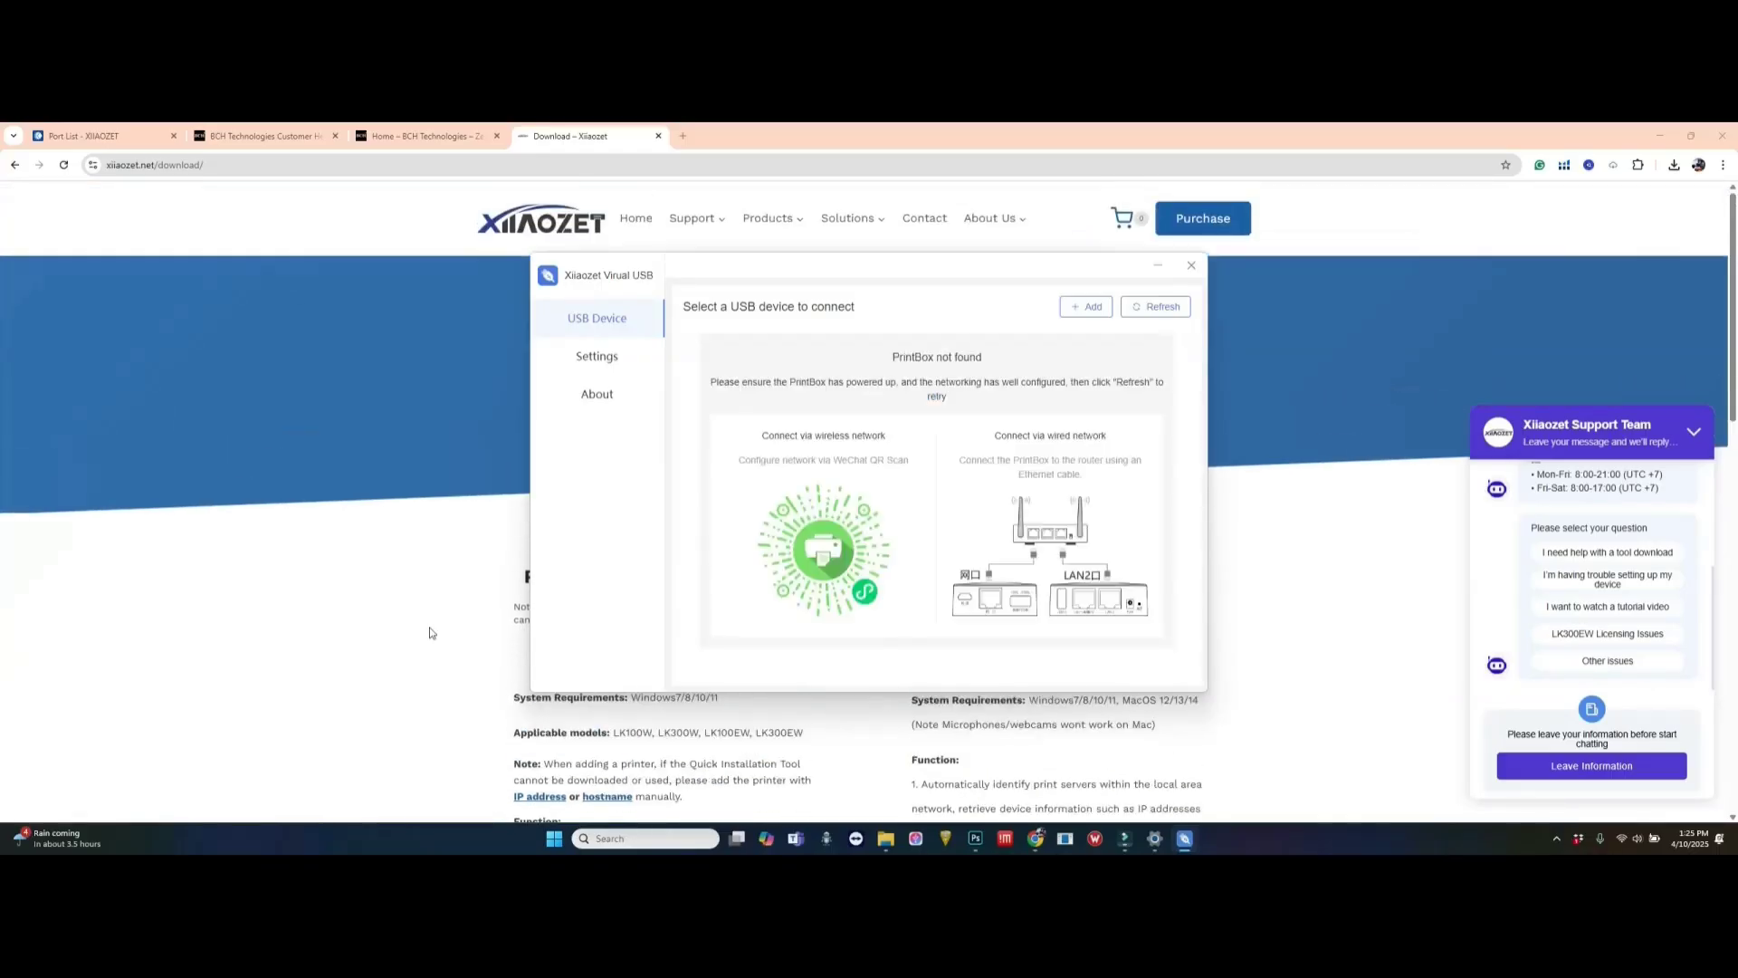
{"action": "left_click", "coordinate": [1154, 307]}
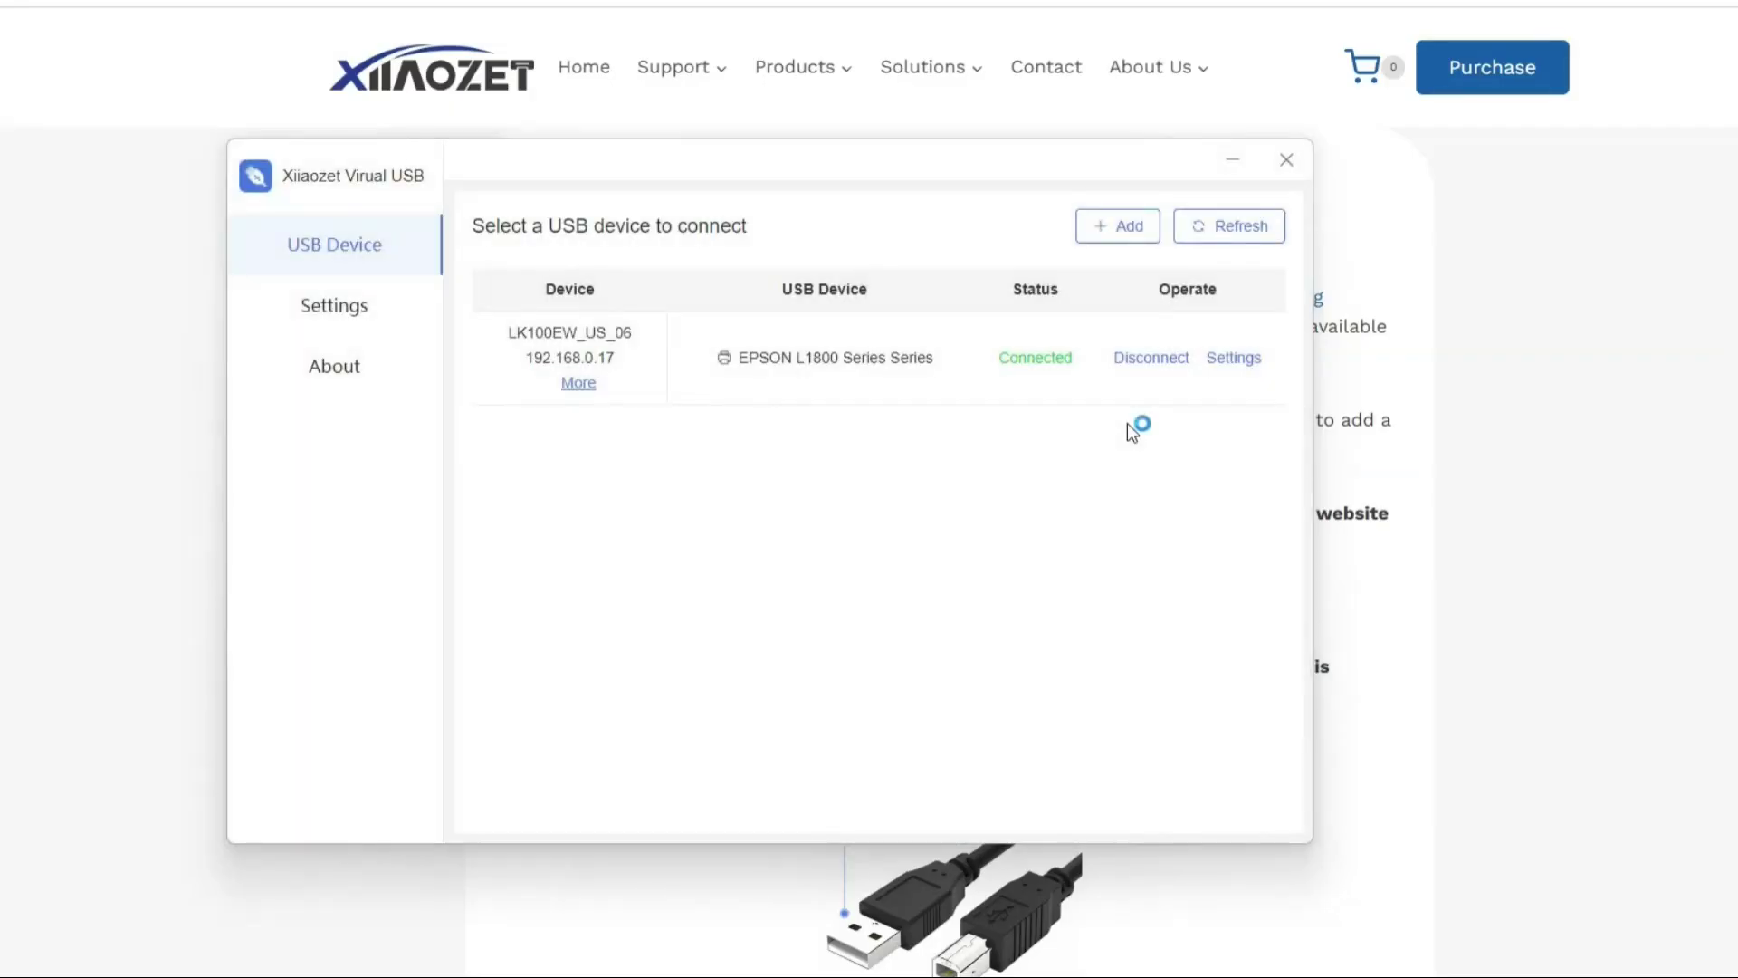
{"action": "mouse_move", "coordinate": [1131, 433]}
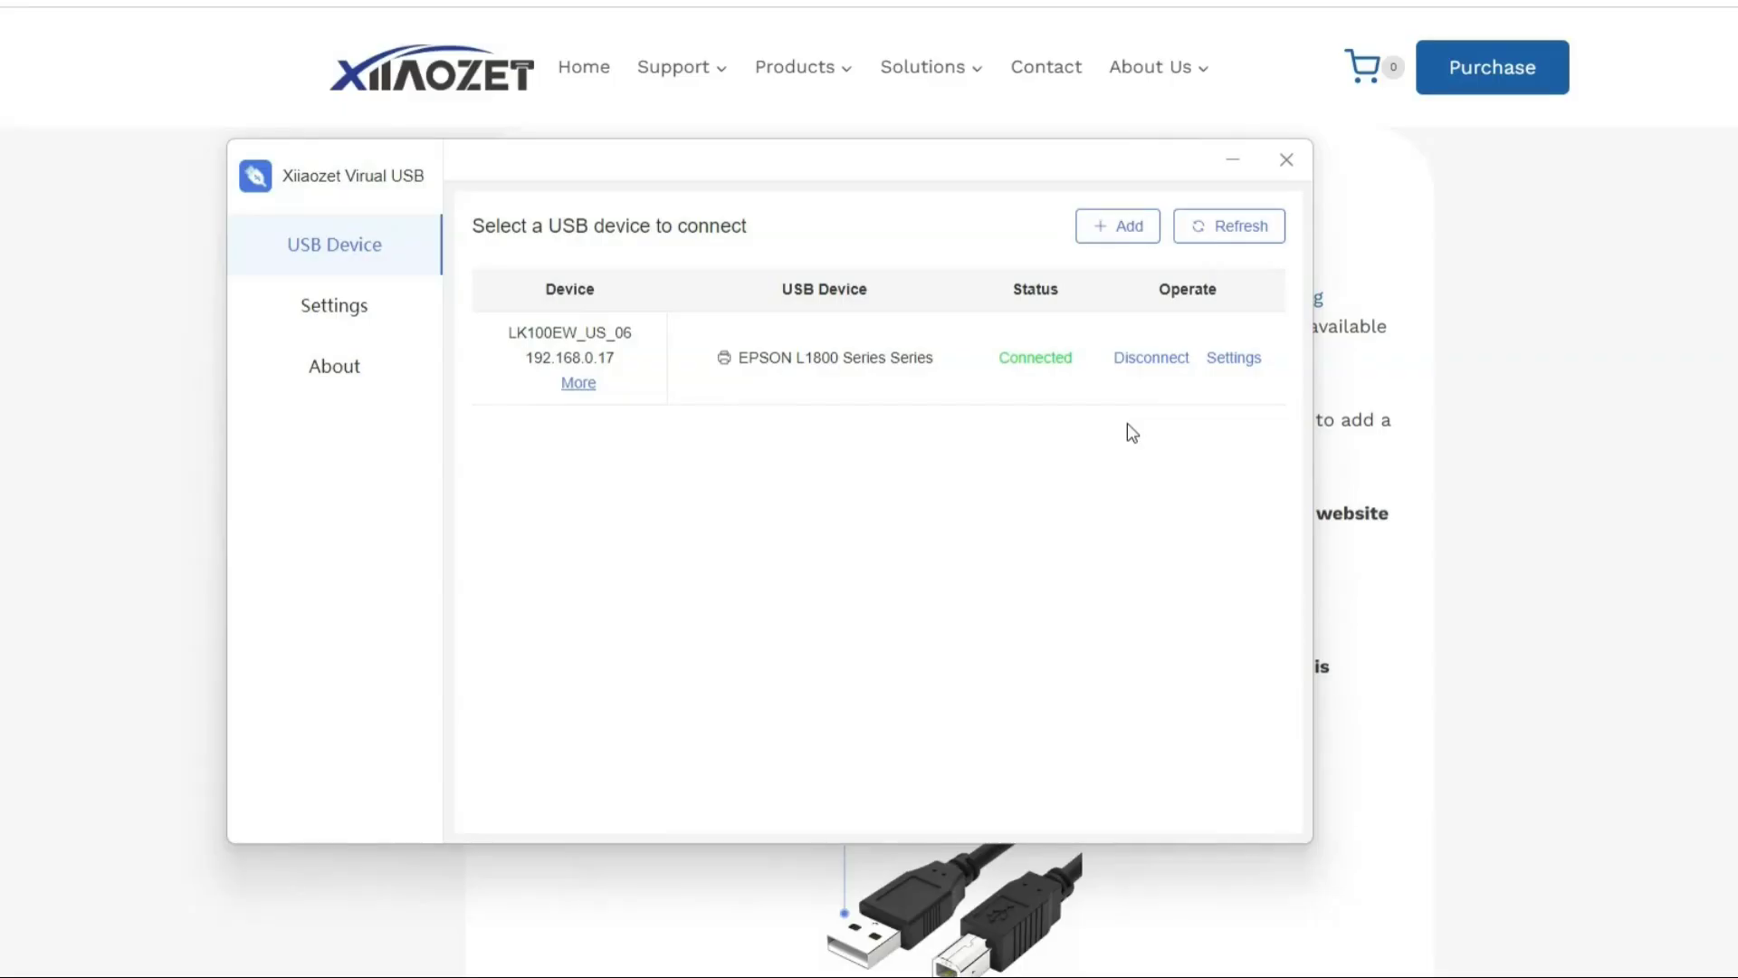
{"action": "mouse_move", "coordinate": [1407, 680]}
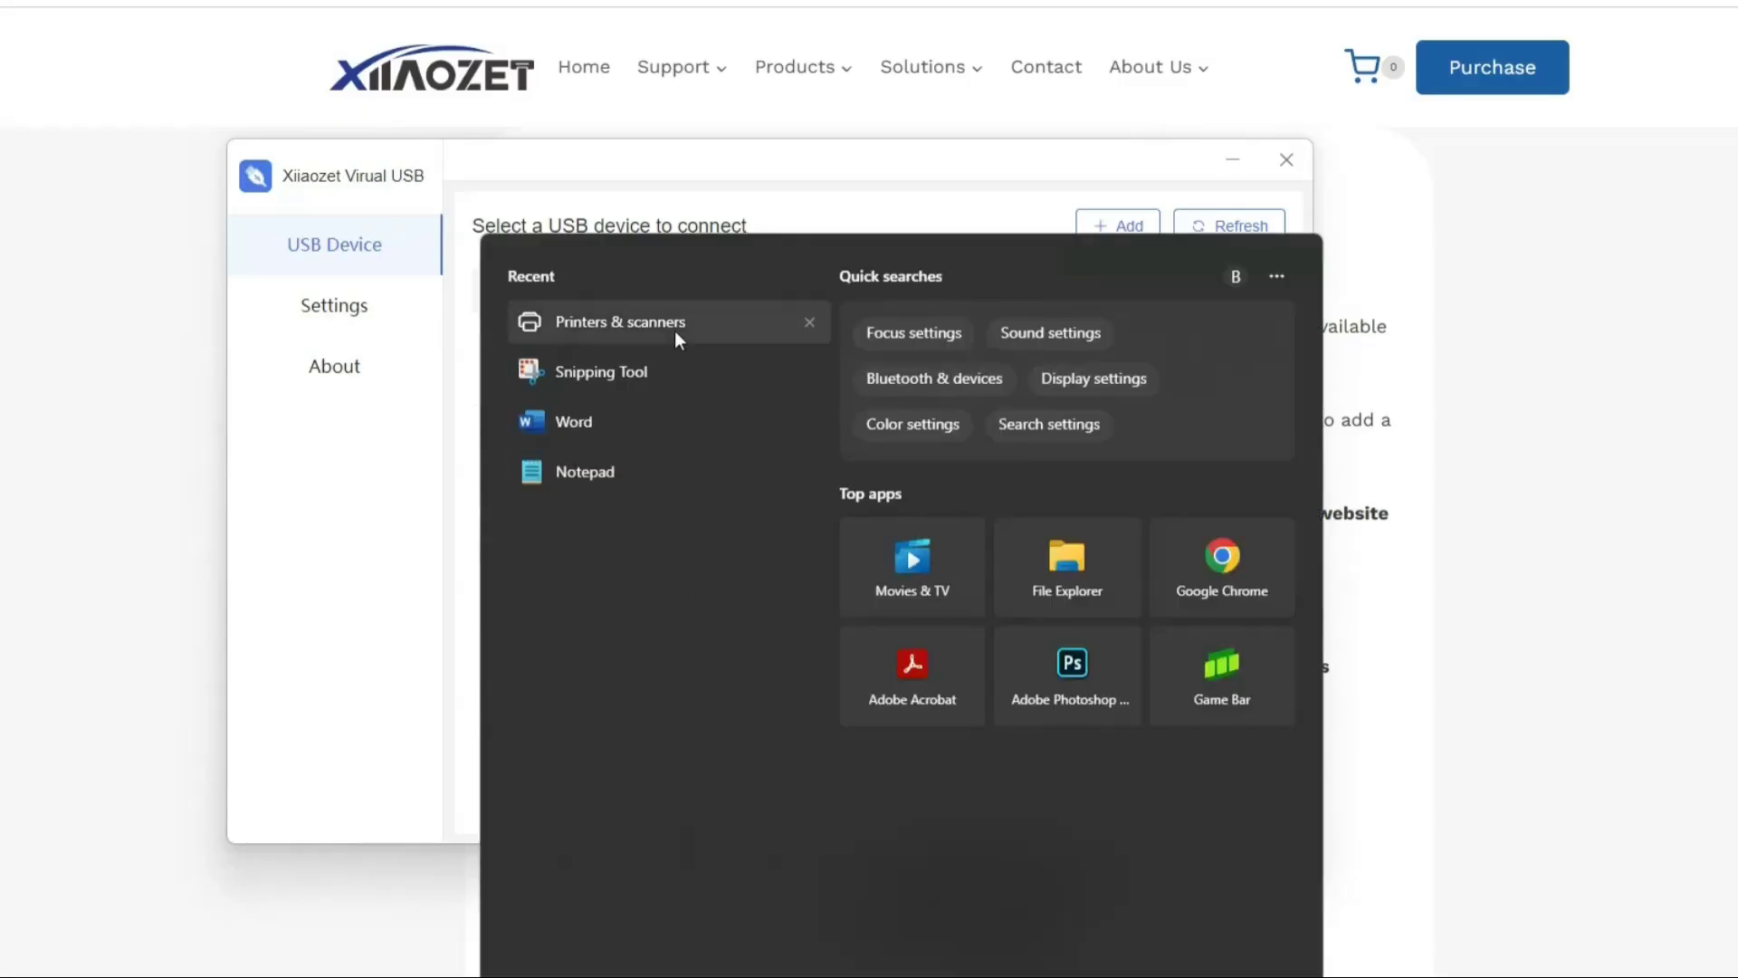
Step: Refresh Printers & scanners and find EPSON L1800 Series in the printer list
{"action": "left_click", "coordinate": [619, 321]}
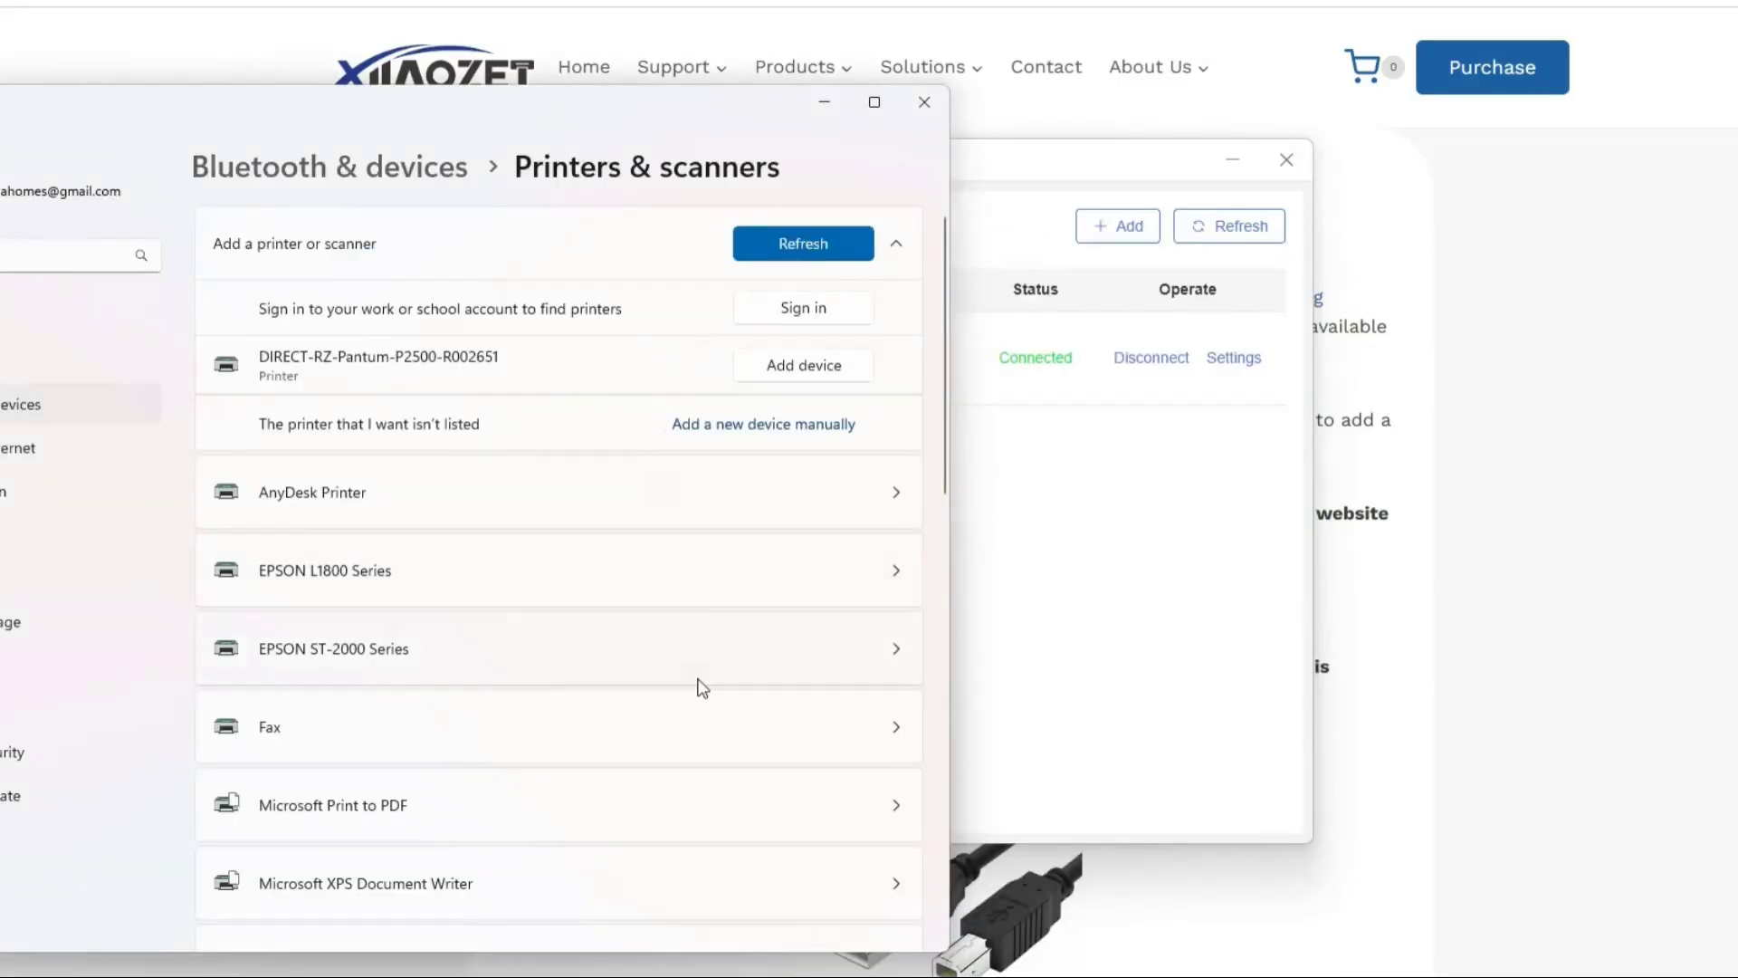
{"action": "left_click", "coordinate": [803, 242]}
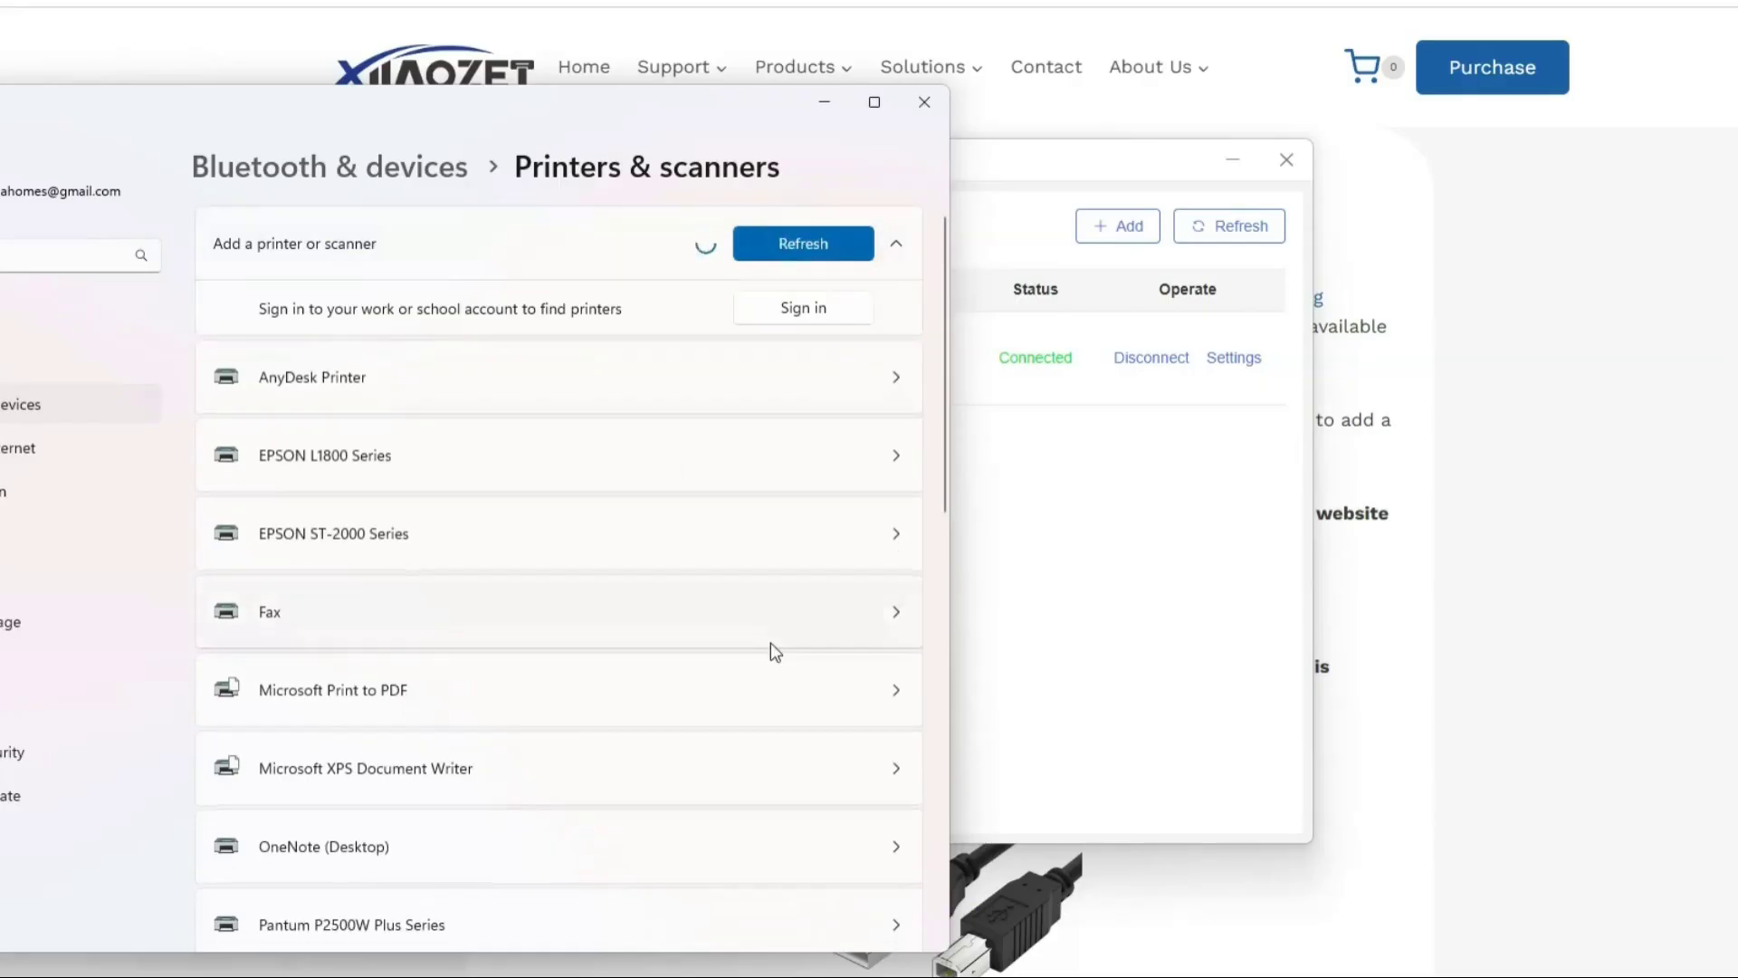
{"action": "scroll", "scroll_direction": "down", "scroll_amount": 3}
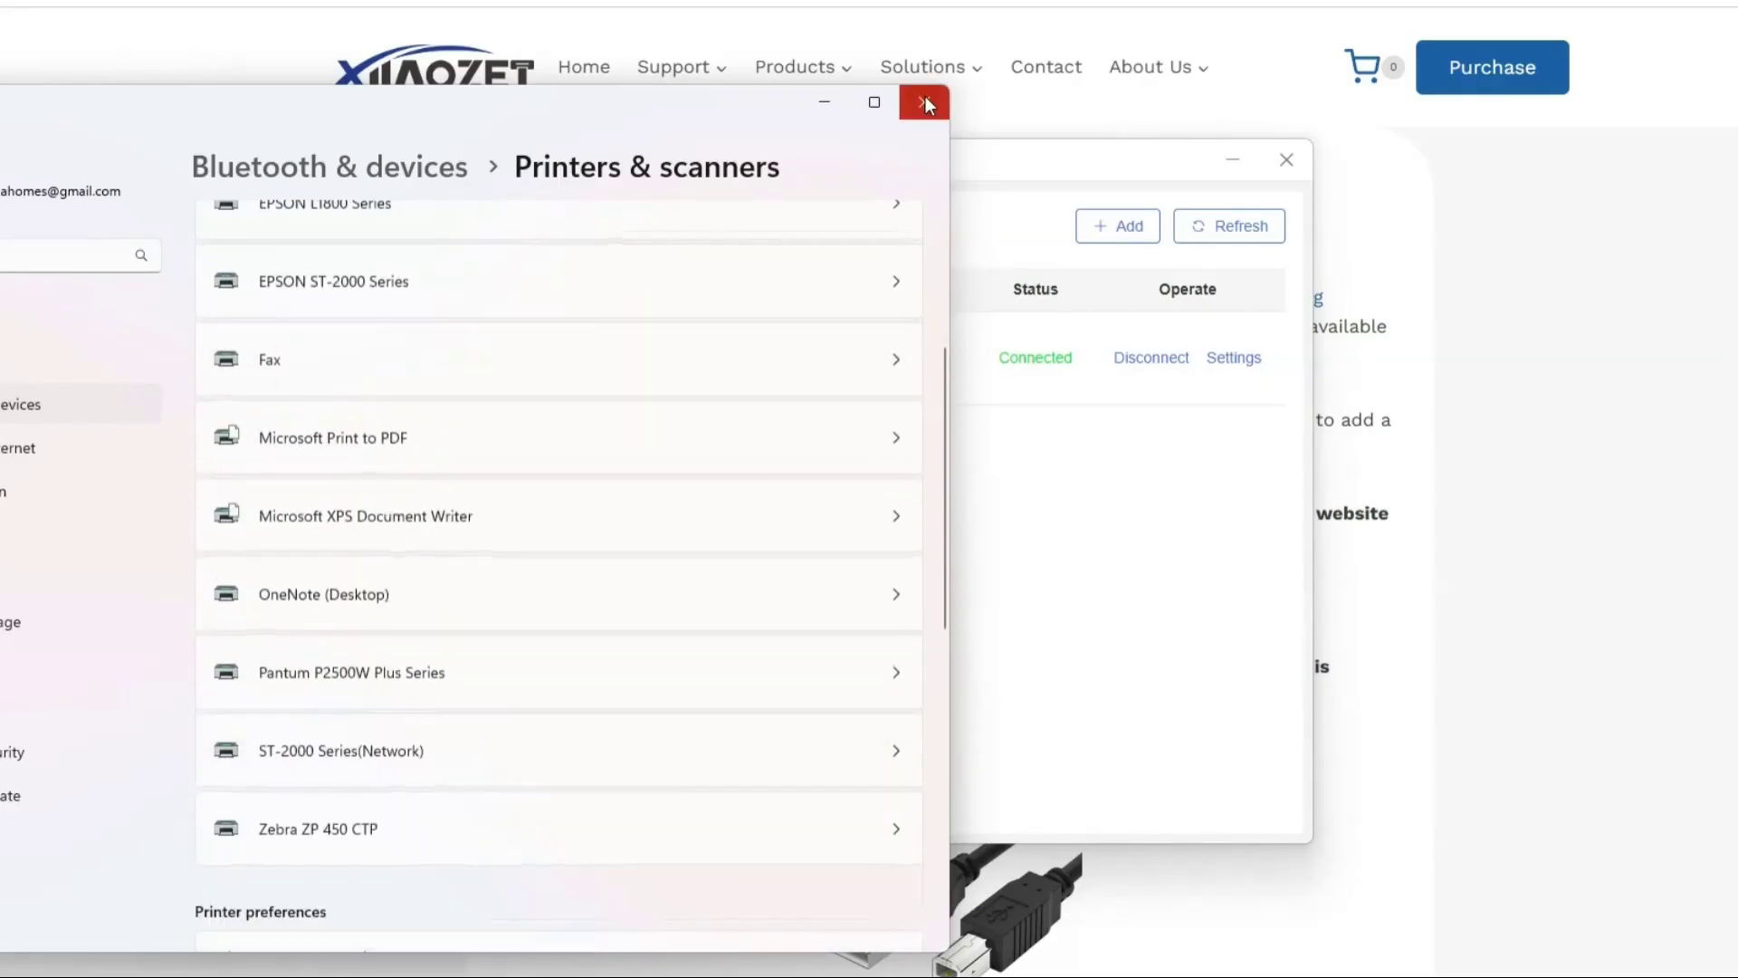
{"action": "scroll", "scroll_direction": "up", "scroll_amount": 3}
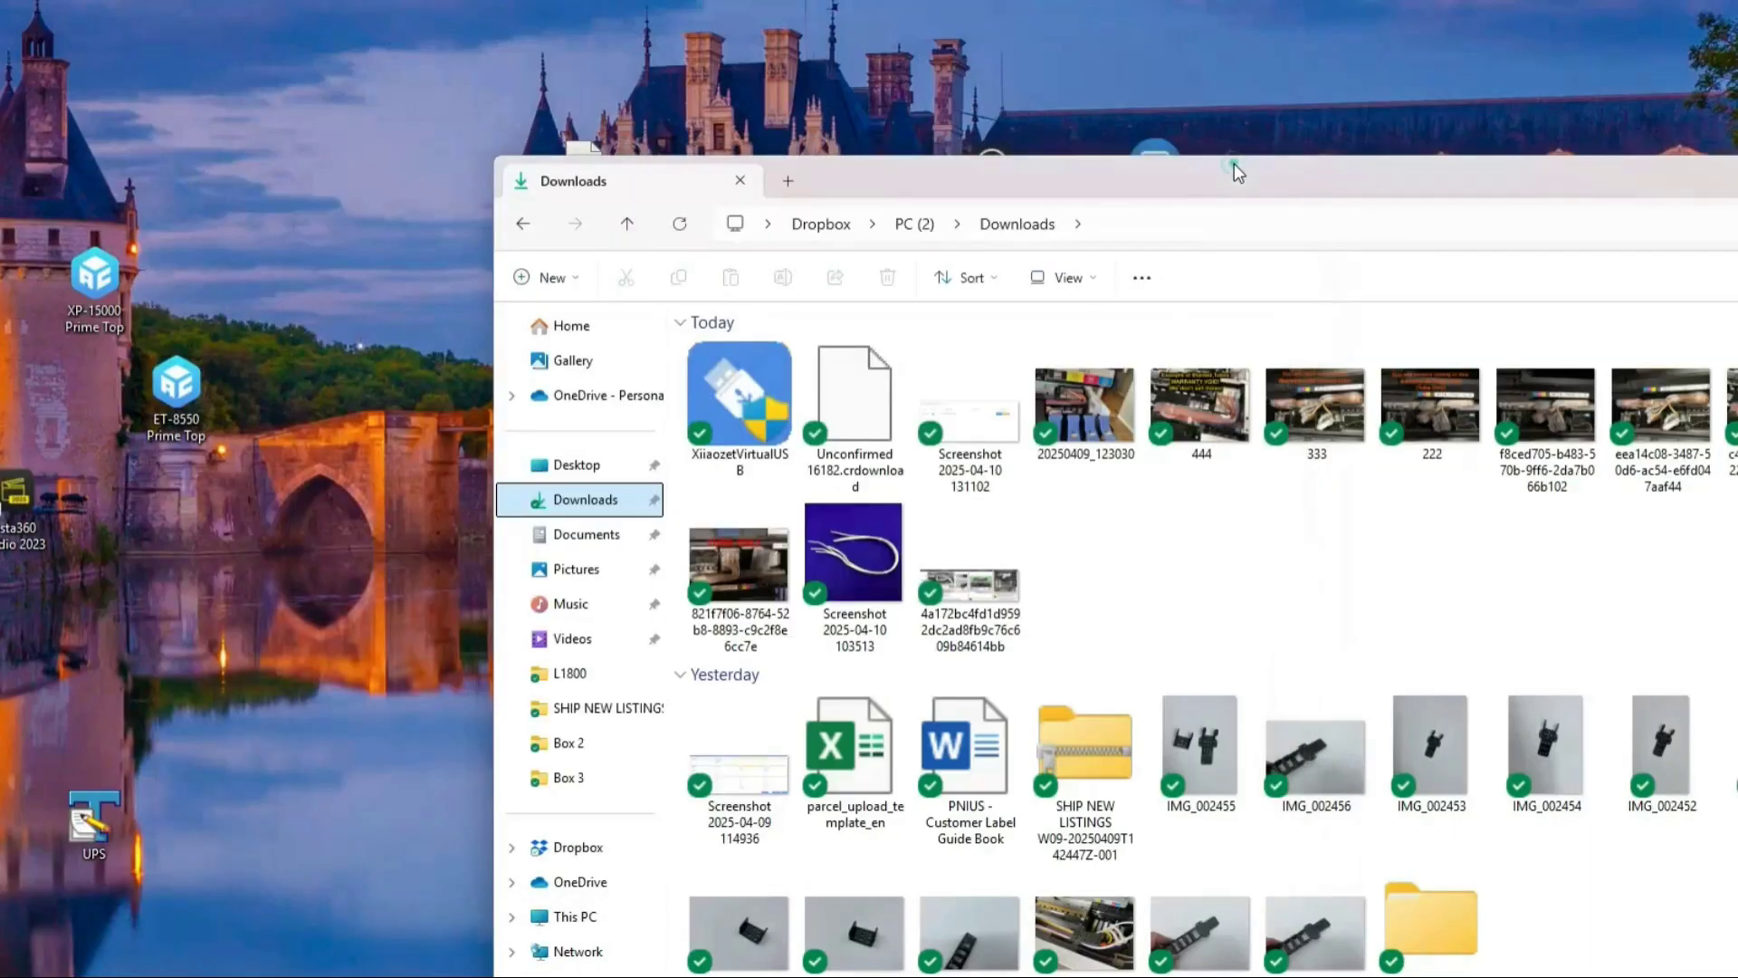
Step: Launch the Resetter from its folder and set the port to USB011 (L1800 Series)
{"action": "left_click", "coordinate": [737, 181]}
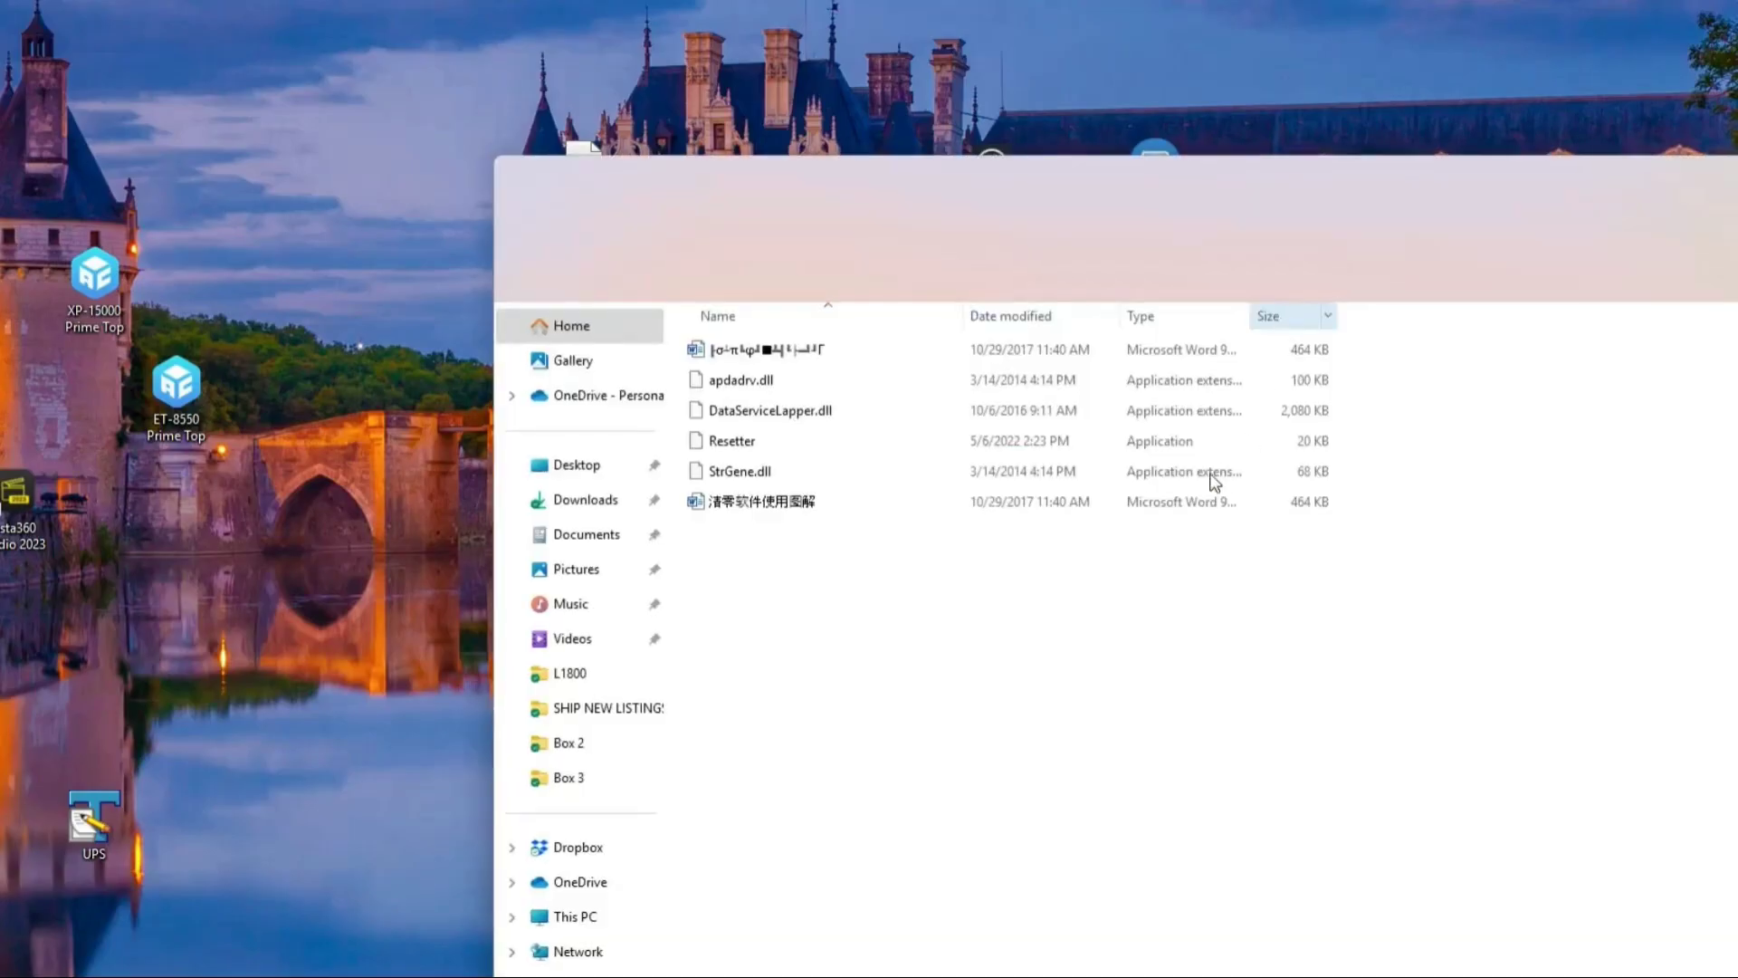
{"action": "left_click", "coordinate": [731, 440]}
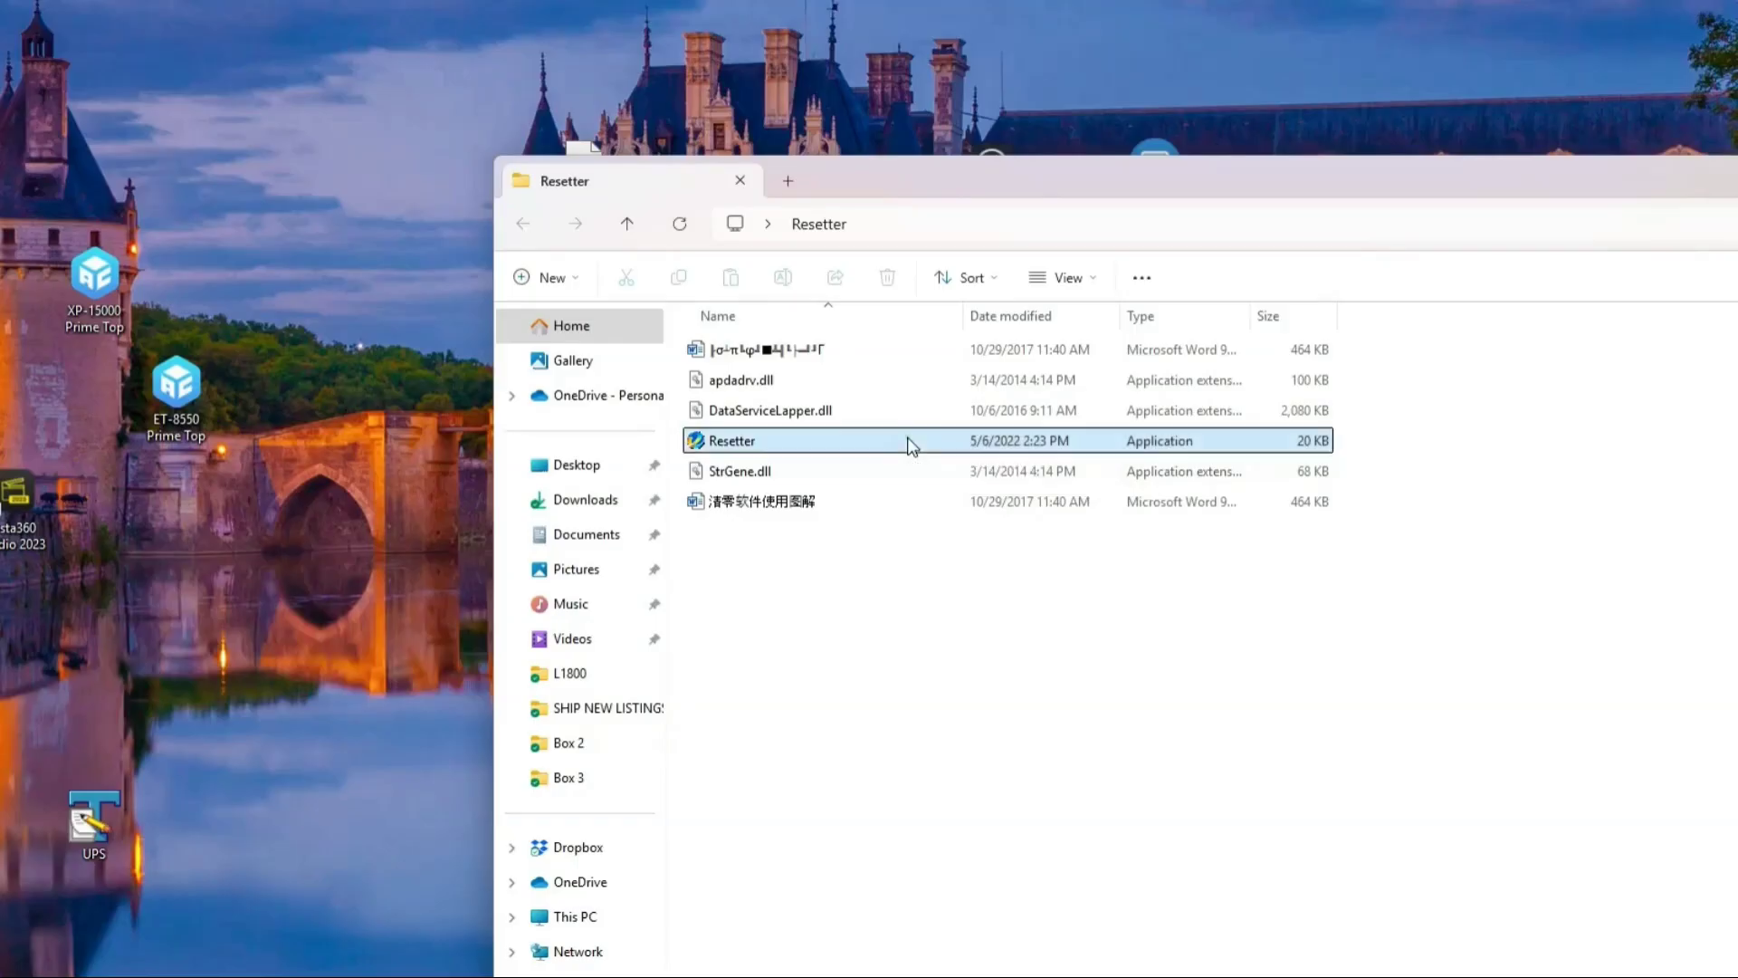
{"action": "double_click", "coordinate": [731, 440]}
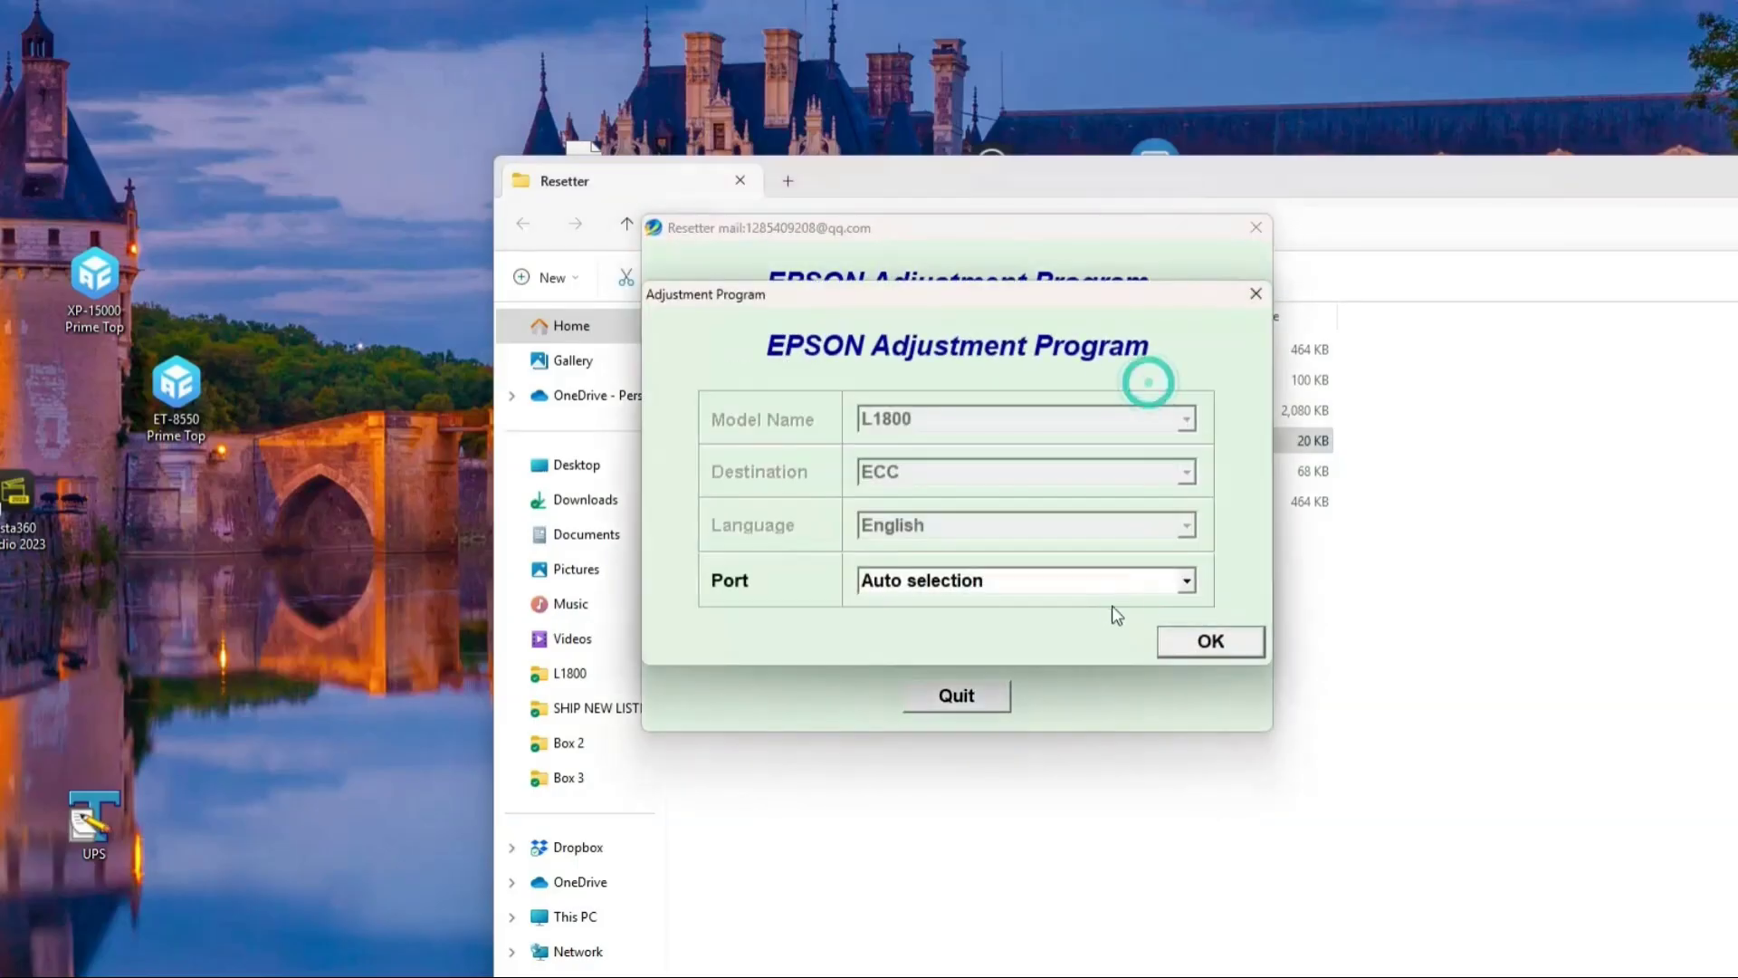
{"action": "left_click", "coordinate": [1020, 579]}
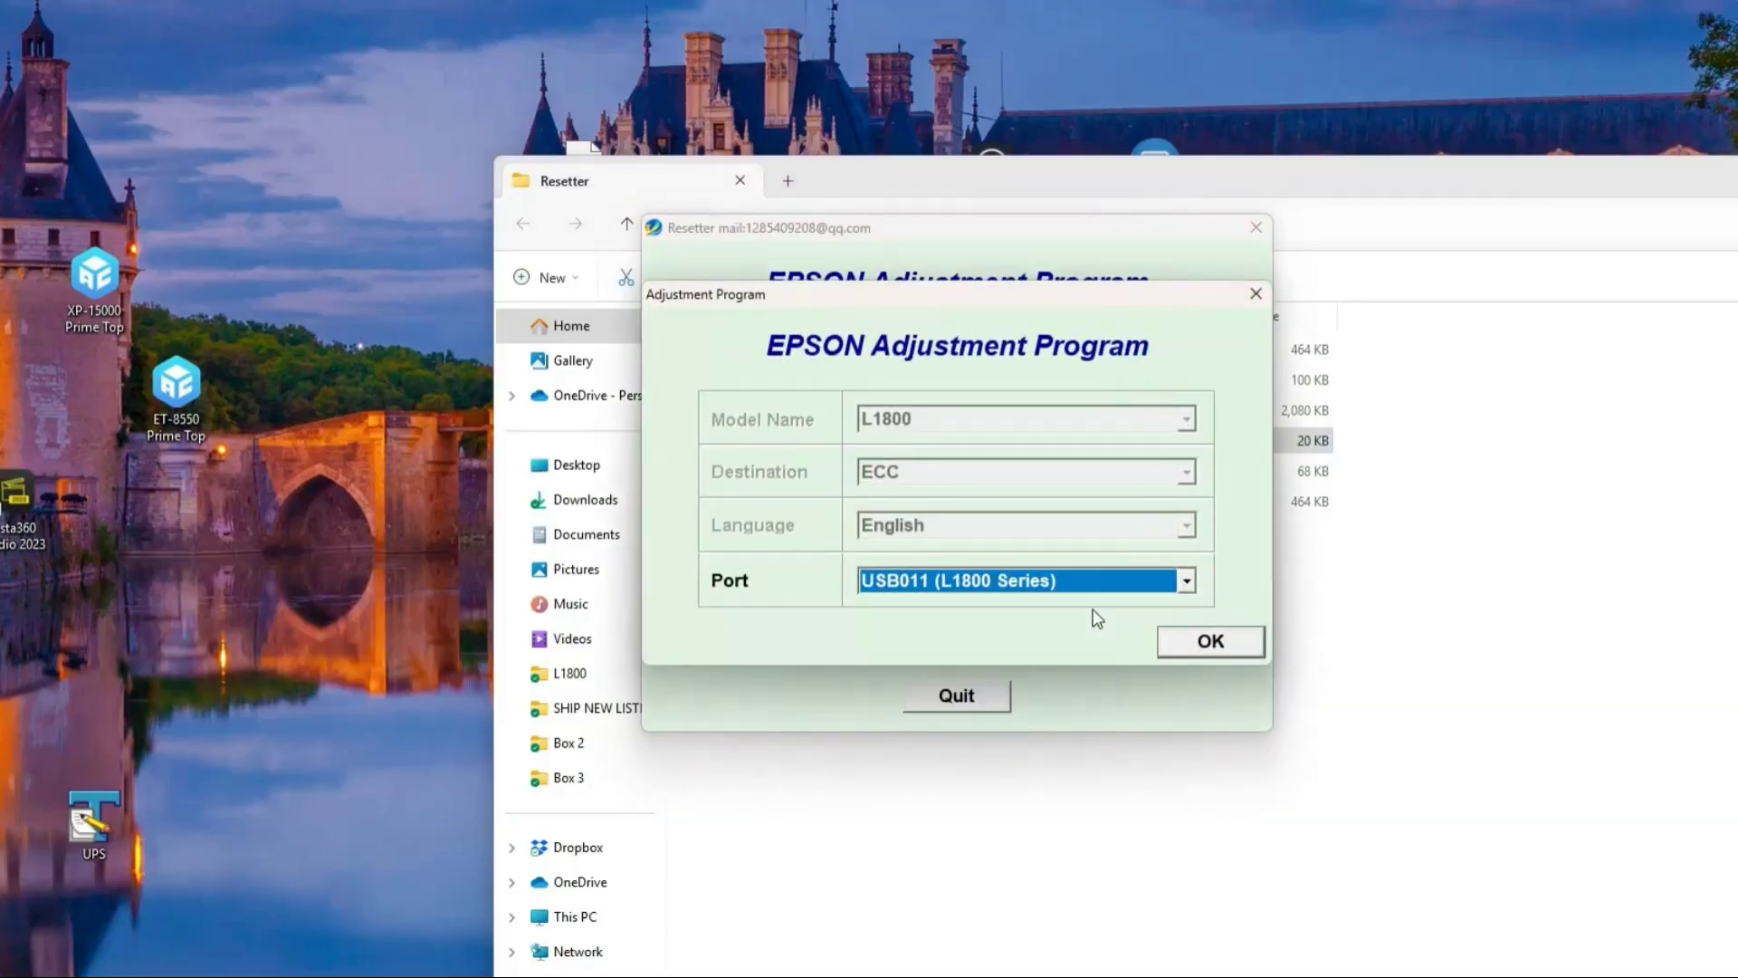
{"action": "left_click", "coordinate": [1209, 641]}
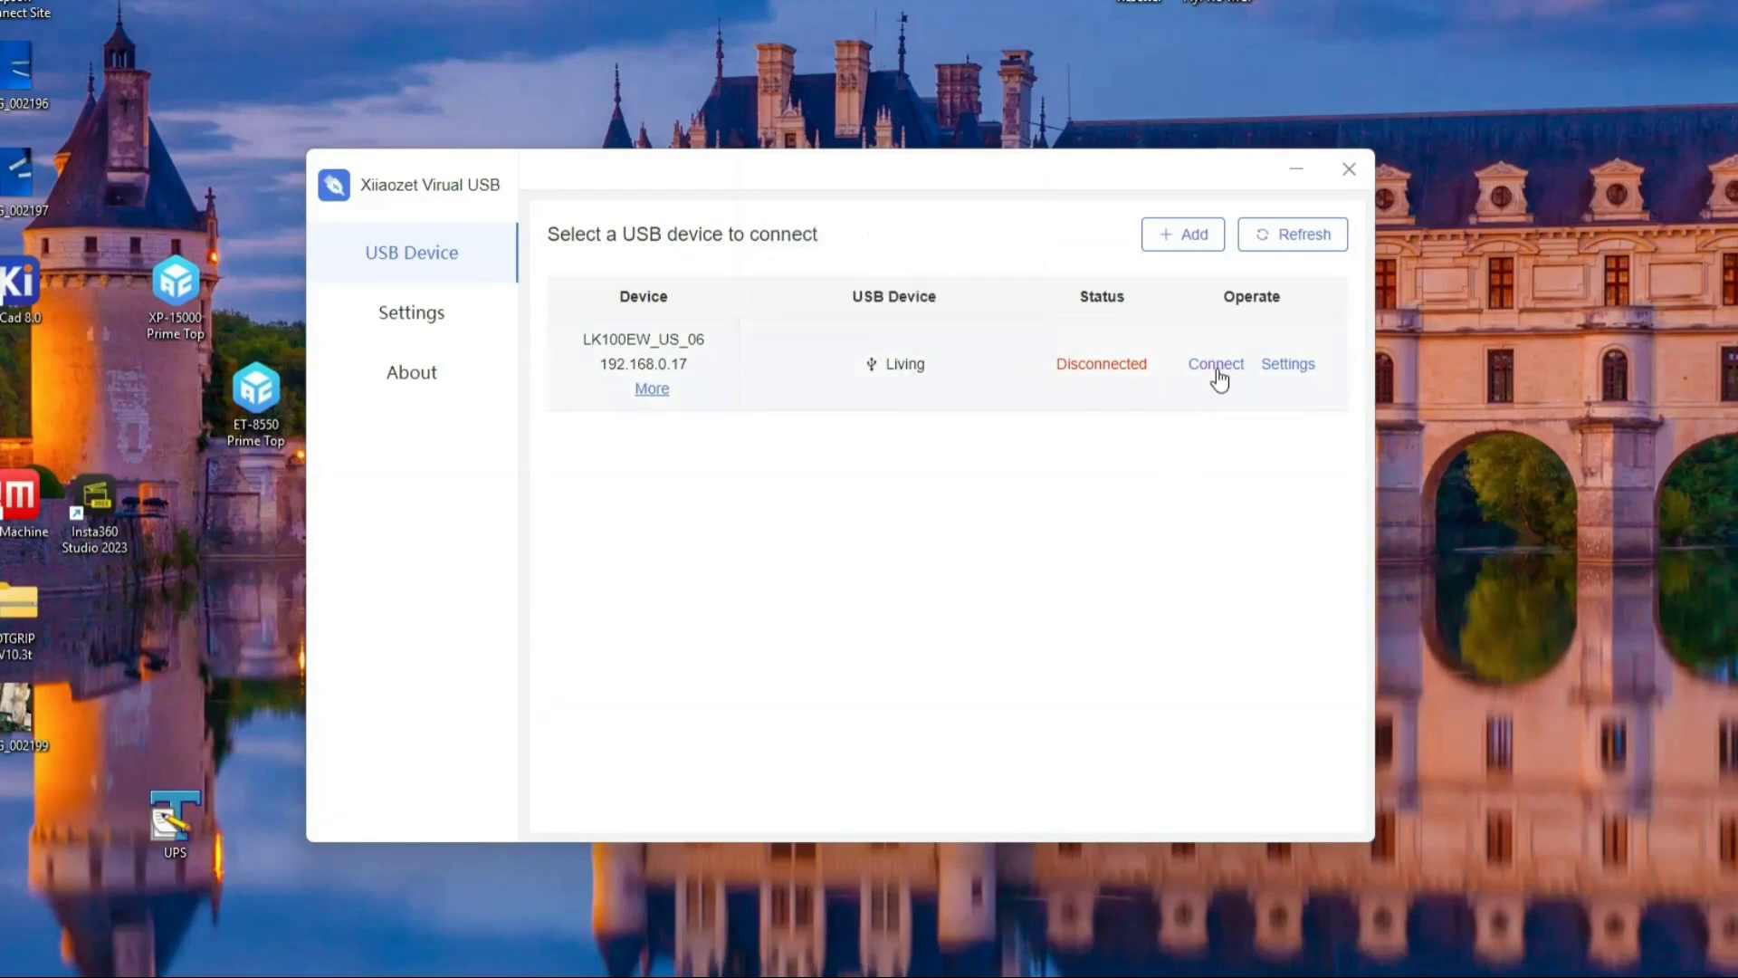
Step: Connect the Living USB device from LK100EW_US_06 to this computer
{"action": "left_click", "coordinate": [1214, 362]}
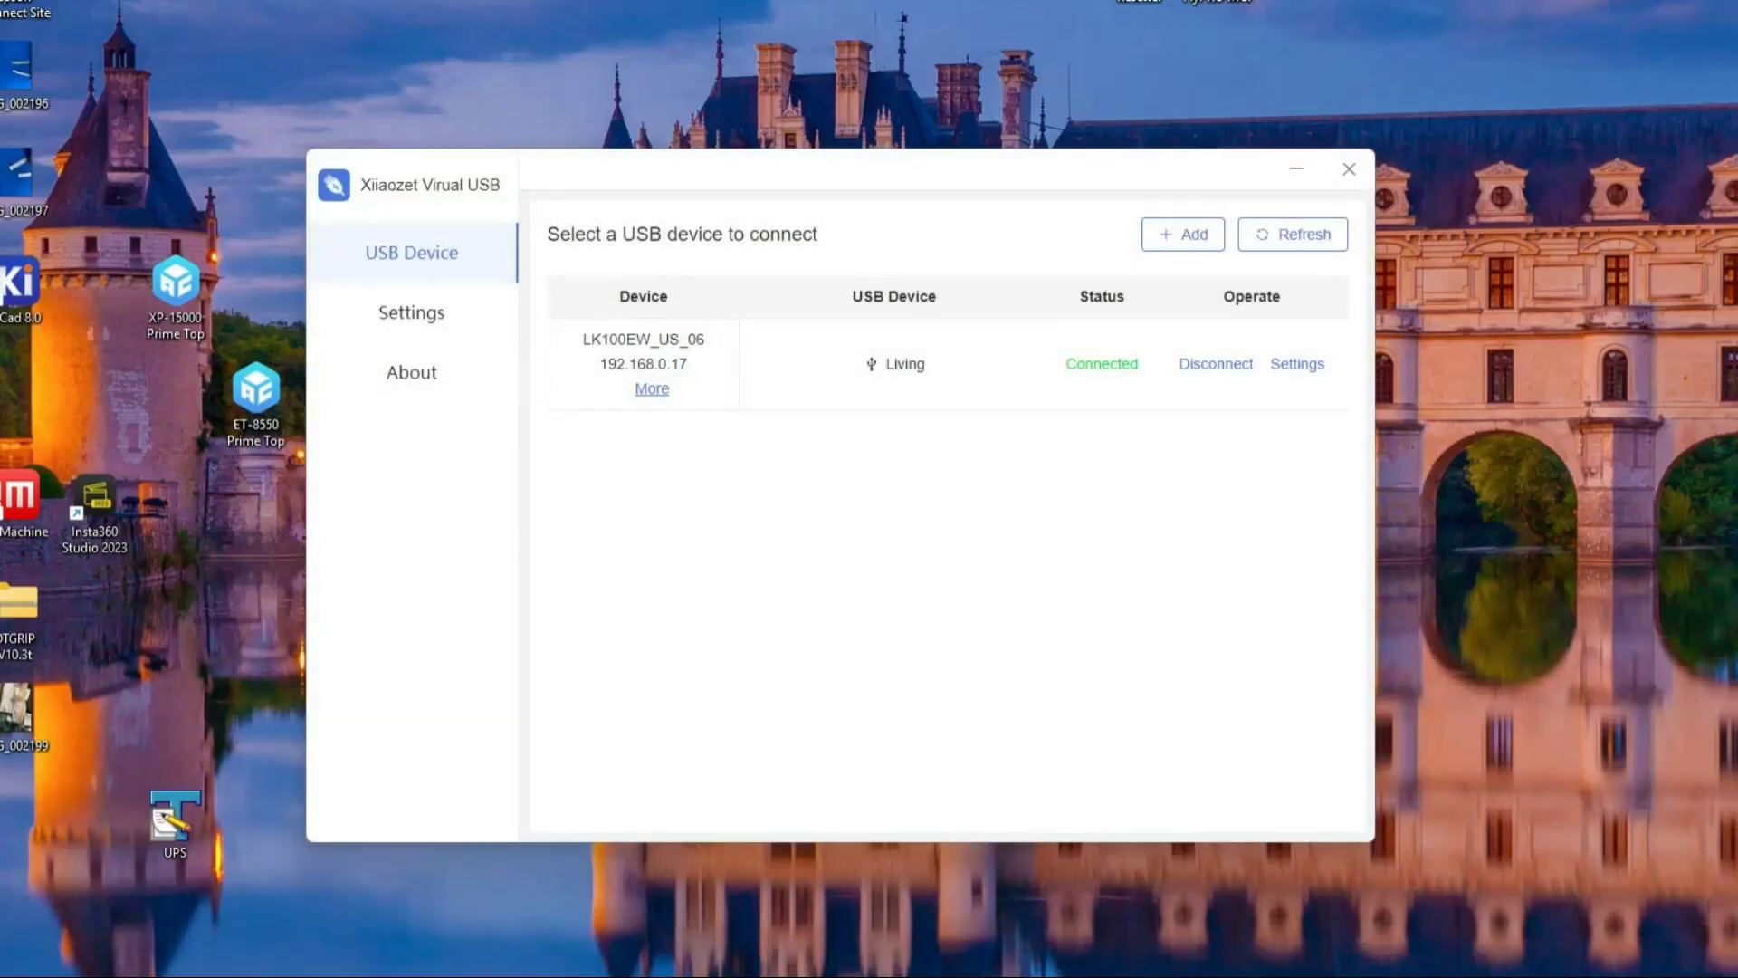
{"action": "mouse_move", "coordinate": [148, 648]}
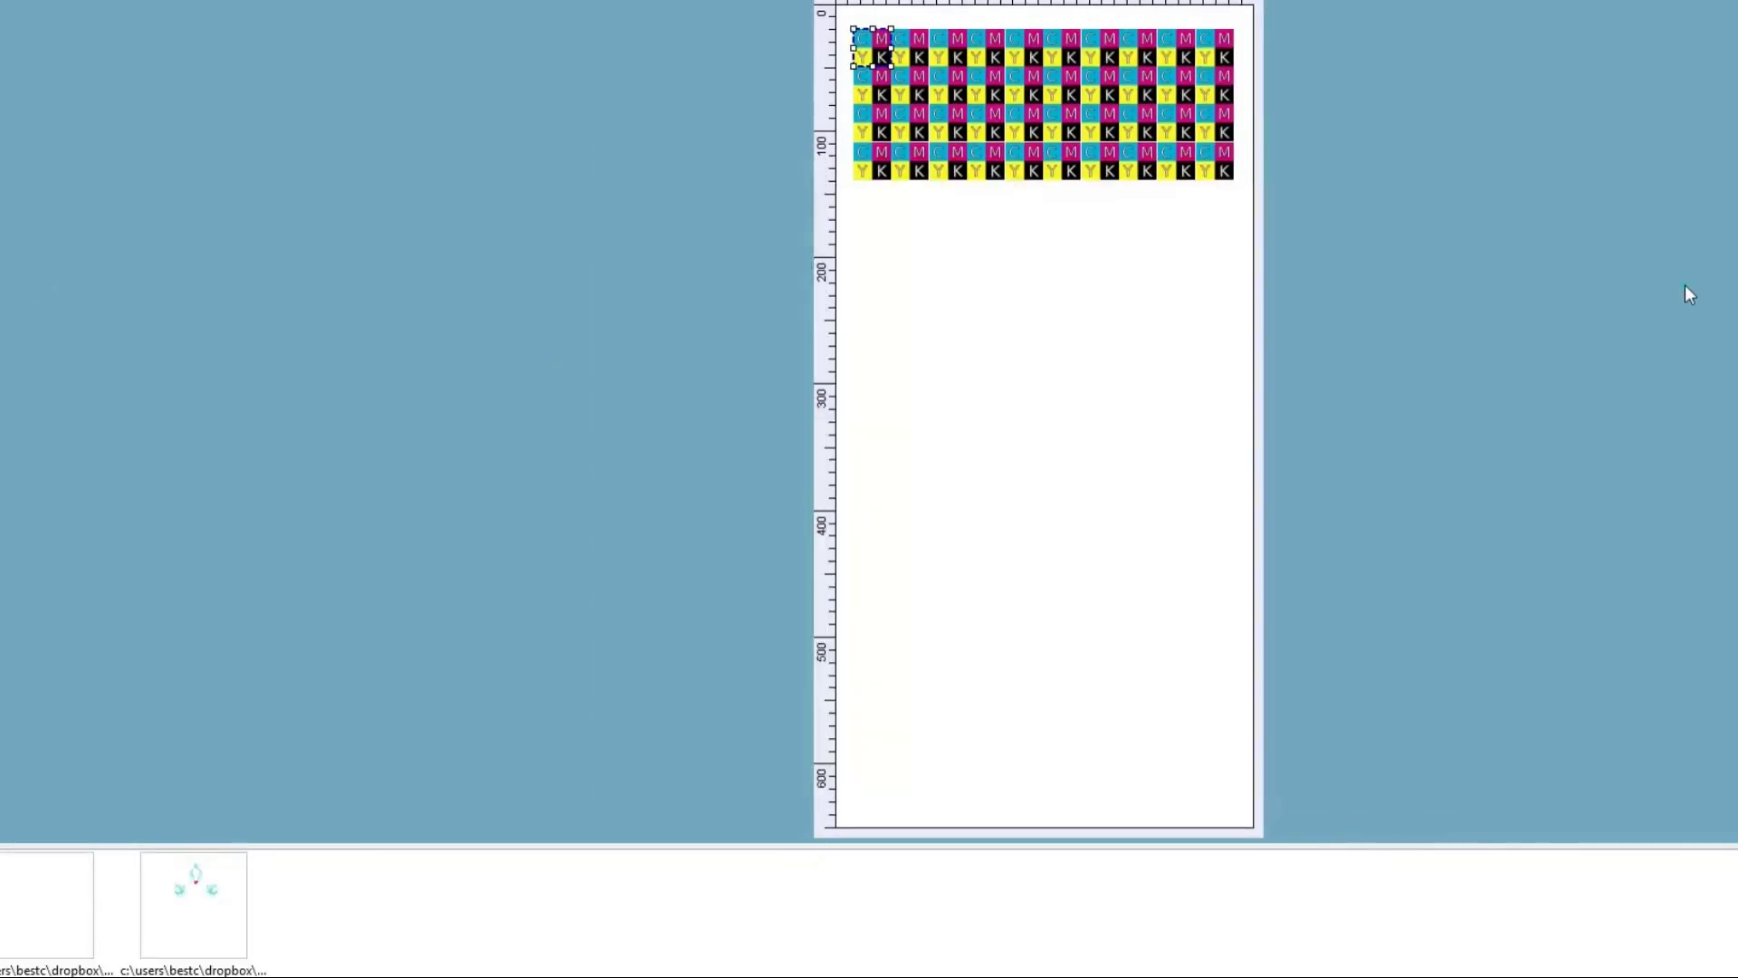
{"action": "mouse_move", "coordinate": [1051, 153]}
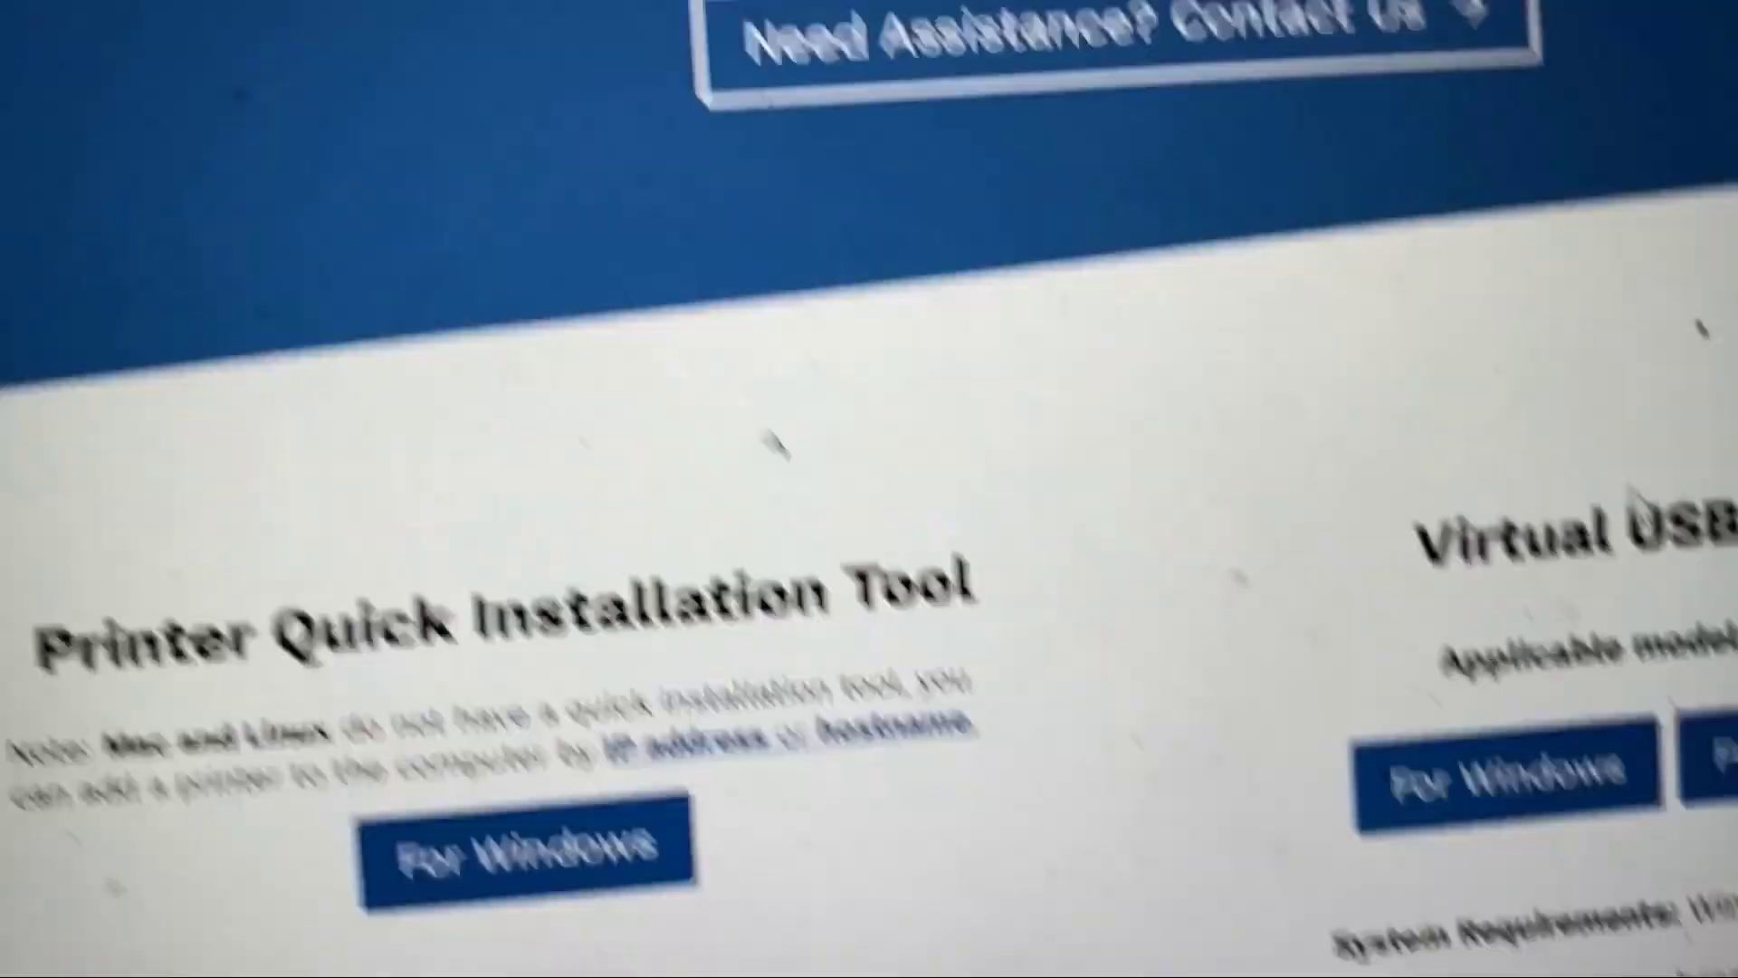
Step: Download and install the Windows Virtual USB Connect Tool, finishing setup with XiaozetVirtualUSB launched
{"action": "left_click", "coordinate": [919, 527]}
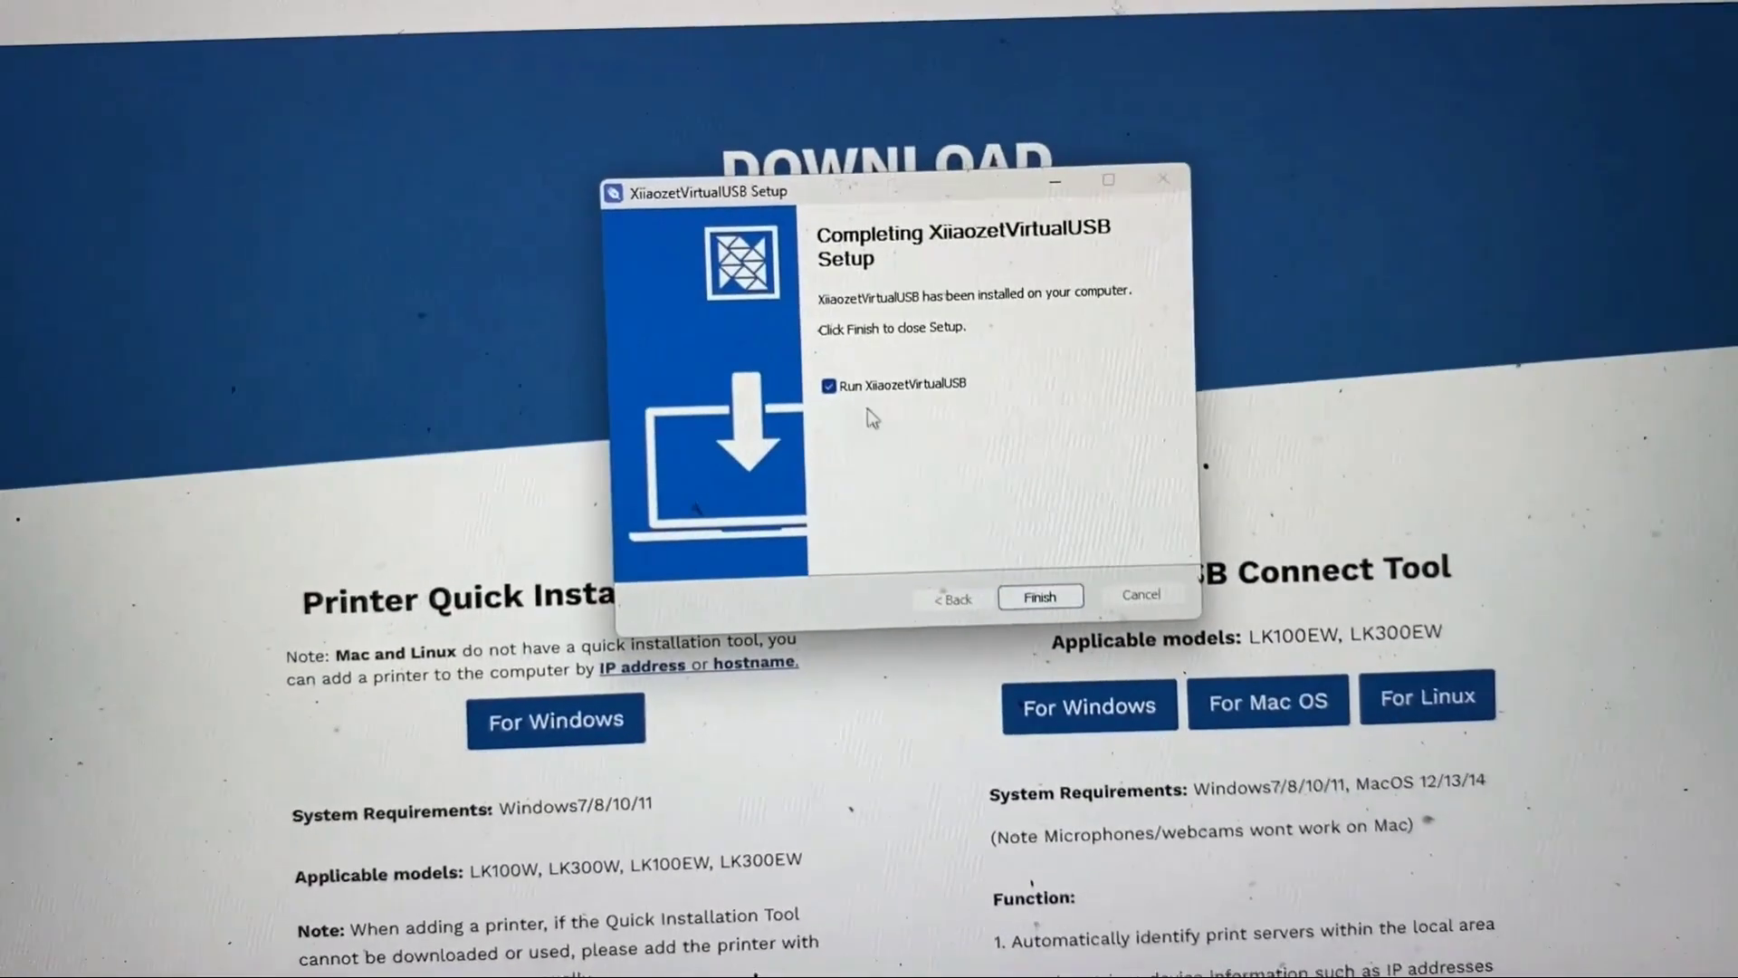
{"action": "left_click", "coordinate": [1039, 596]}
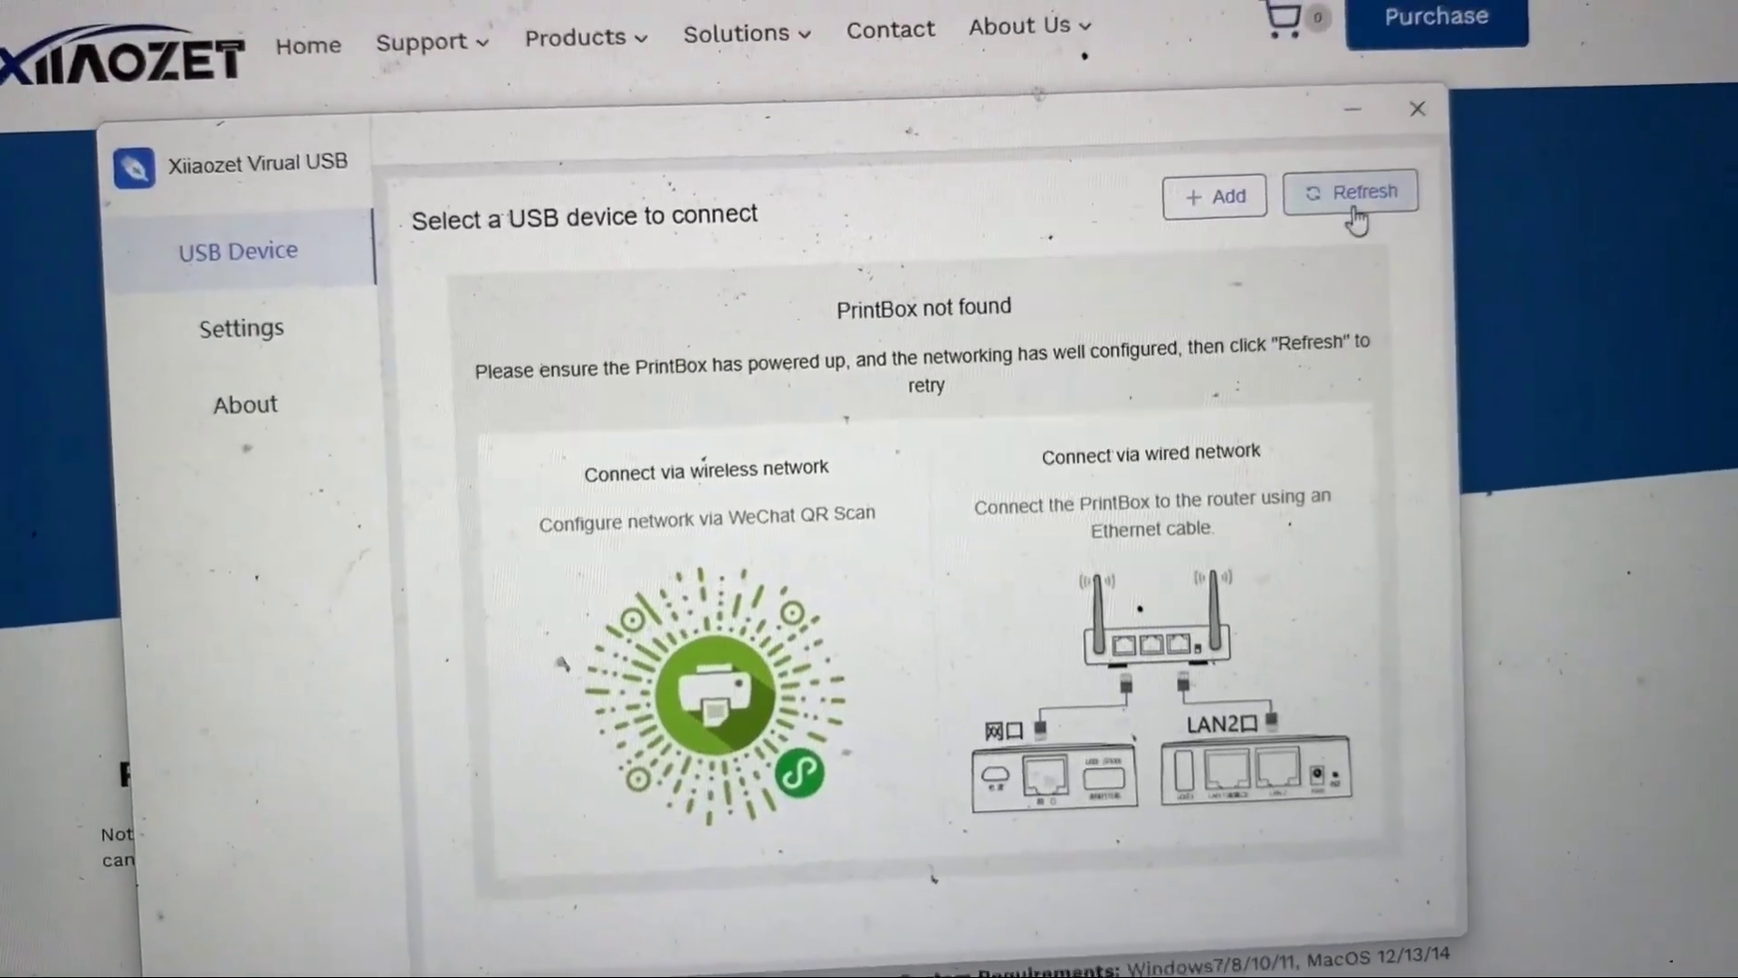
Step: Refresh, force-disconnect the occupied Living device from the other PC, and connect it here
{"action": "left_click", "coordinate": [1350, 191]}
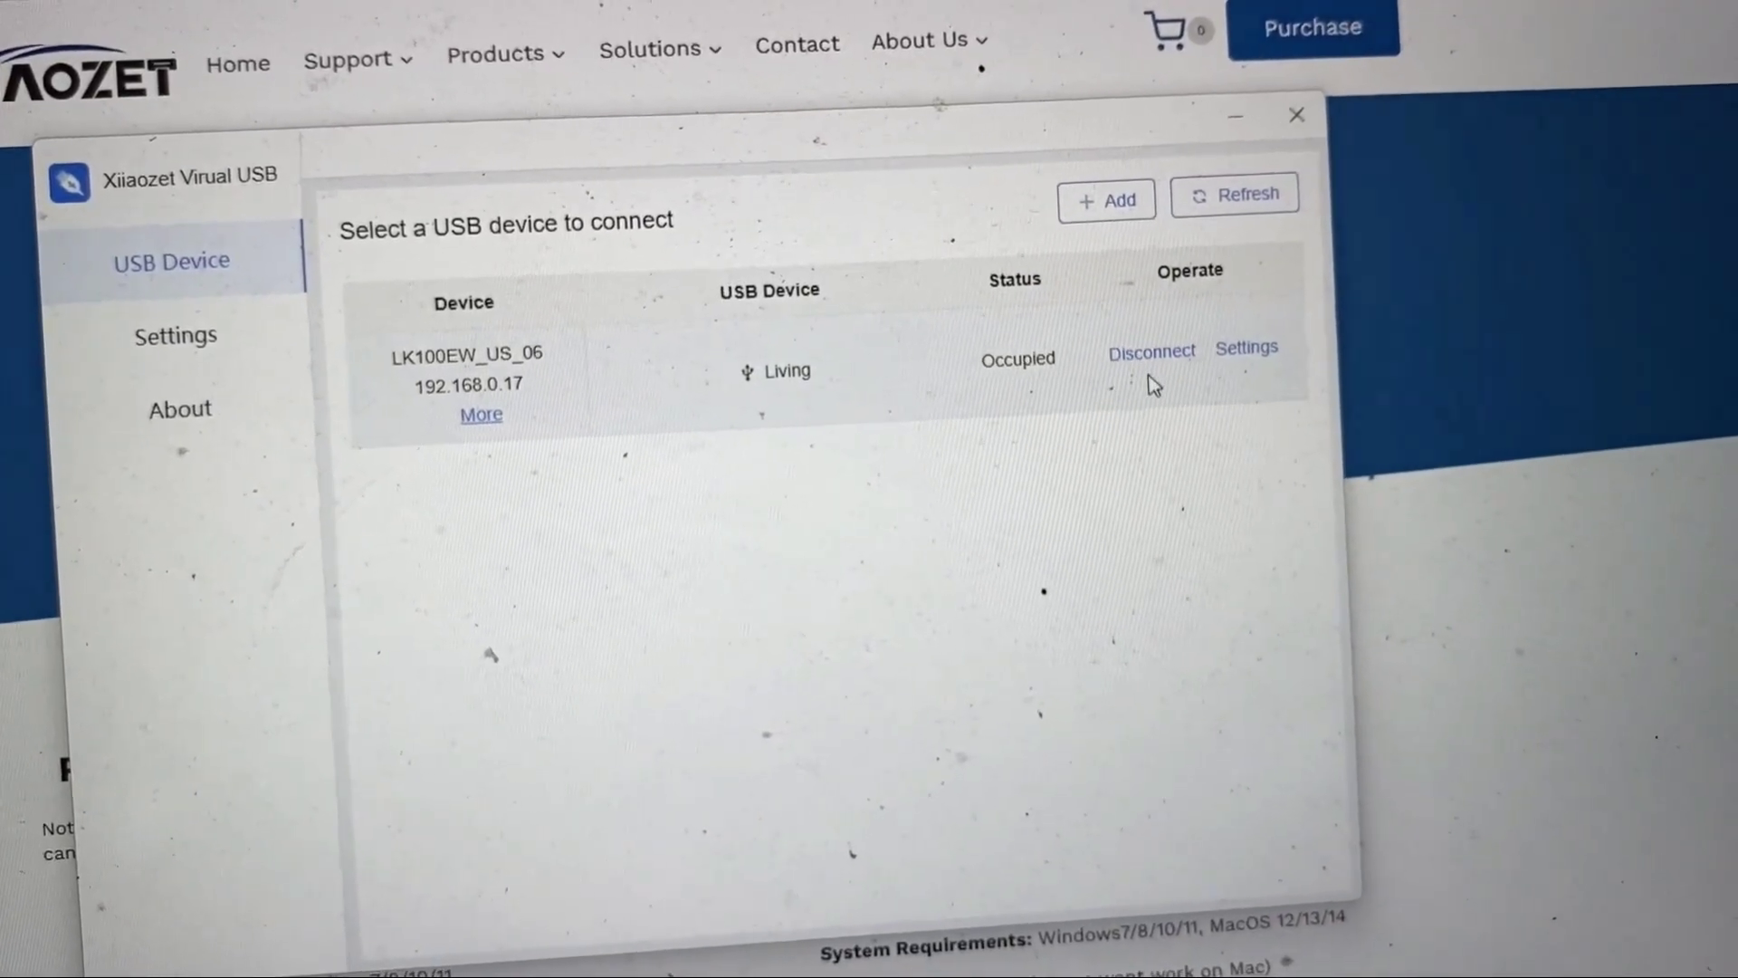
{"action": "left_click", "coordinate": [1151, 352]}
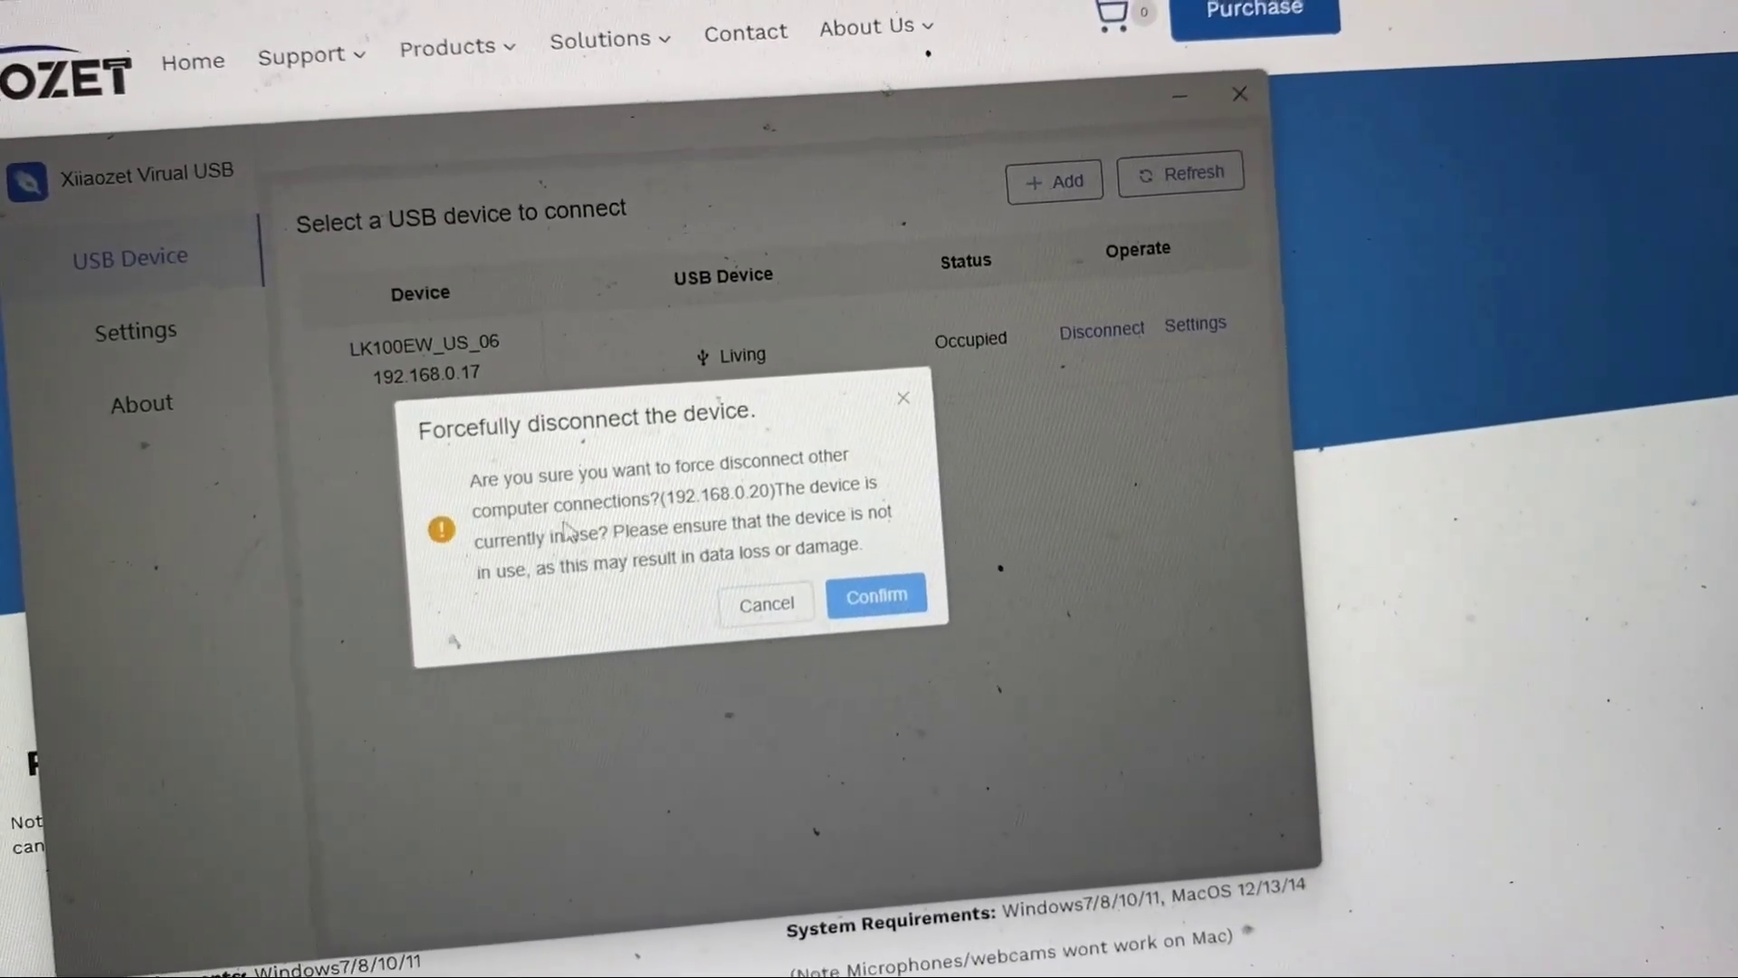
{"action": "left_click", "coordinate": [874, 596]}
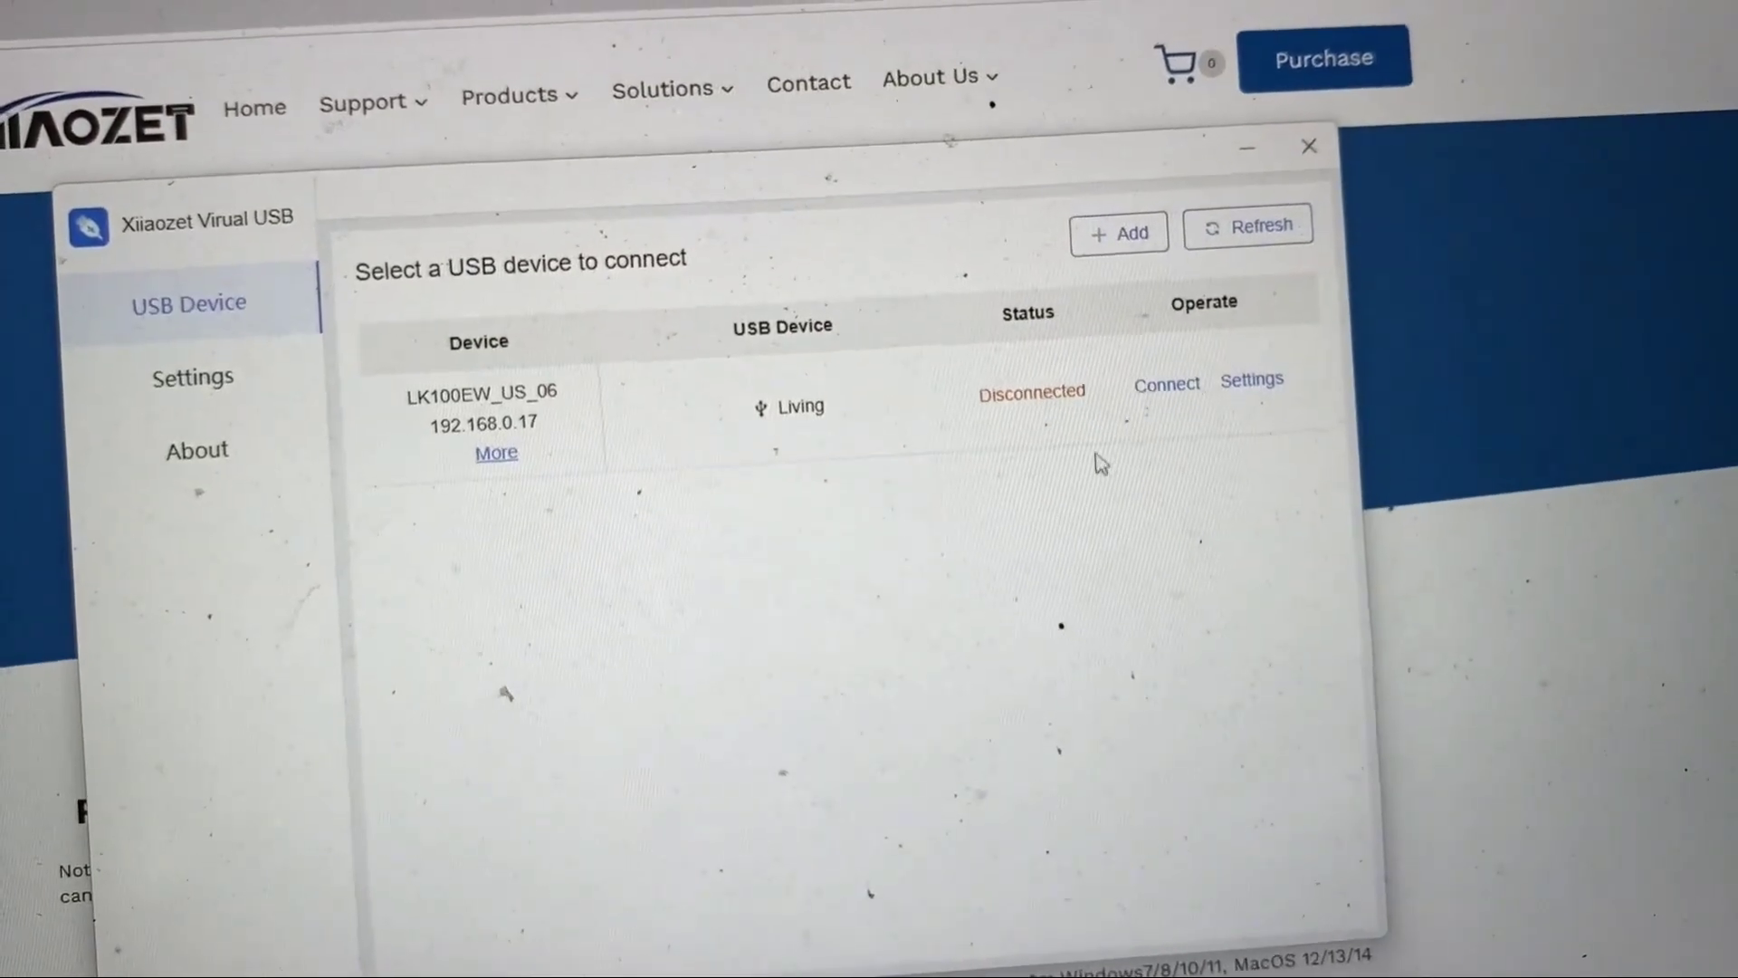
{"action": "left_click", "coordinate": [1165, 384]}
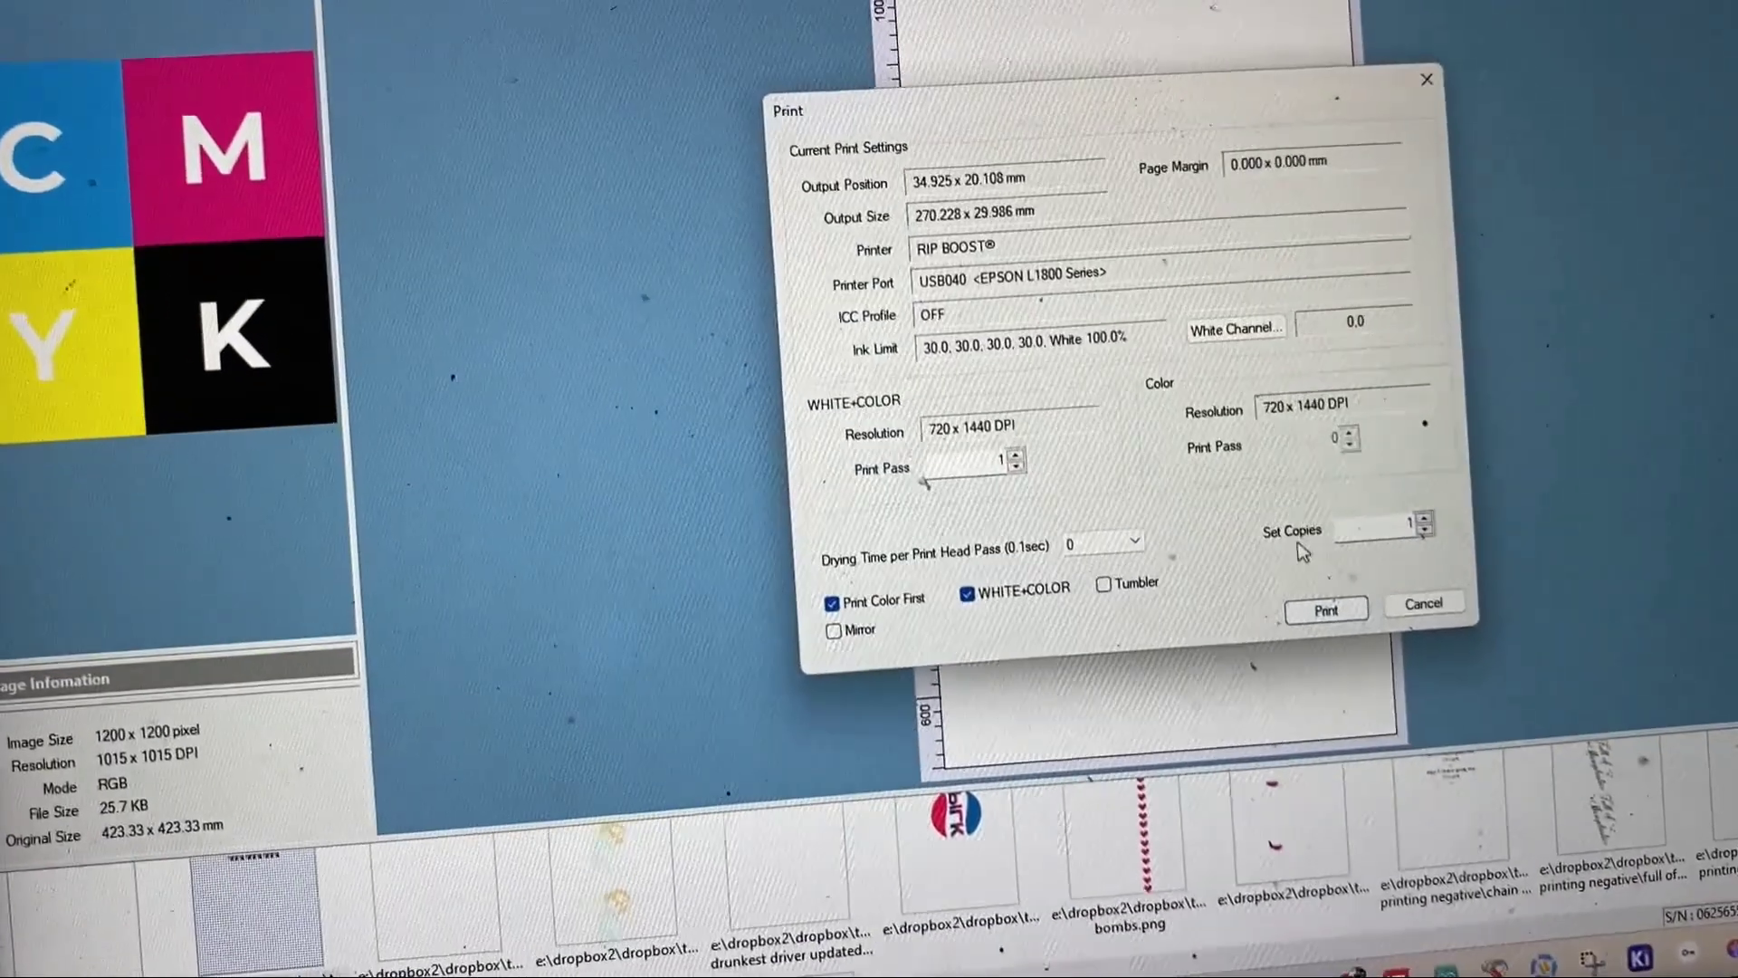
Step: Print the CMYK test image with RIP BOOST on the EPSON L1800 port
{"action": "left_click", "coordinate": [1325, 608]}
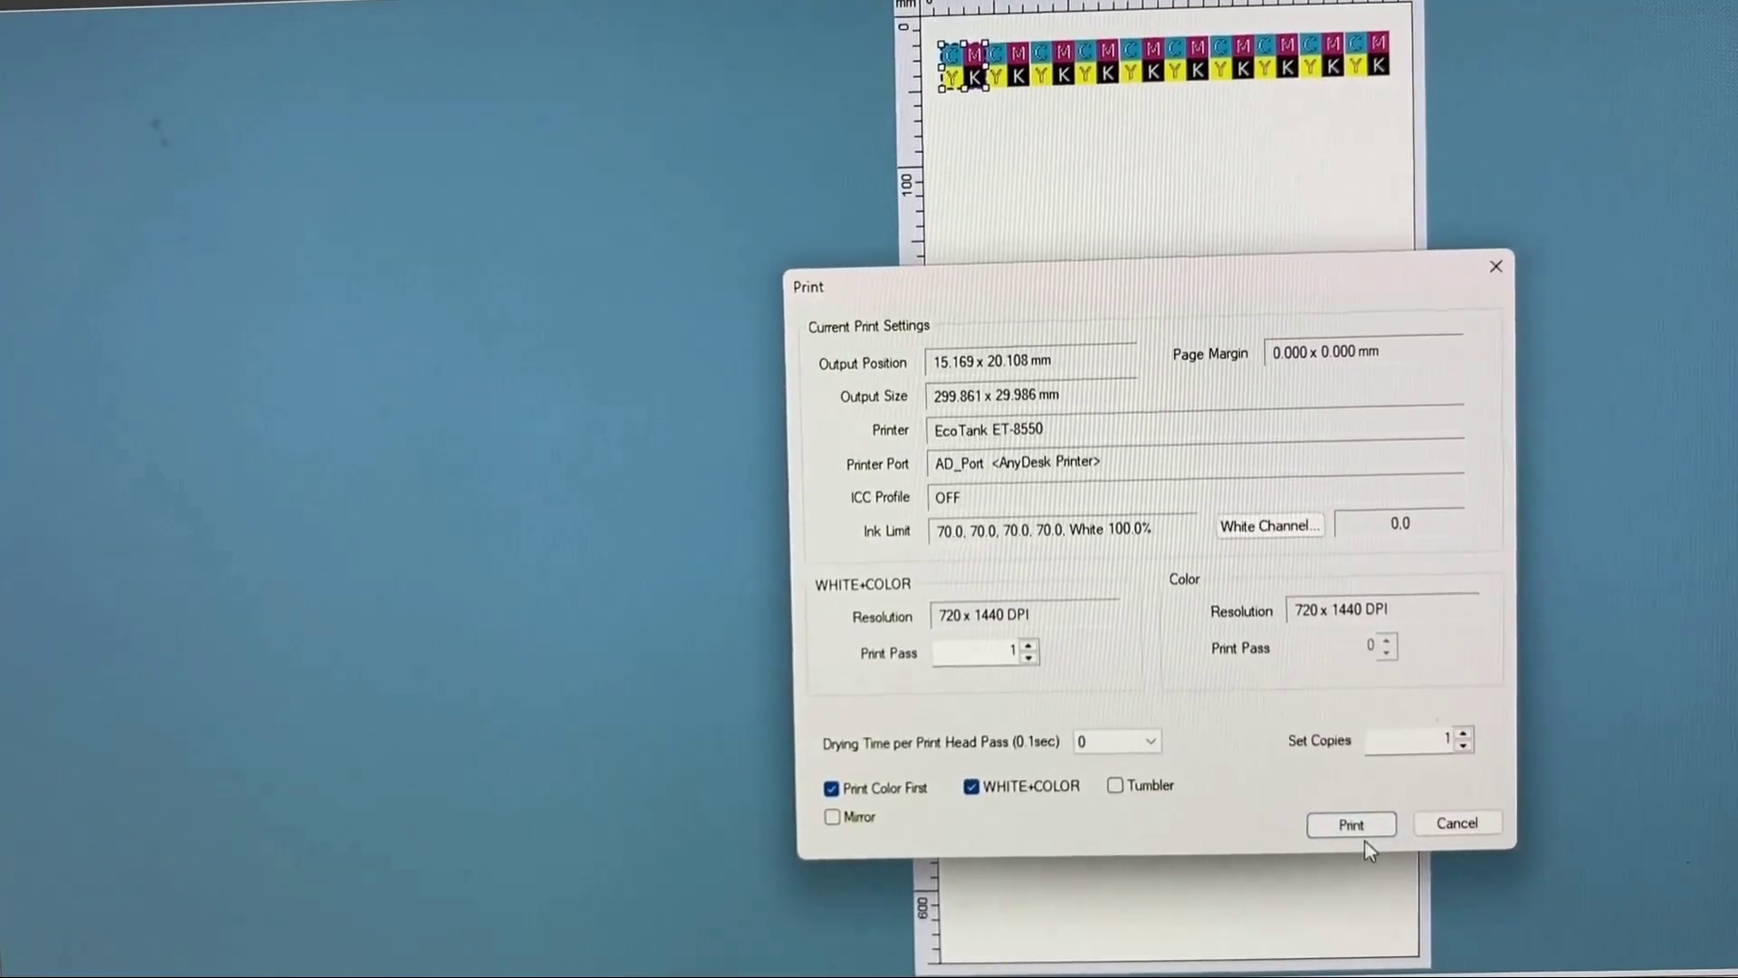
Step: Send the CMYK colour swatch strip to the printer from this computer
{"action": "left_click", "coordinate": [1350, 824]}
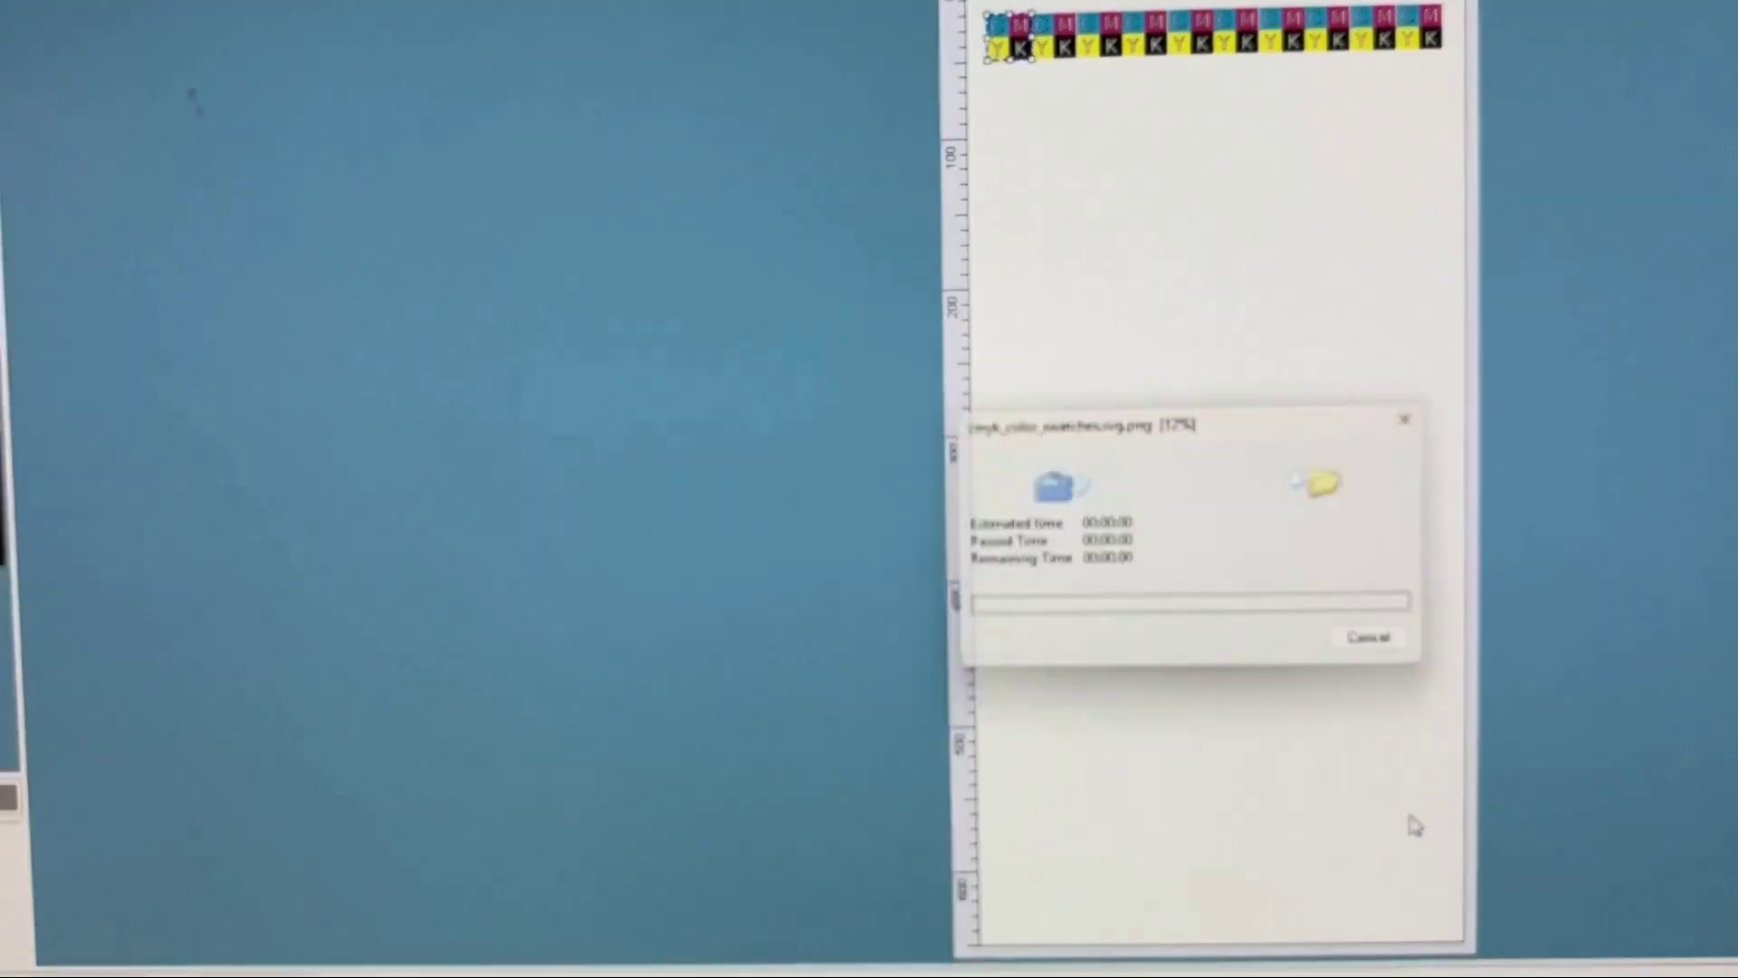